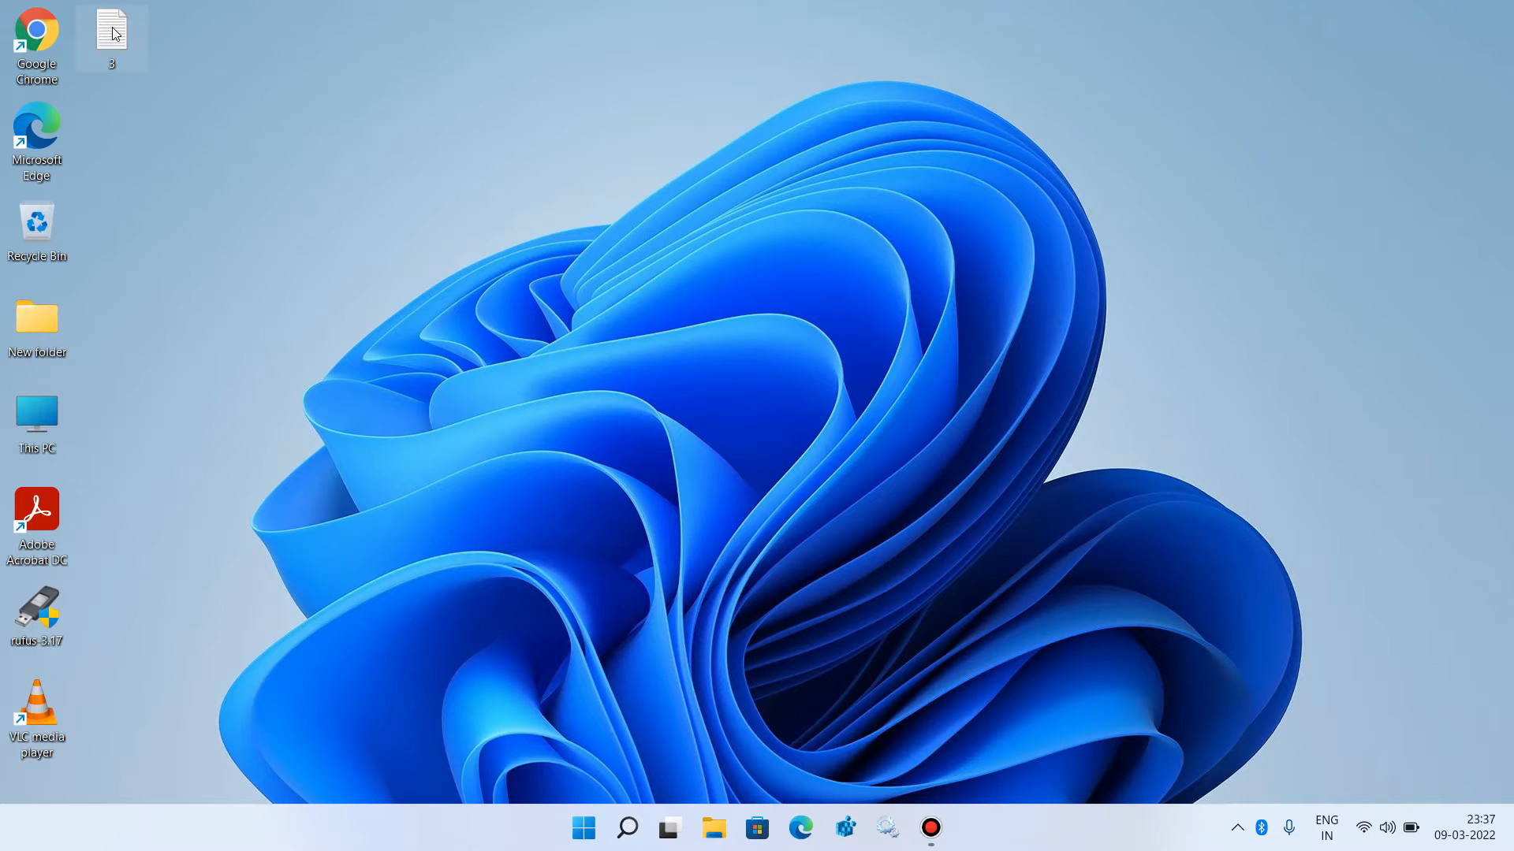
# Step: Open the desktop note '3' showing the model Lenovo 81WB (Ideapad 3 15IML05 U1)
pyautogui.doubleClick(112, 35)
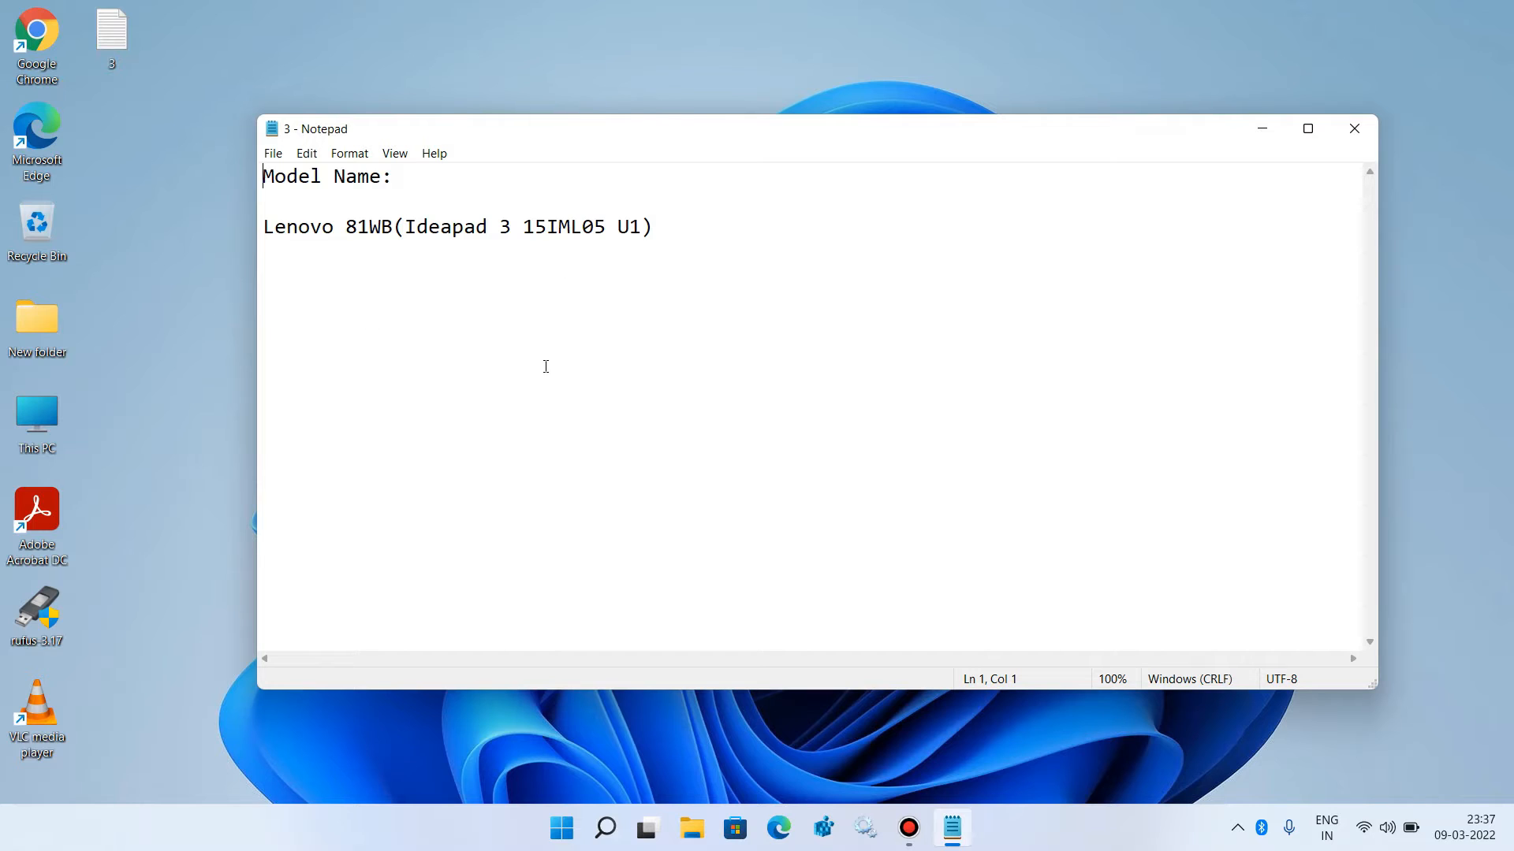
pyautogui.moveTo(292, 258)
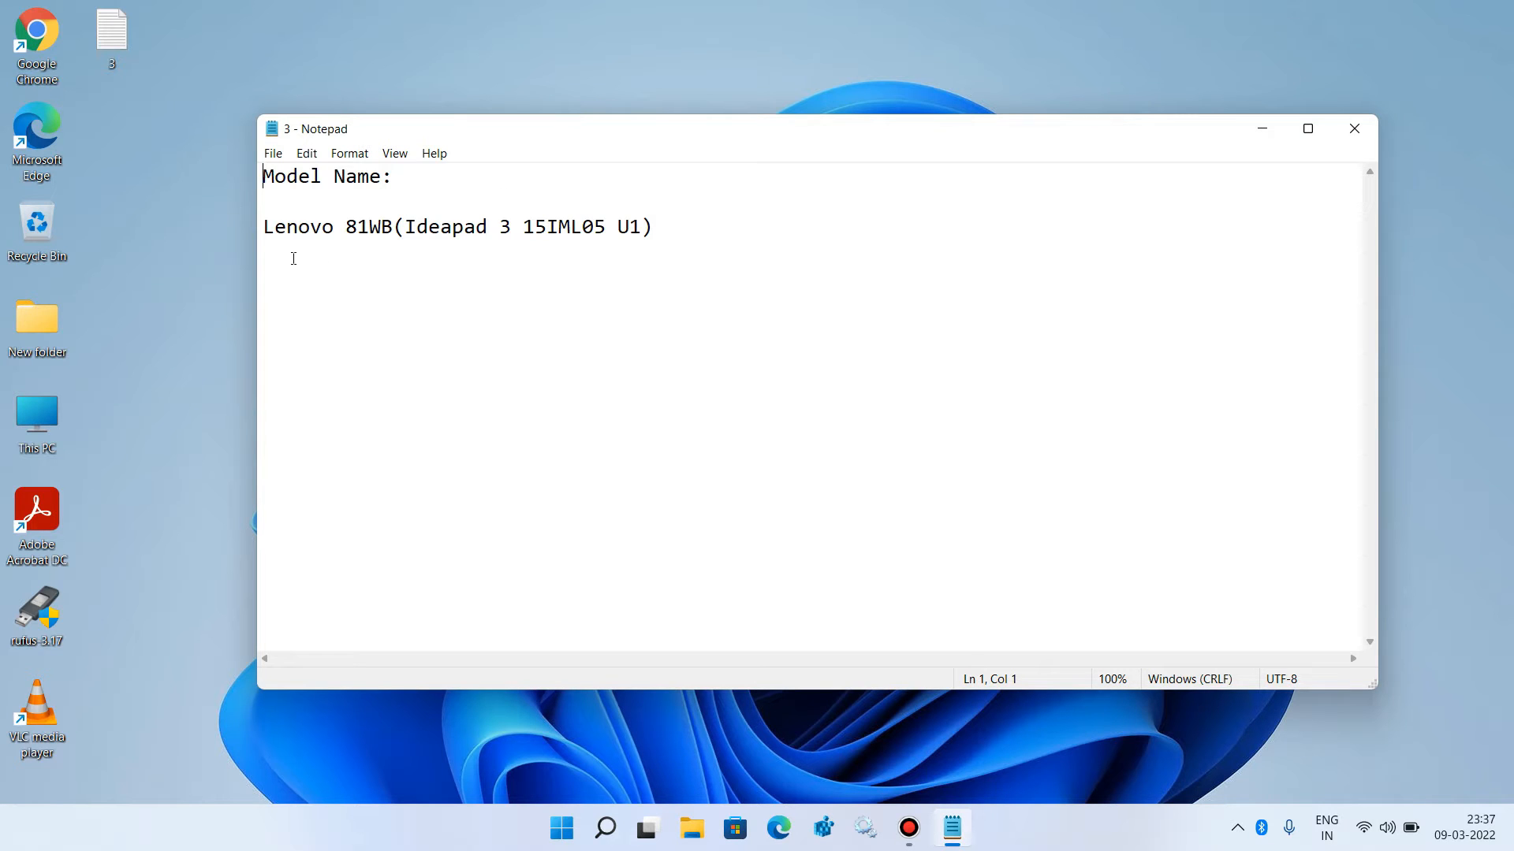
pyautogui.moveTo(517, 246)
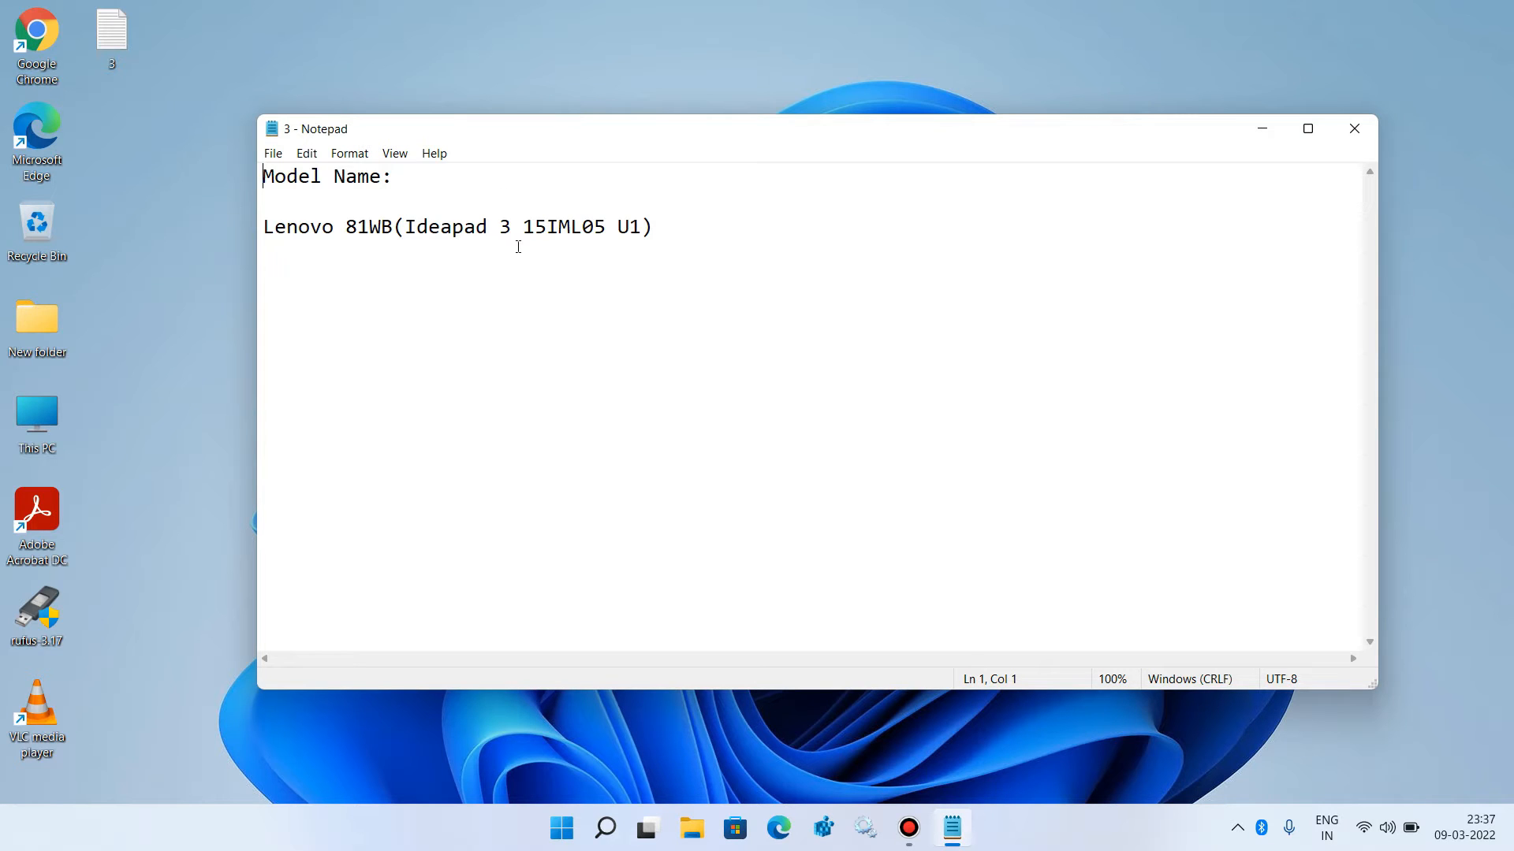
pyautogui.moveTo(528, 254)
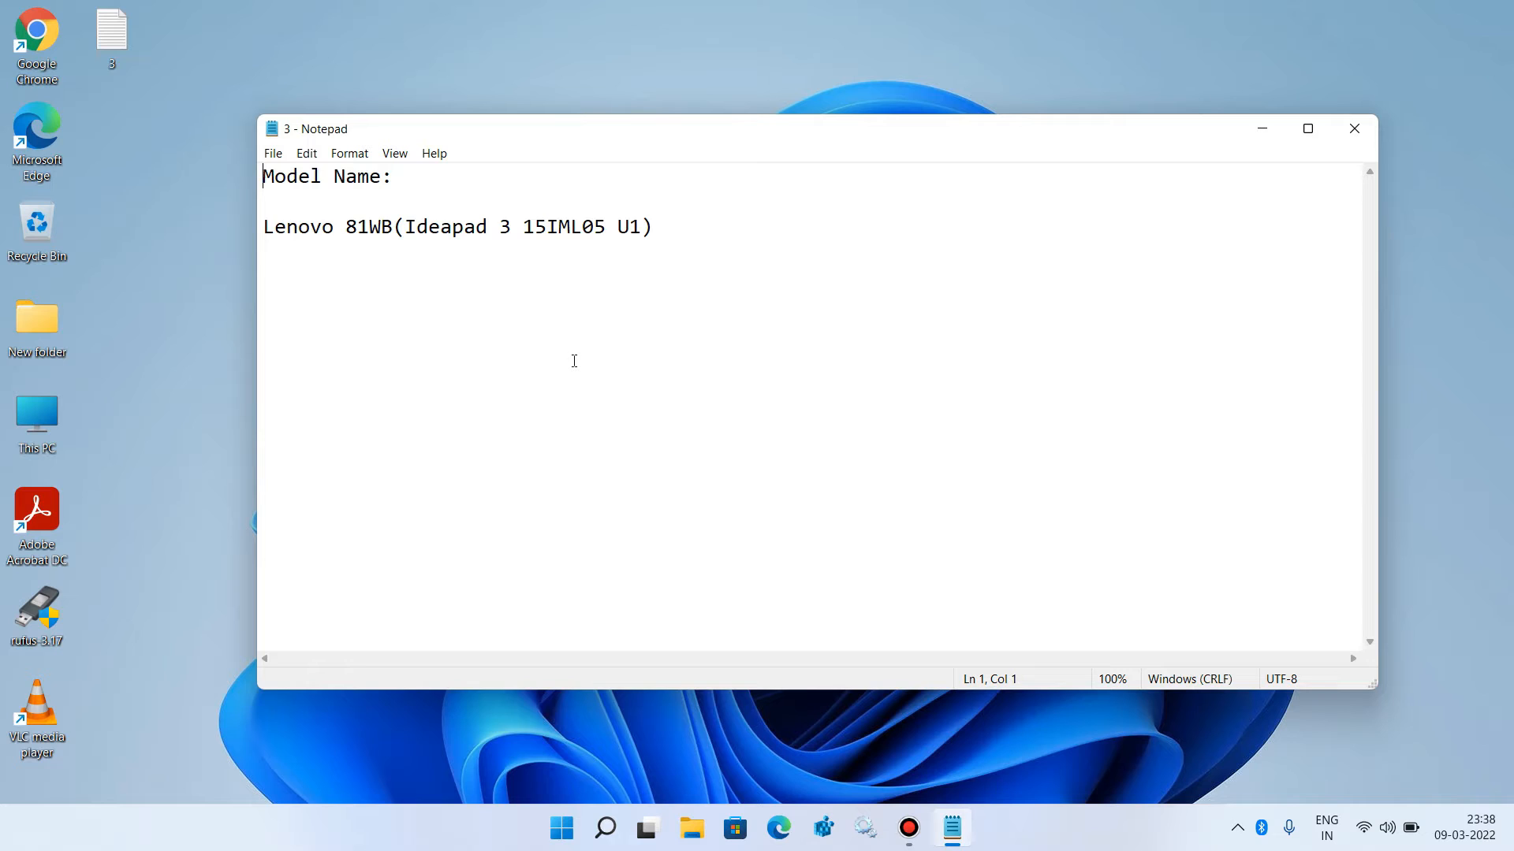
pyautogui.moveTo(531, 345)
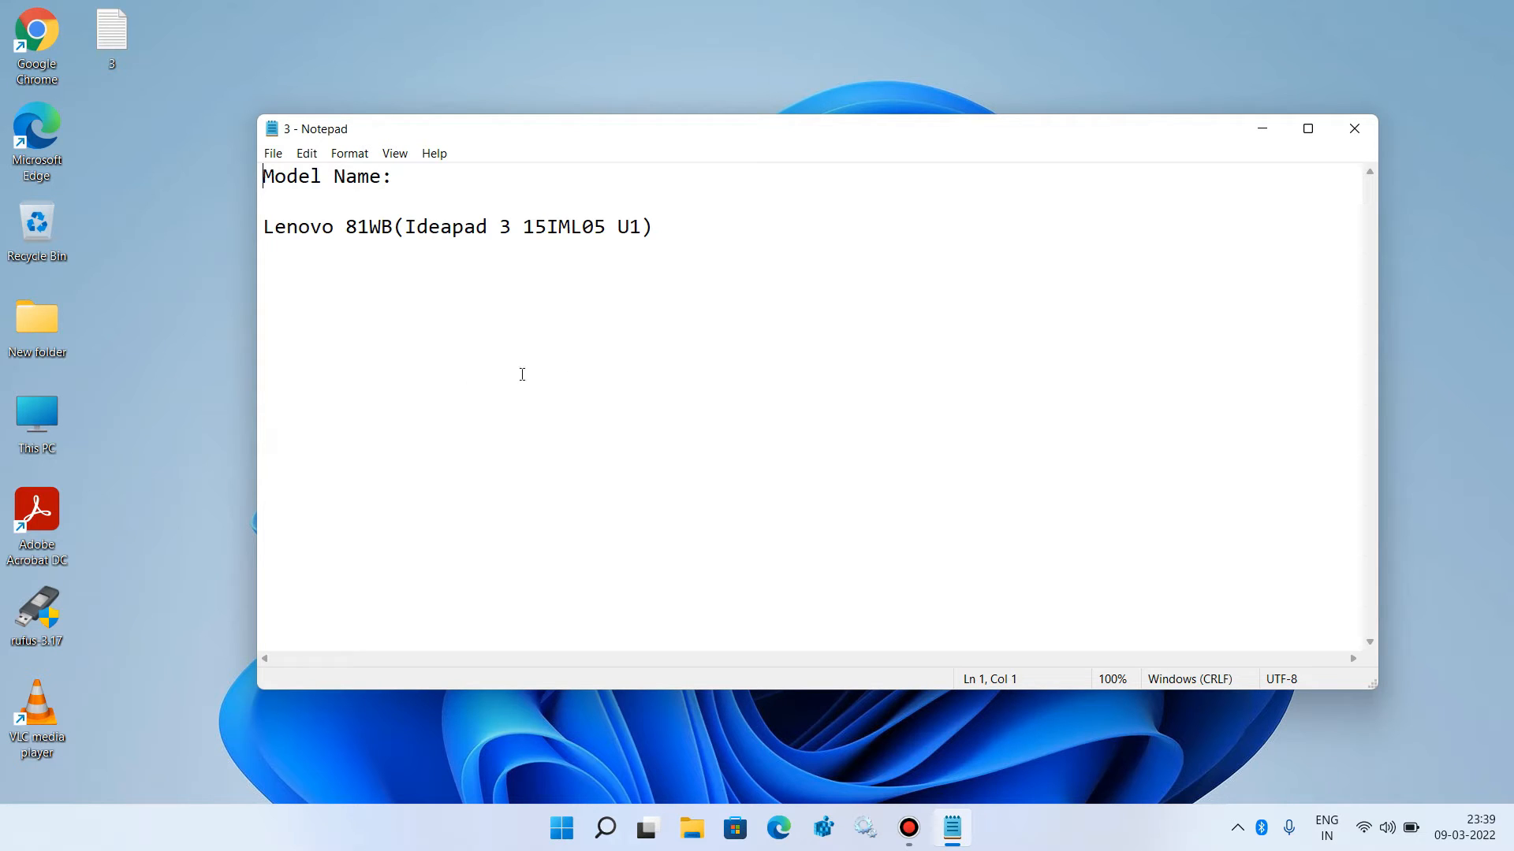
pyautogui.moveTo(545, 323)
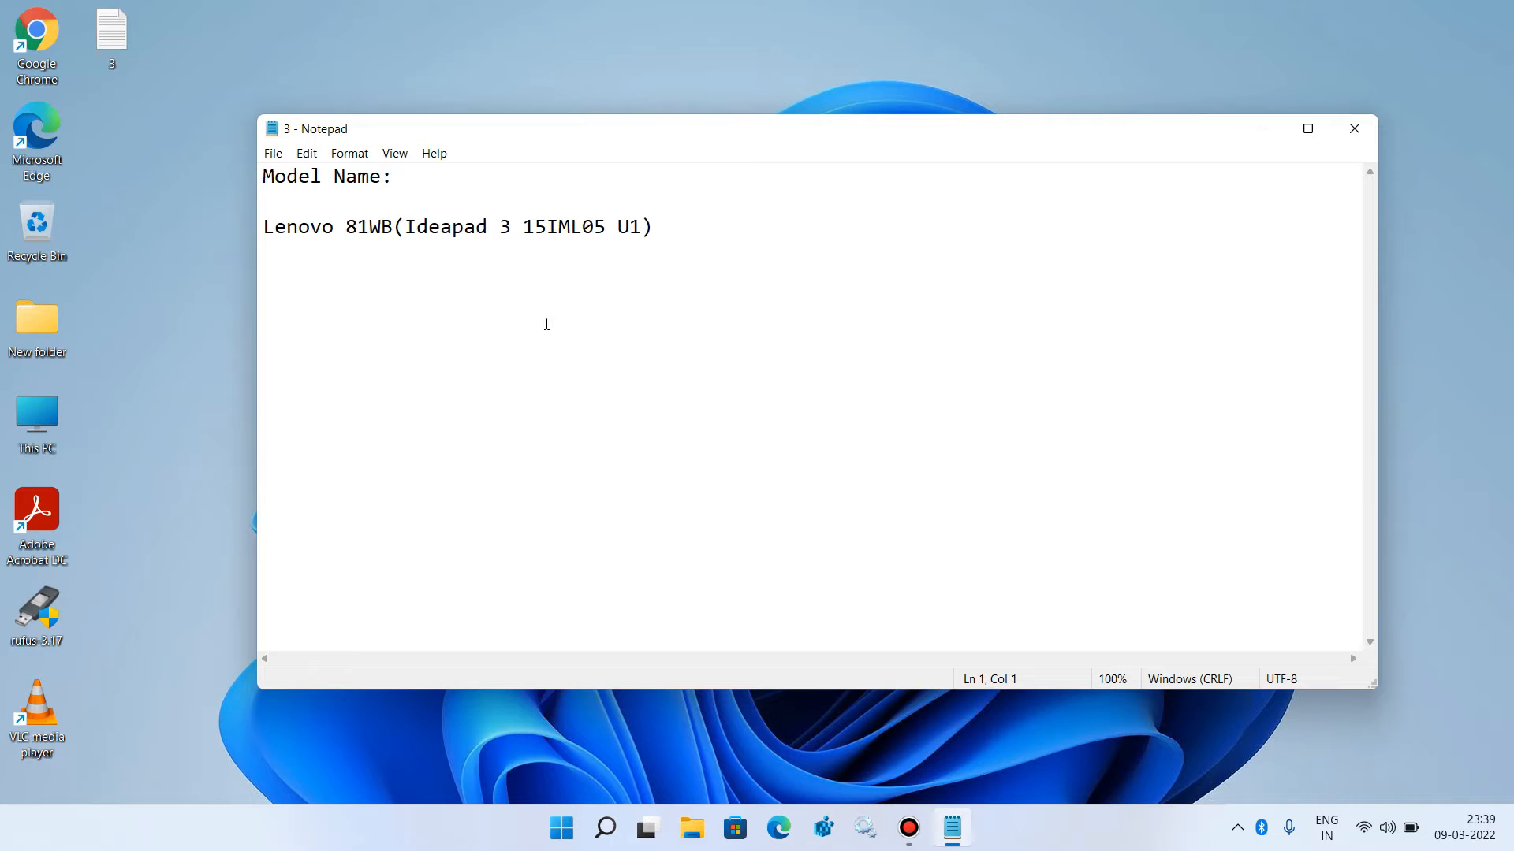
pyautogui.moveTo(1070, 232)
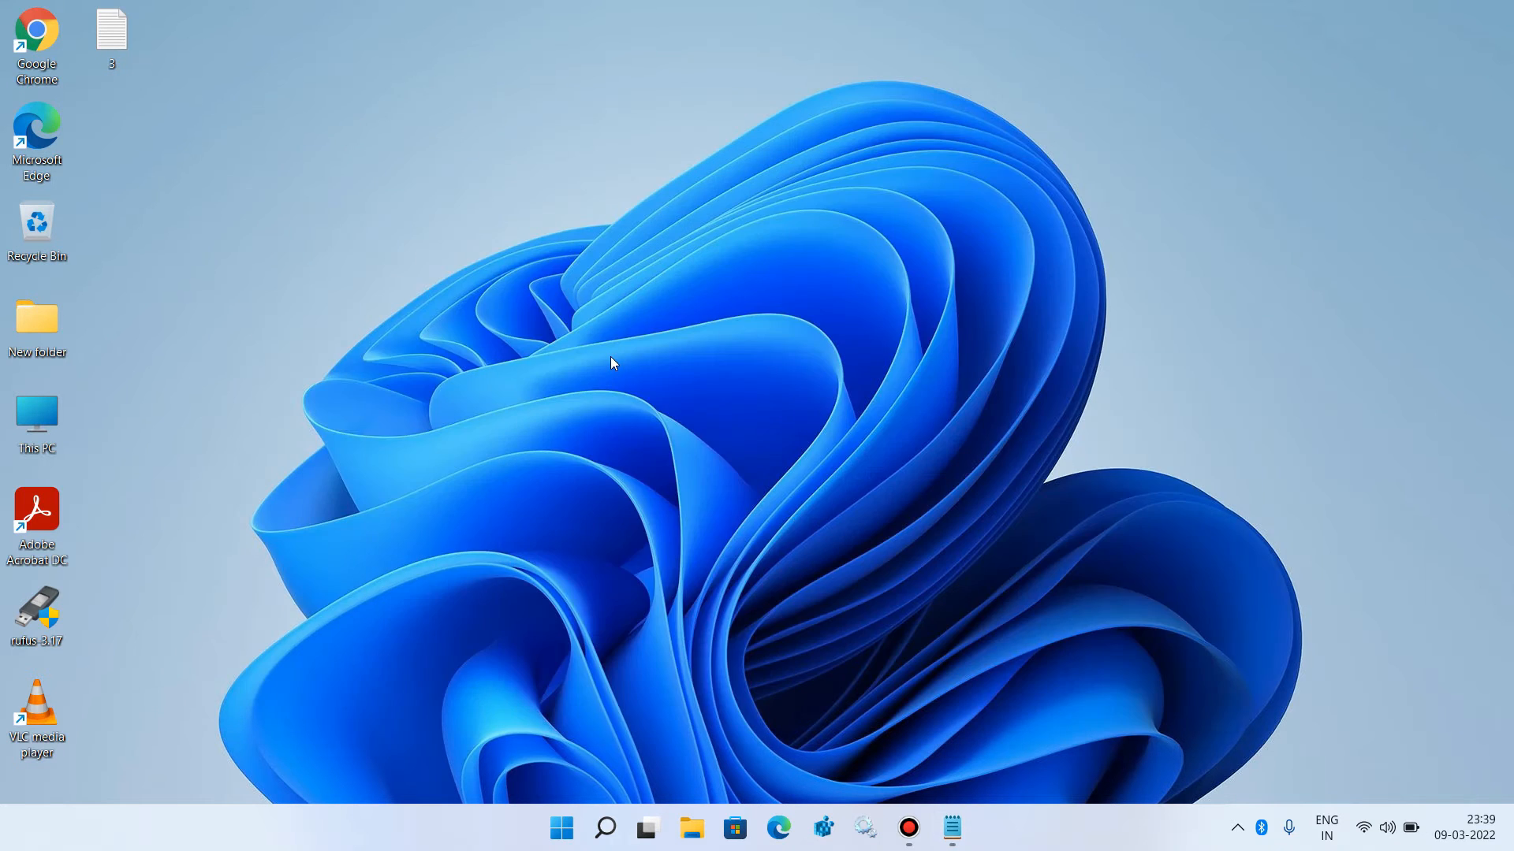
pyautogui.moveTo(91, 80)
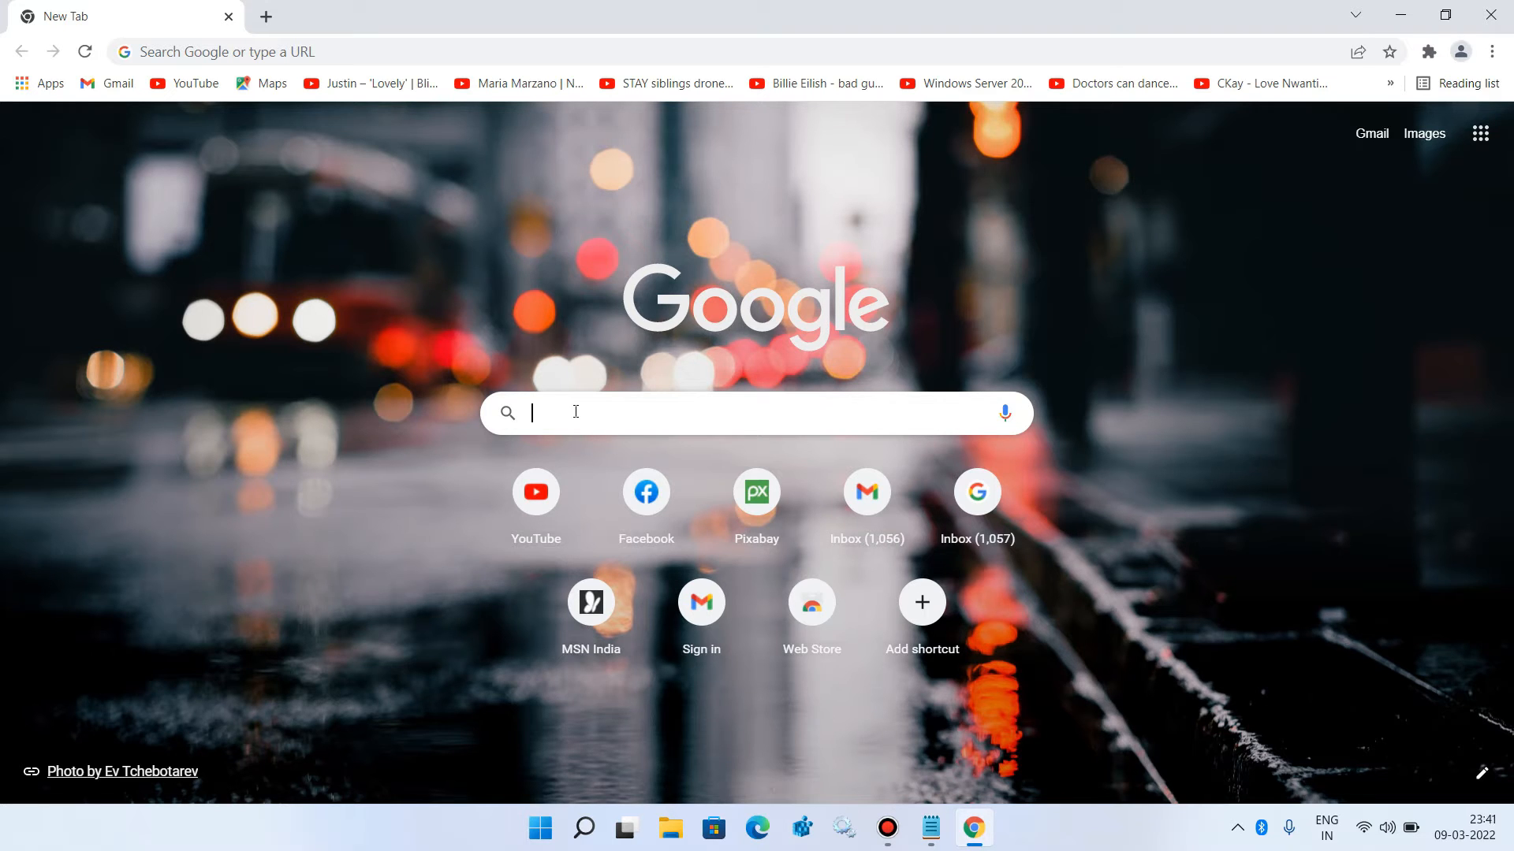
# Step: Run a Google search for 'lenovo drivers' to list Lenovo Support pages
pyautogui.write('lenovo')
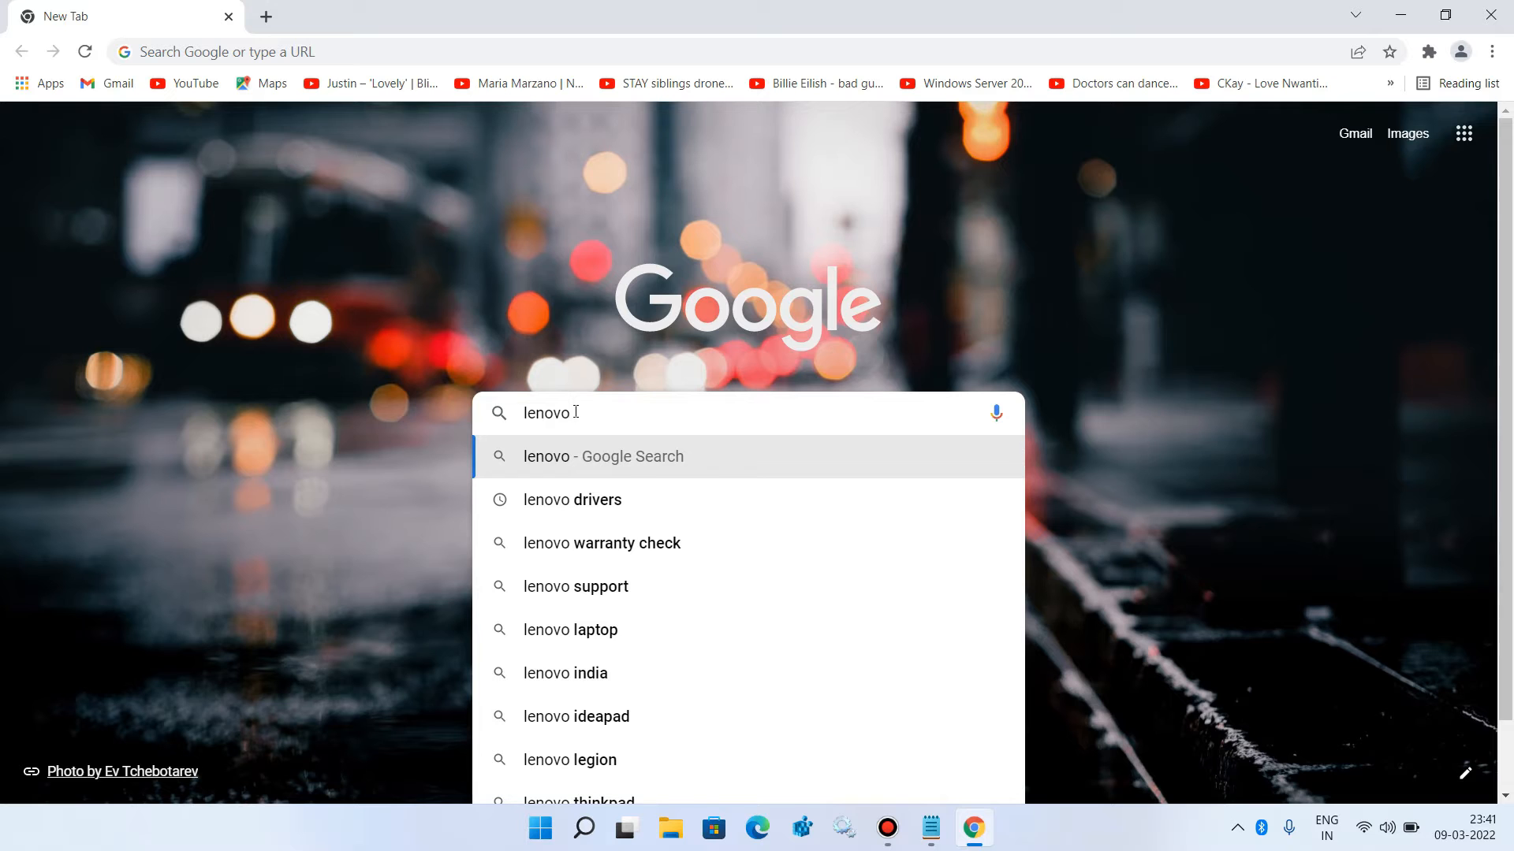
pyautogui.write('driv')
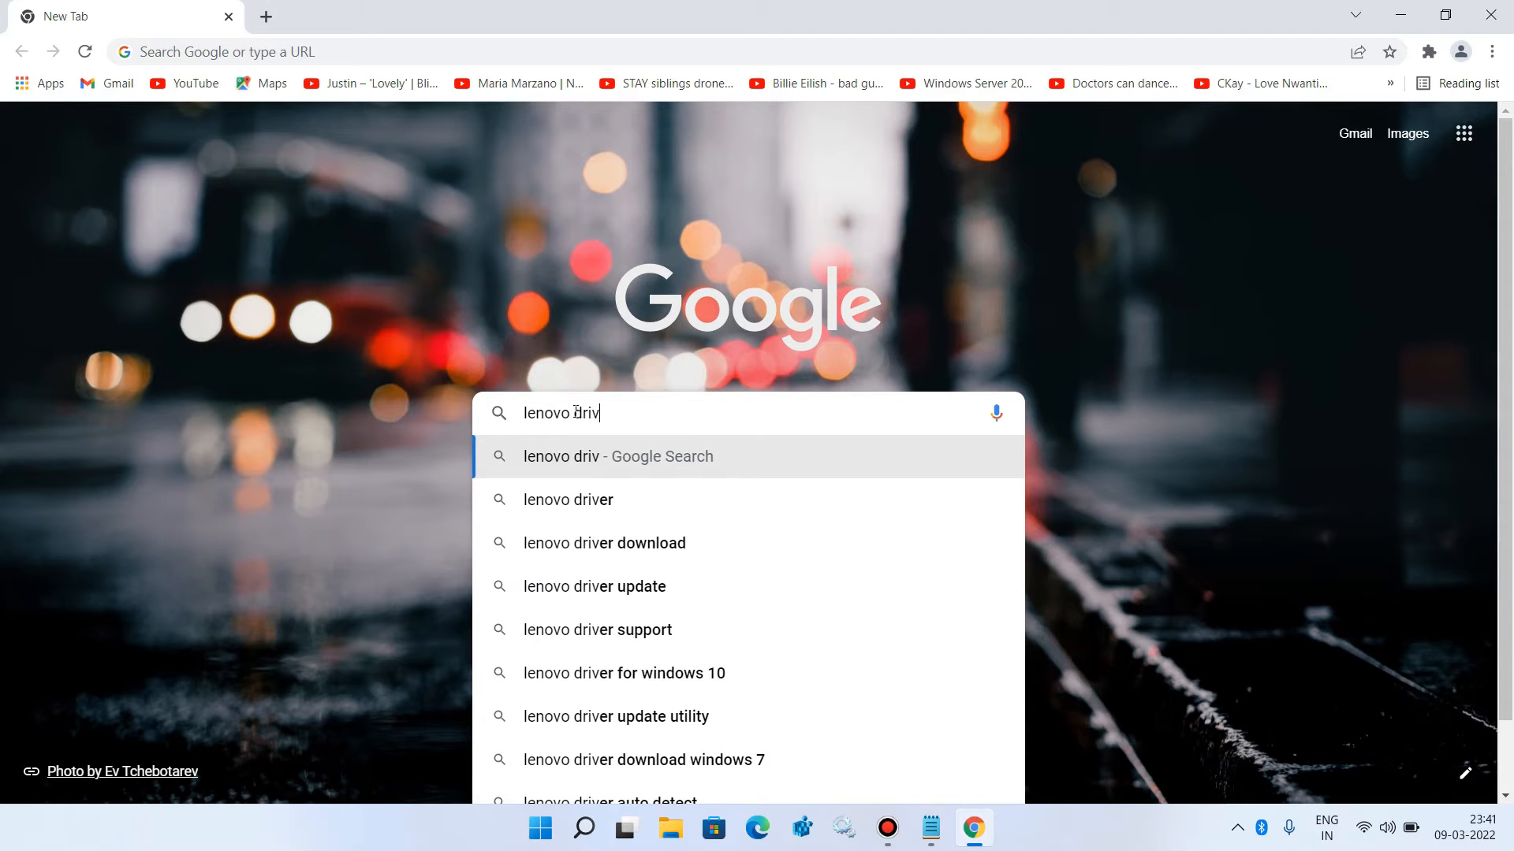
pyautogui.write('ers')
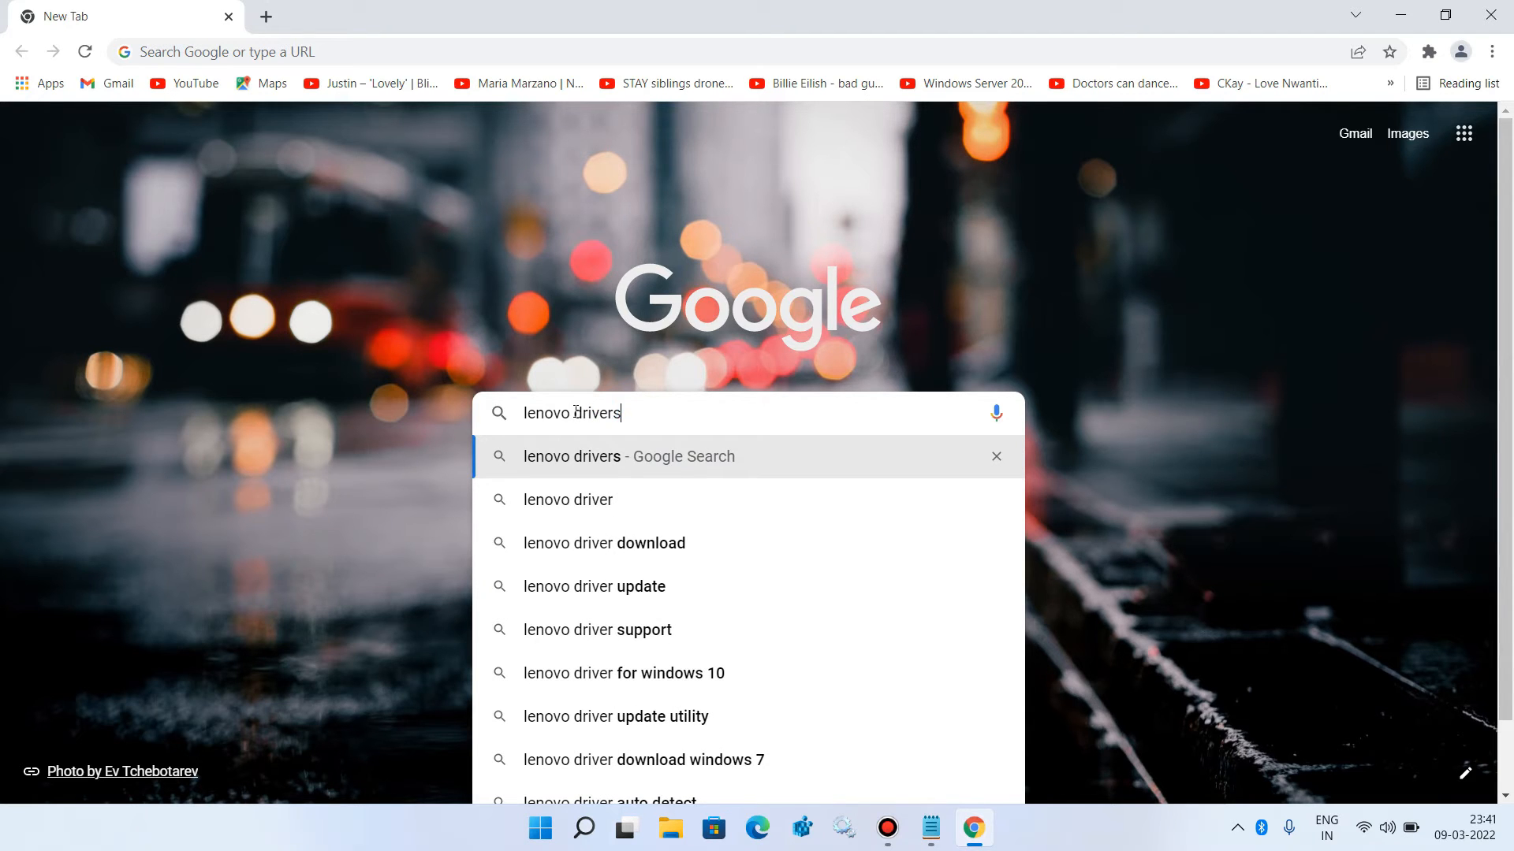
pyautogui.write('s')
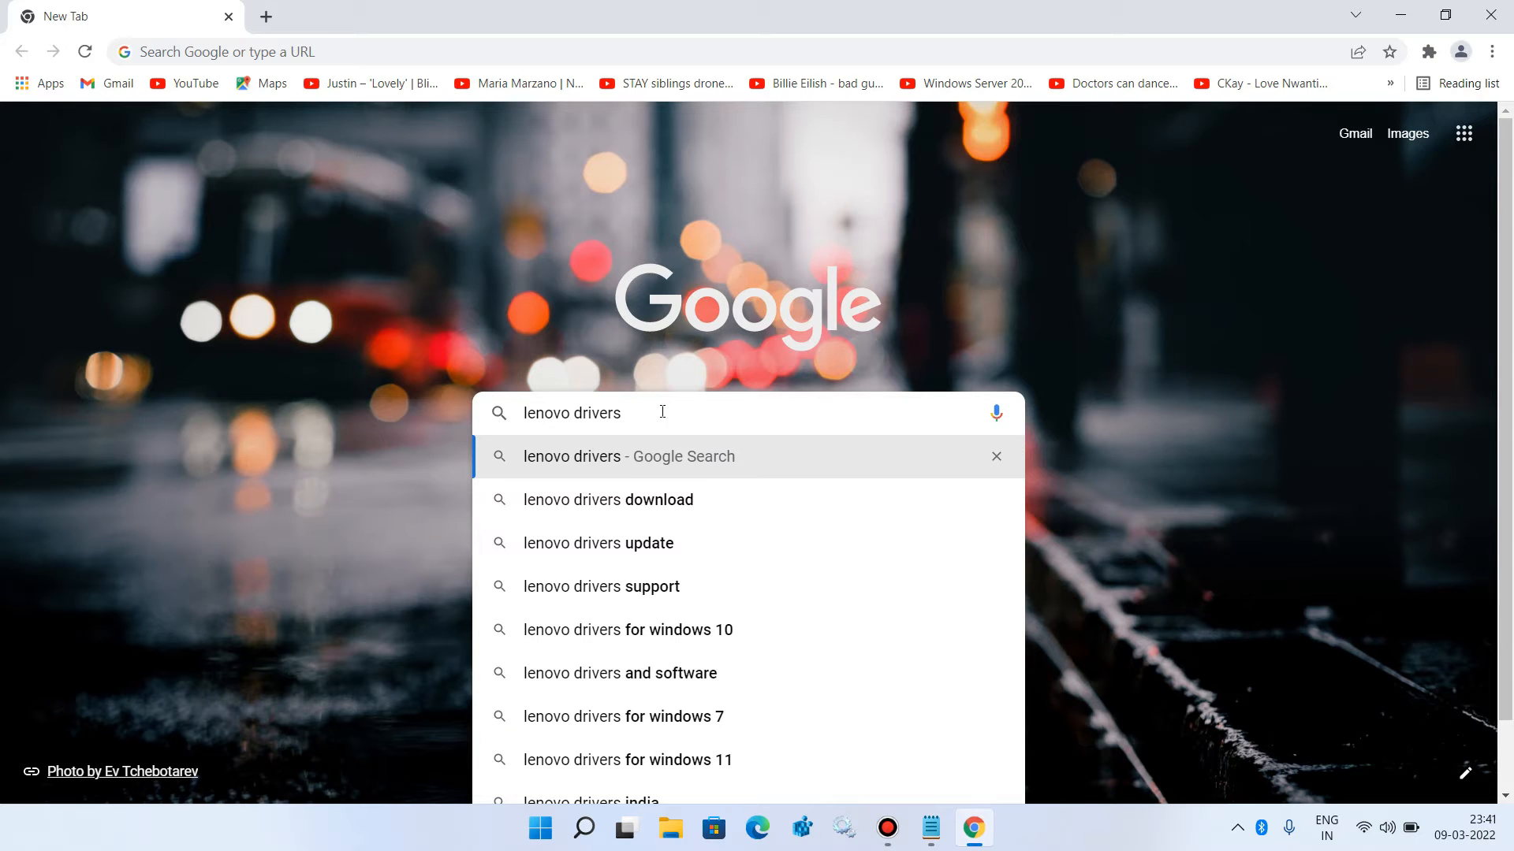
pyautogui.press('Return')
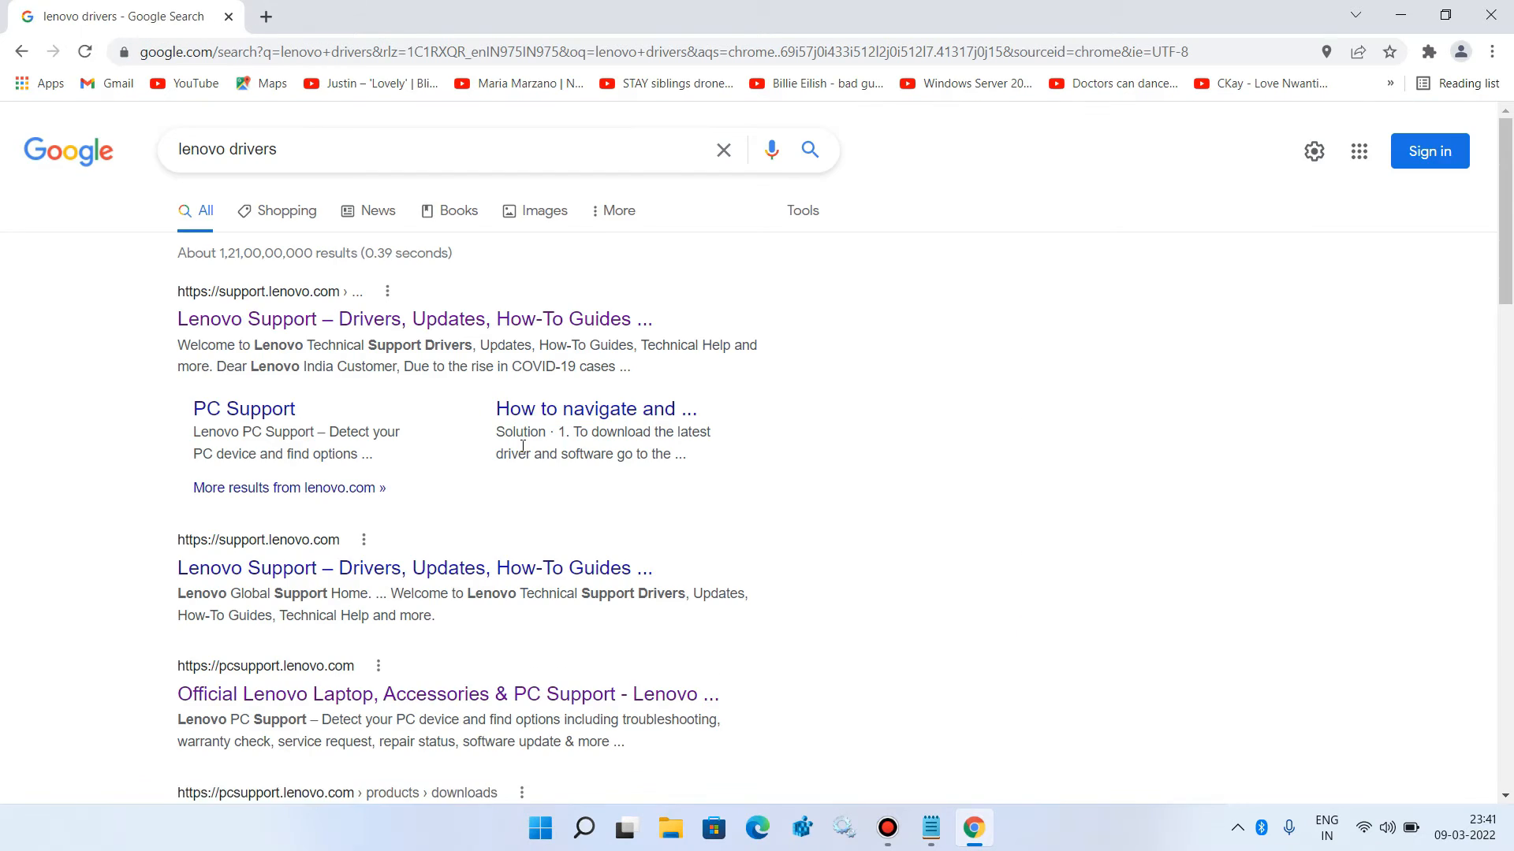
pyautogui.moveTo(256, 332)
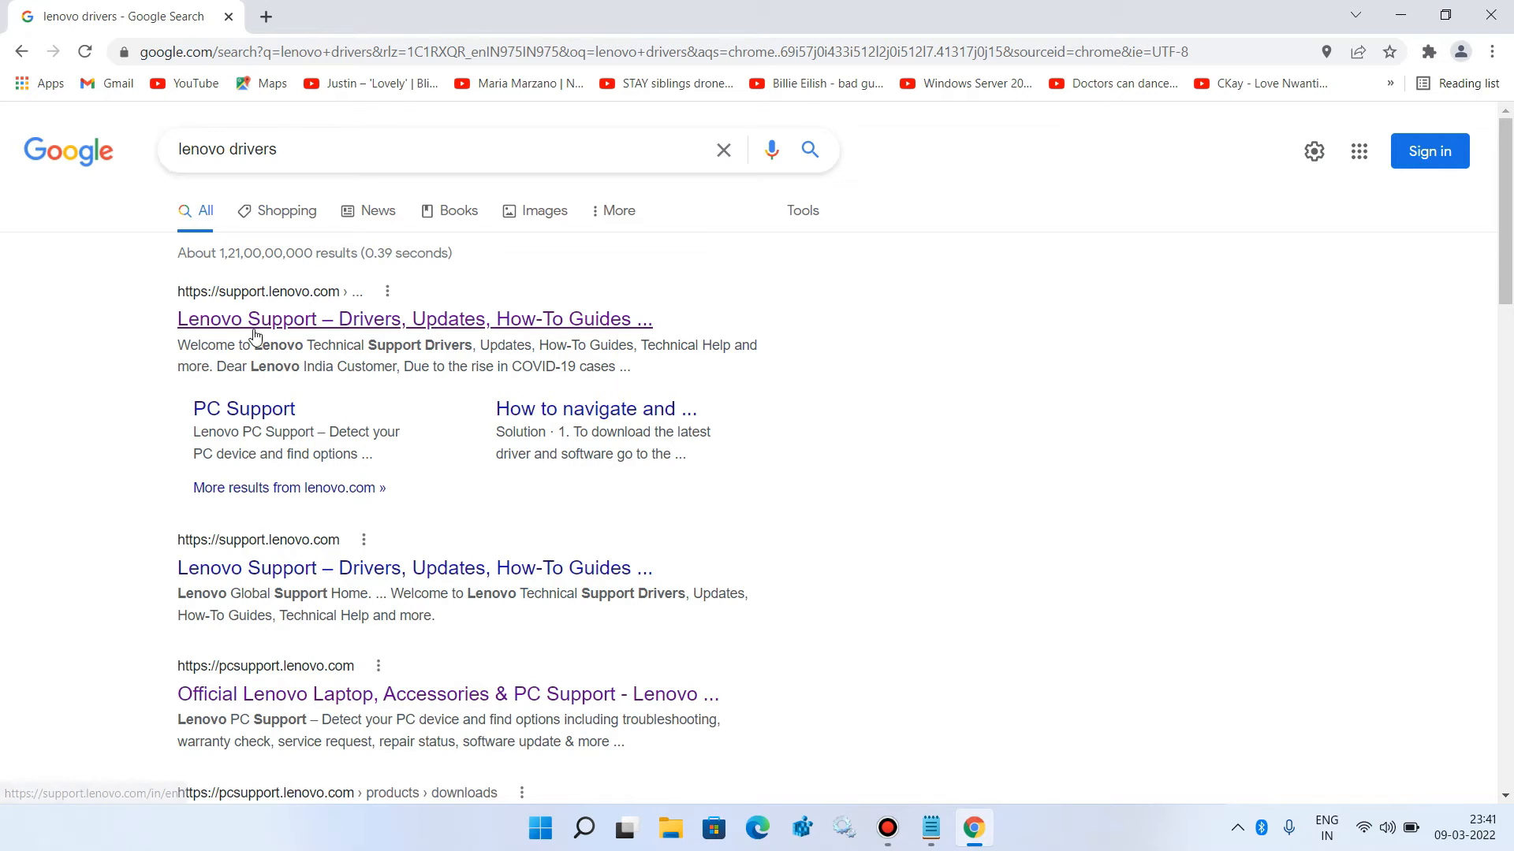
pyautogui.moveTo(319, 322)
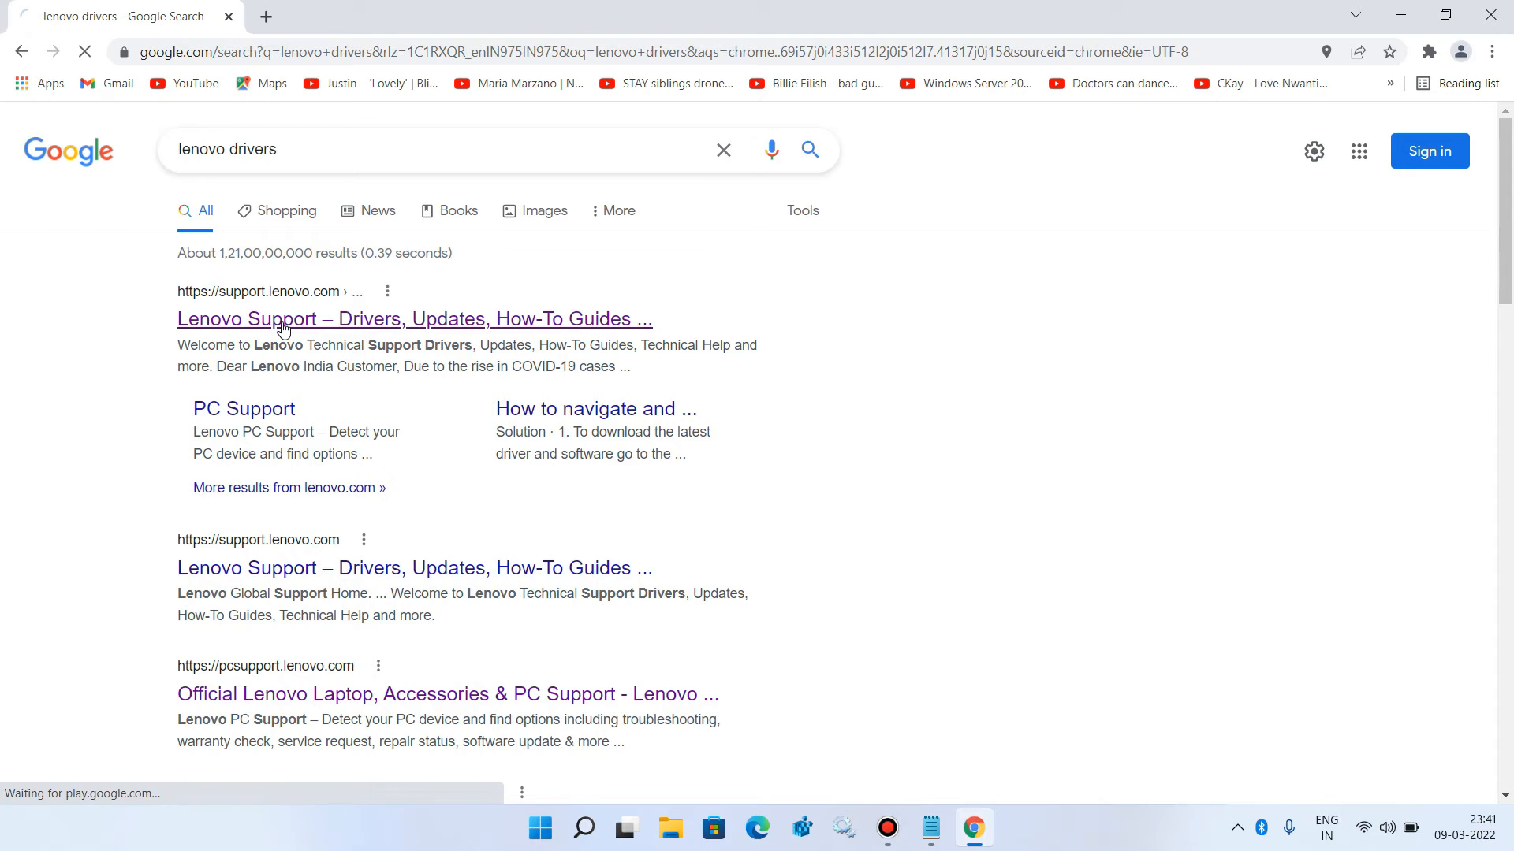
# Step: Open the 'Lenovo Support – Drivers, Updates' result and choose View PC Support
pyautogui.click(414, 318)
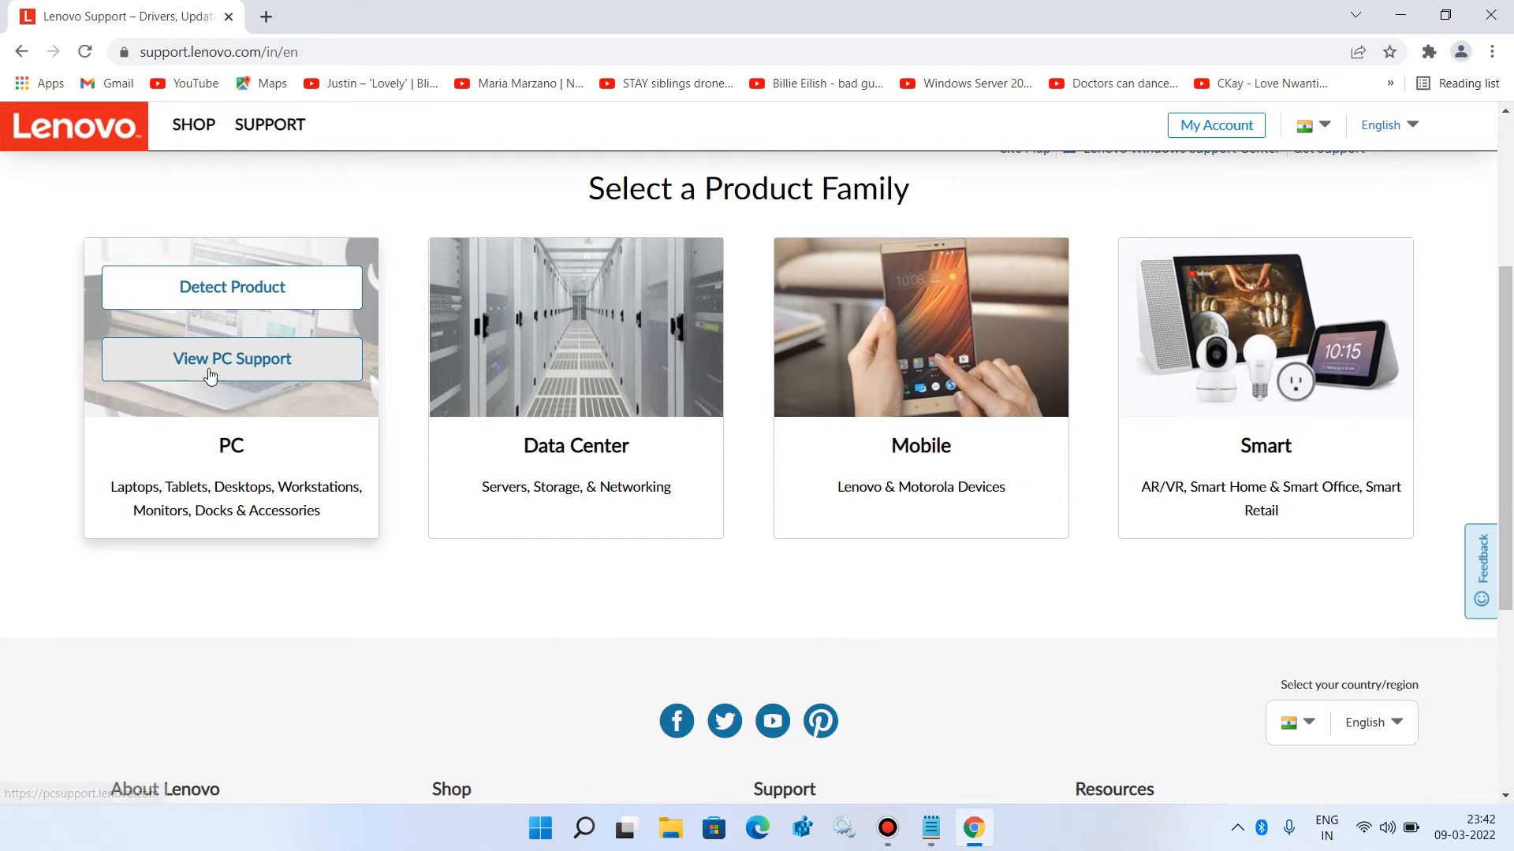
pyautogui.click(232, 358)
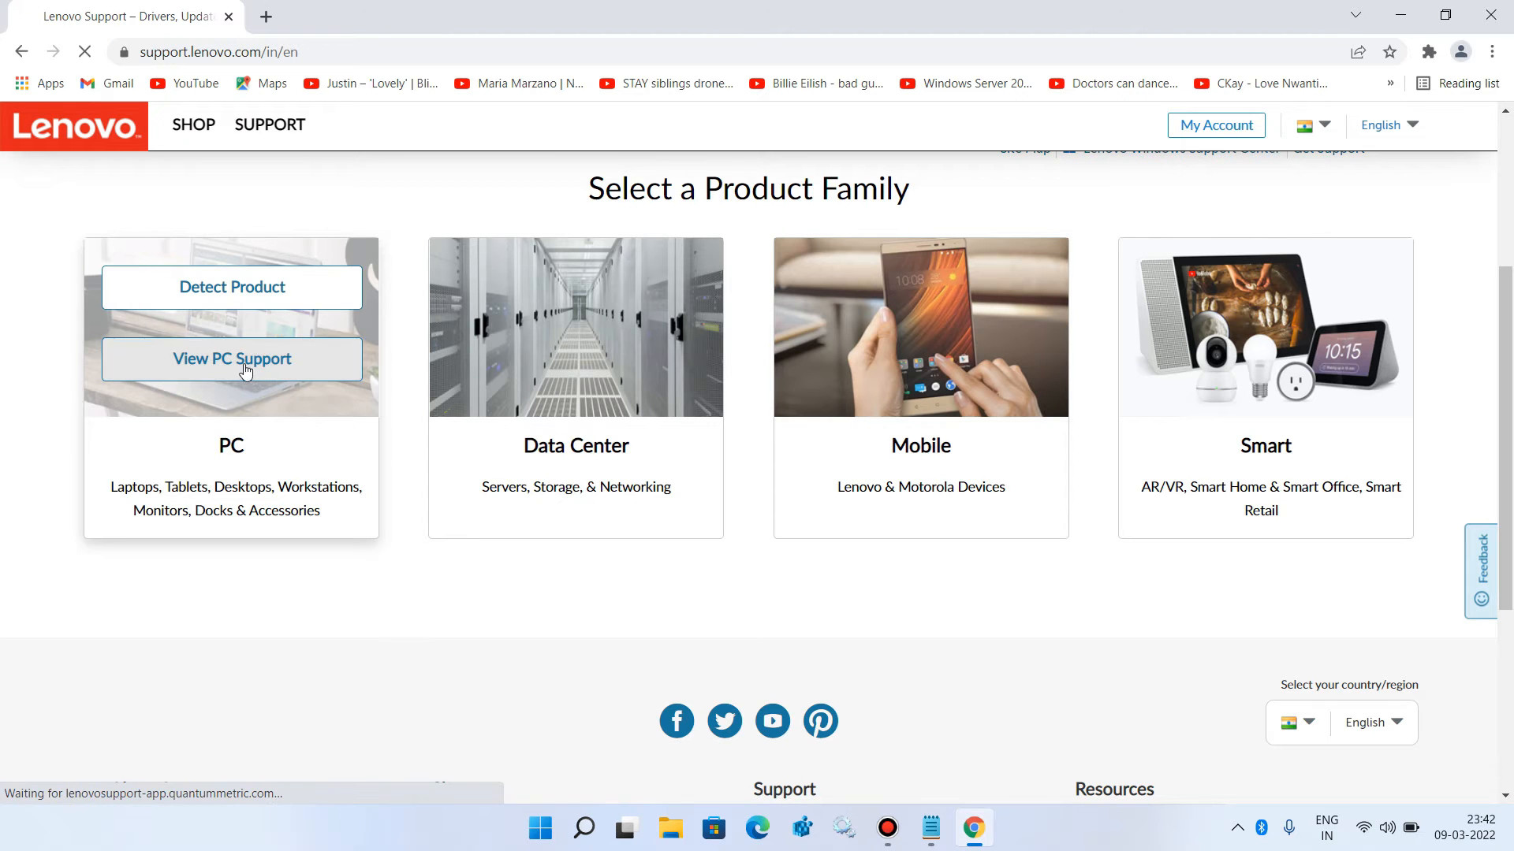
pyautogui.click(232, 358)
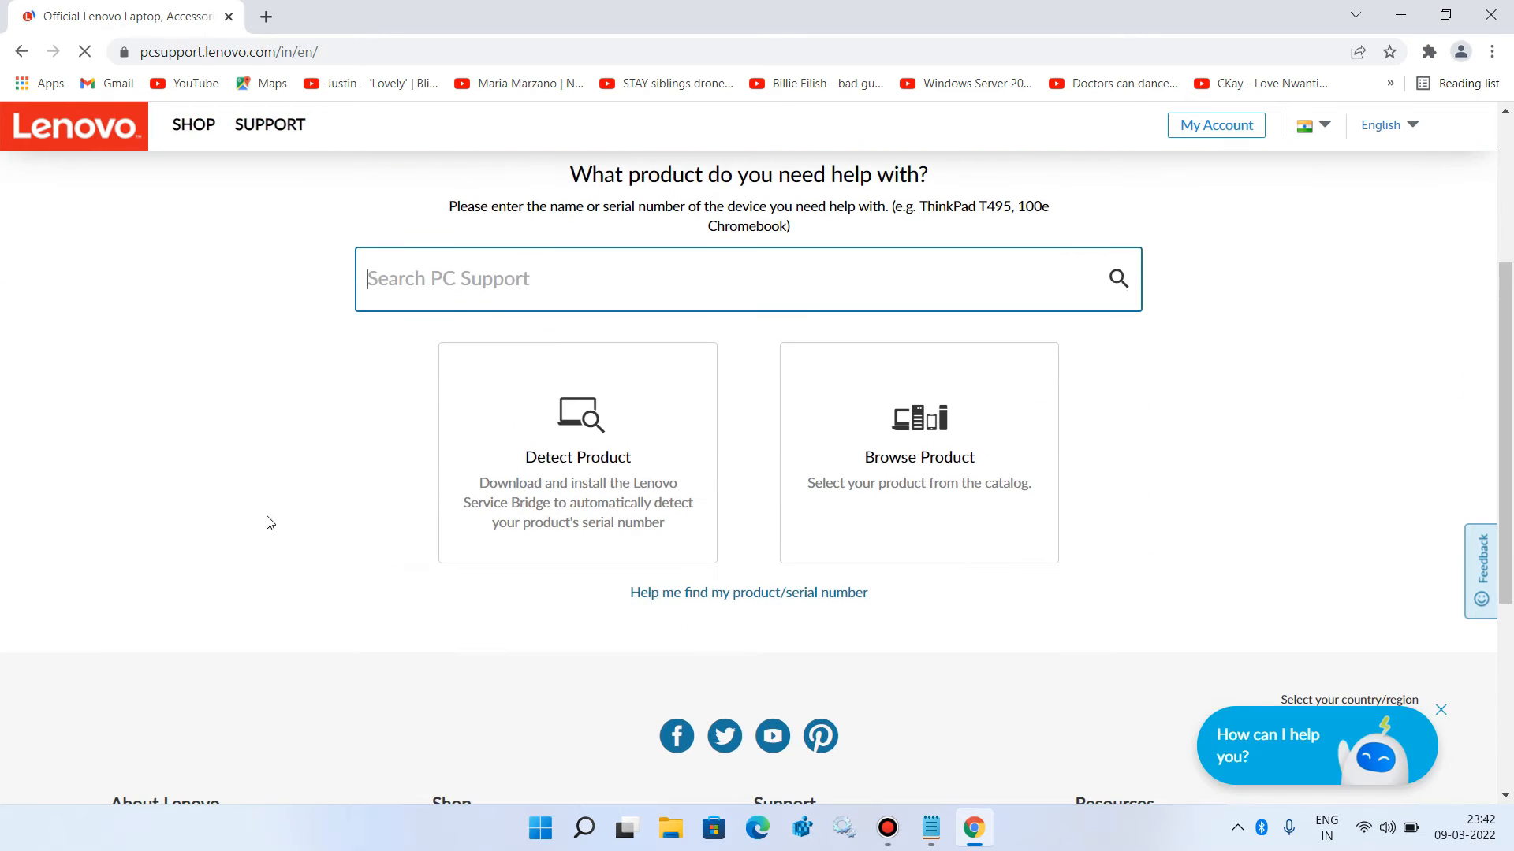
# Step: Browse products by type, choose Laptops, and check 'Ideapad' in the model note
pyautogui.click(917, 453)
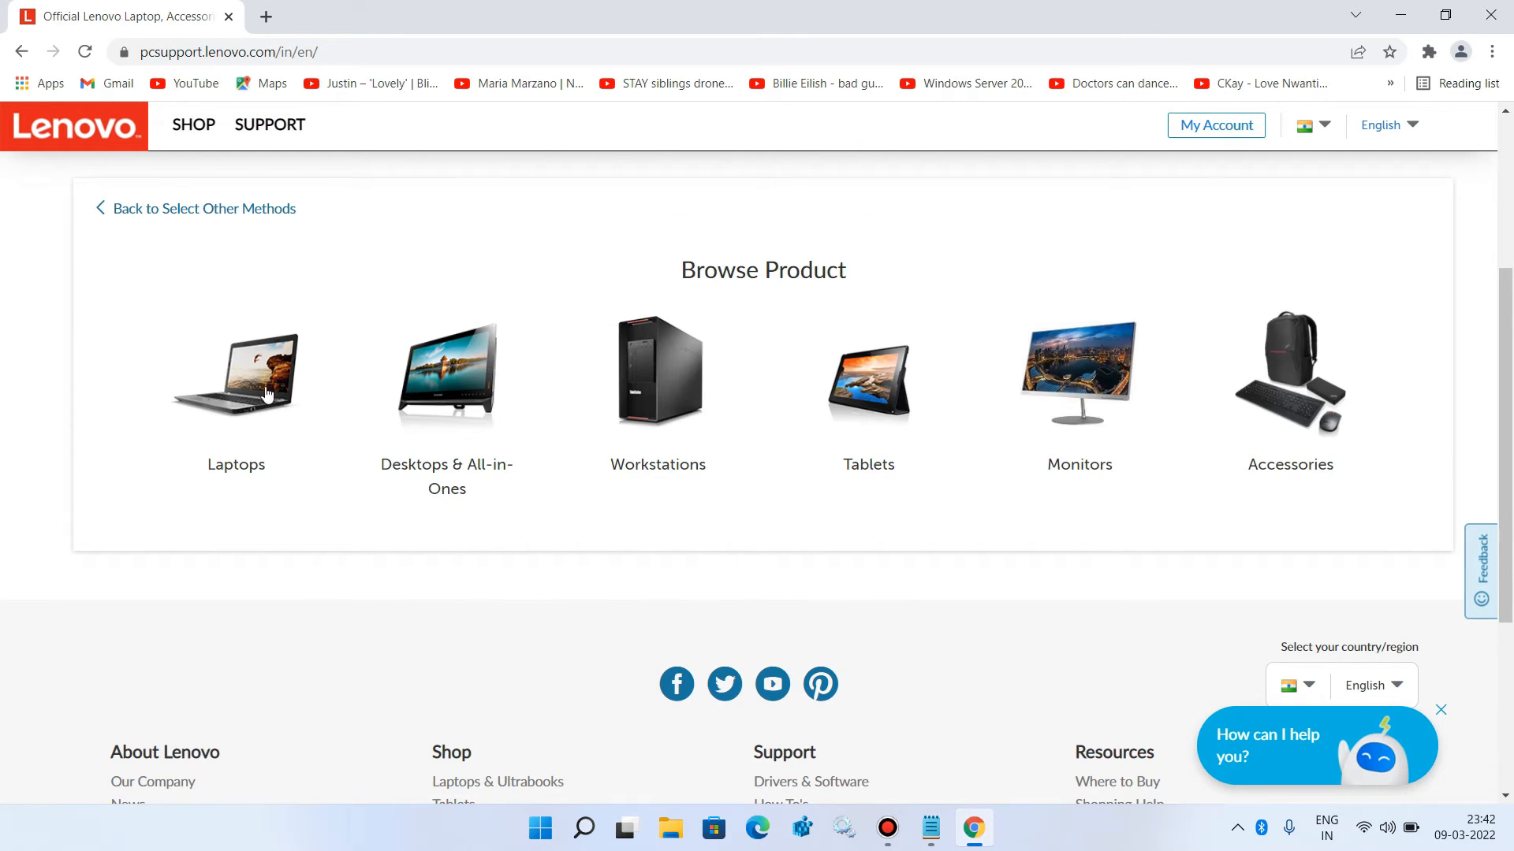
pyautogui.click(235, 376)
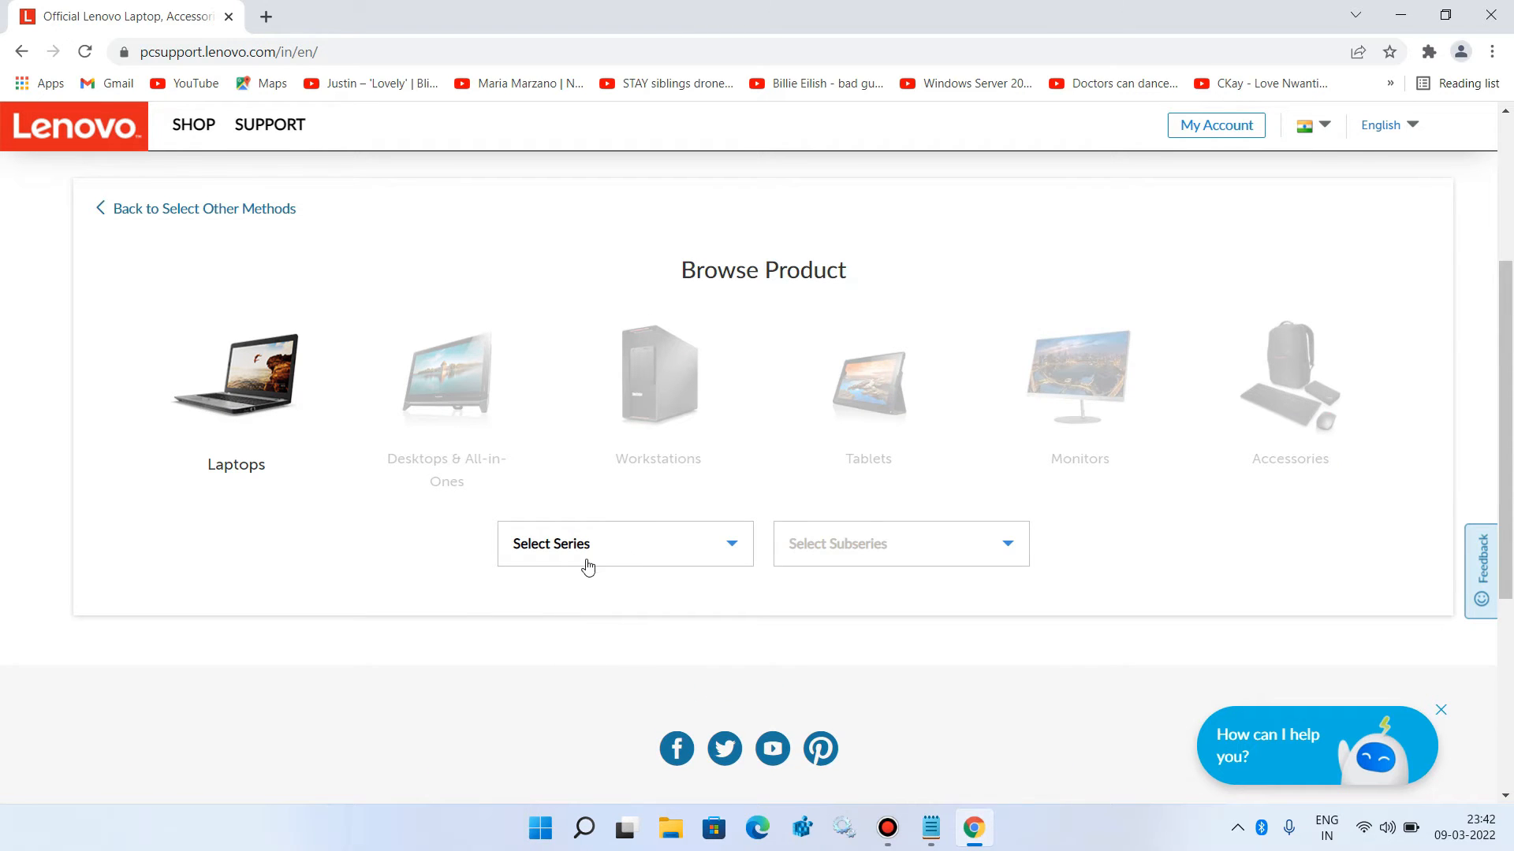
pyautogui.moveTo(563, 580)
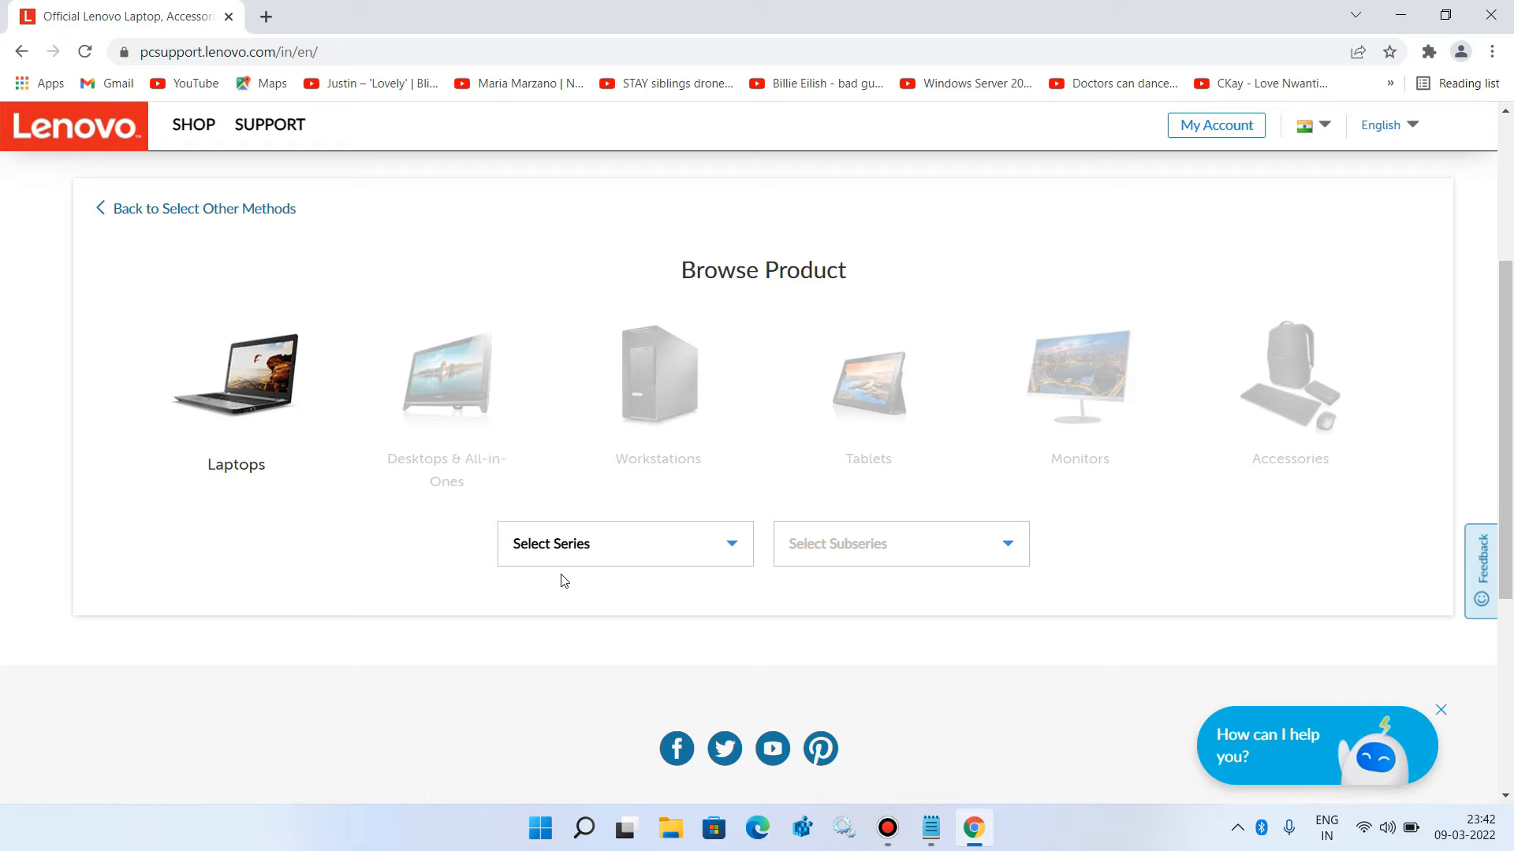
pyautogui.click(928, 827)
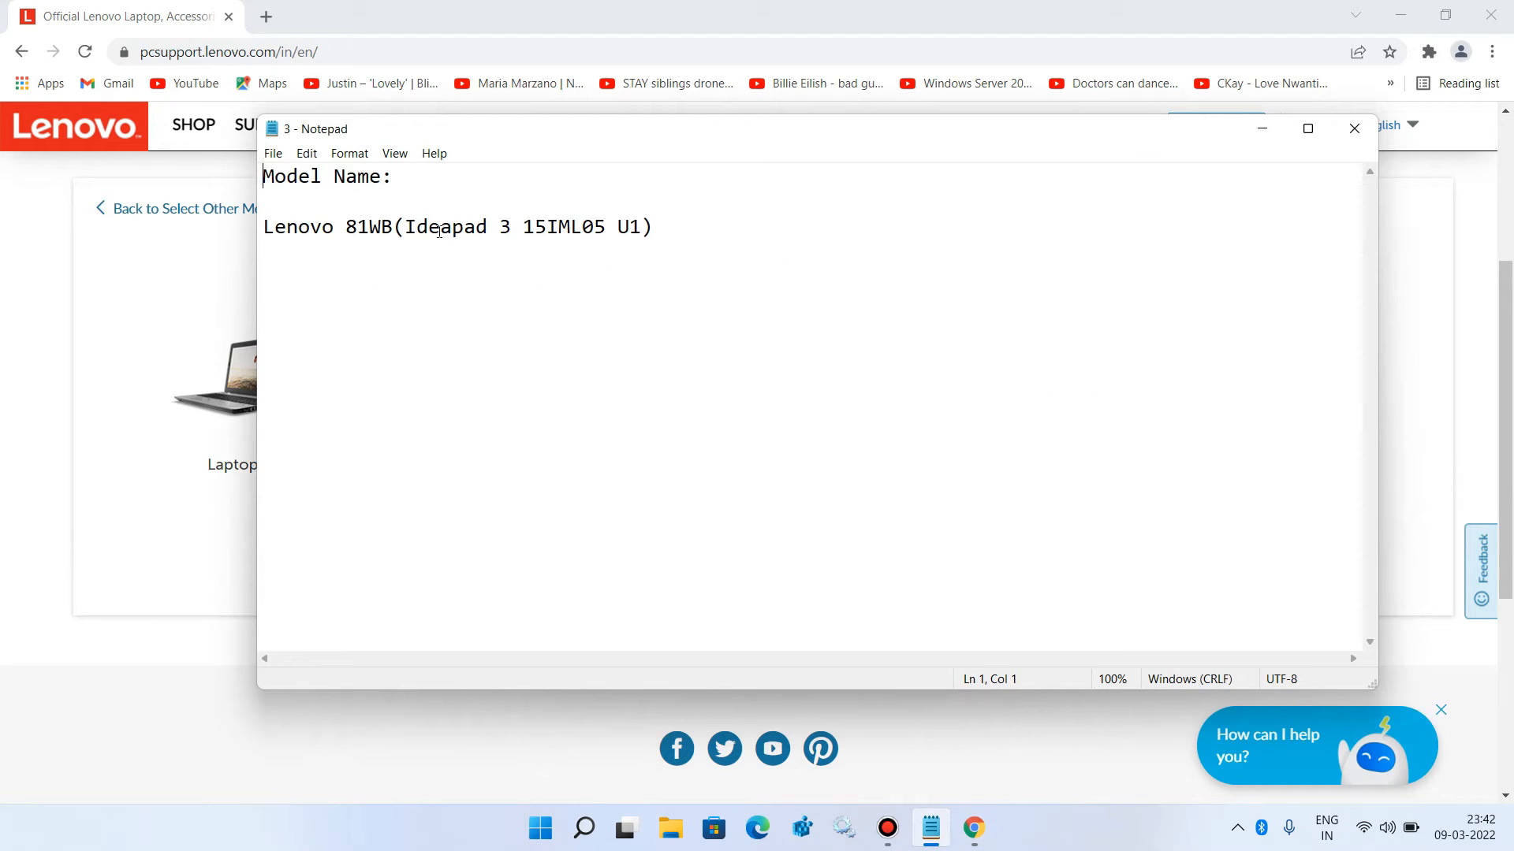
pyautogui.doubleClick(443, 227)
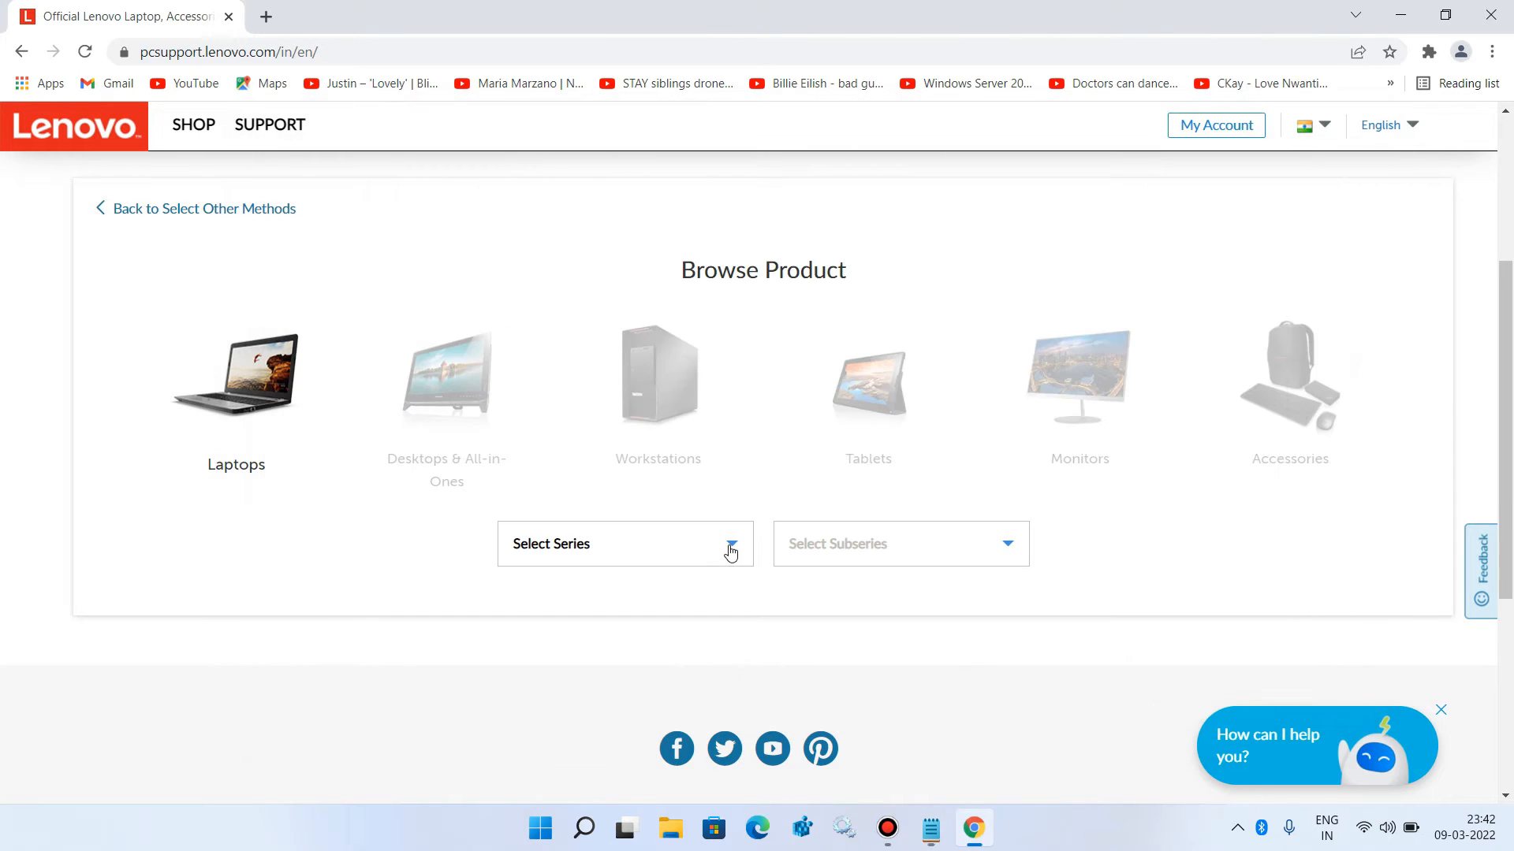
# Step: Choose 3 Series Laptop (ideapad) from the series list
pyautogui.click(626, 544)
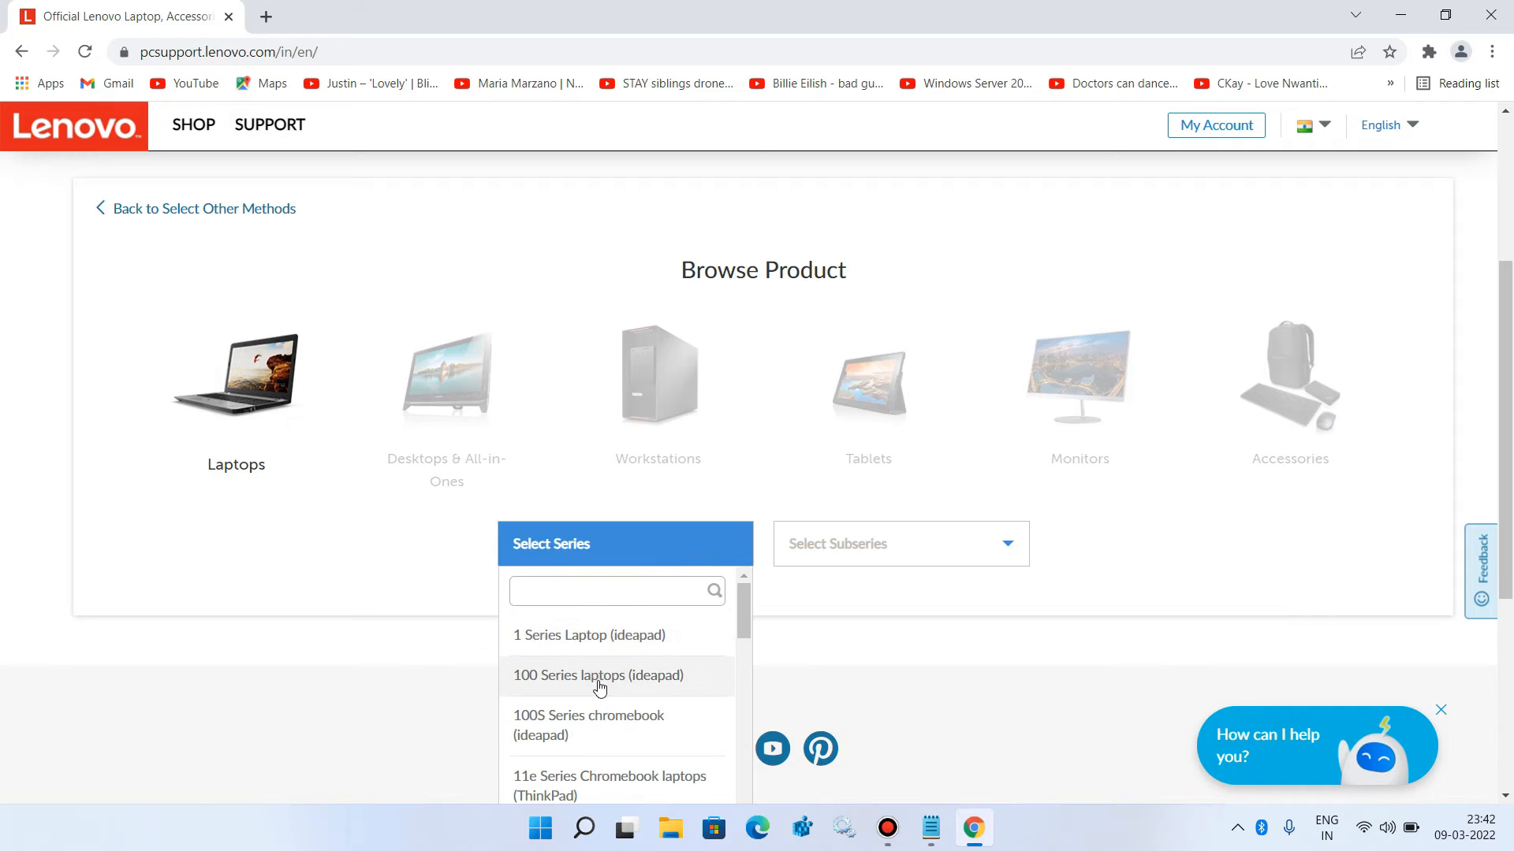
pyautogui.scroll(-3)
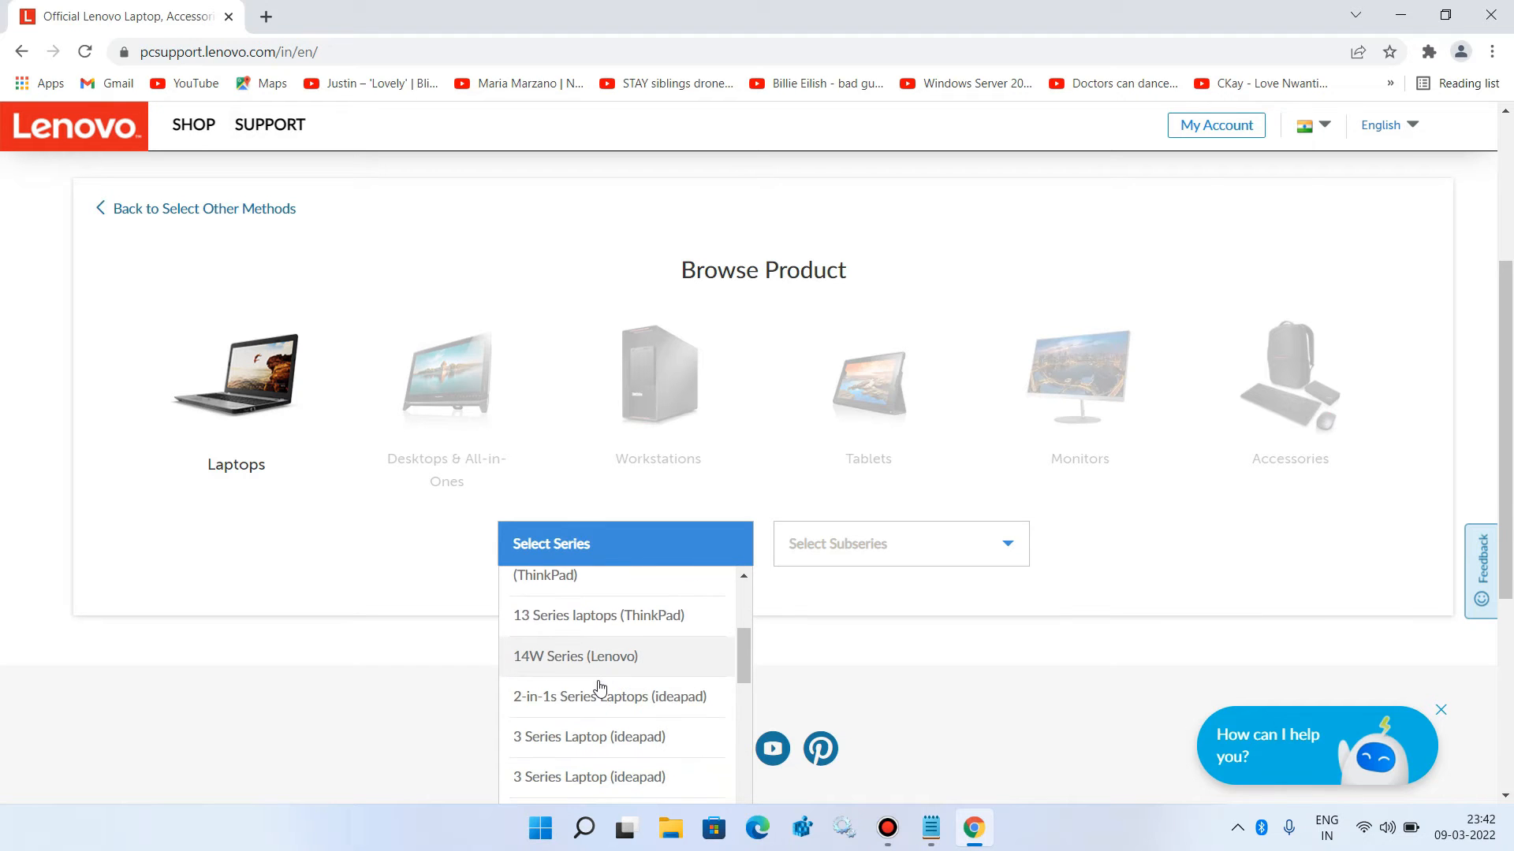
pyautogui.scroll(-3)
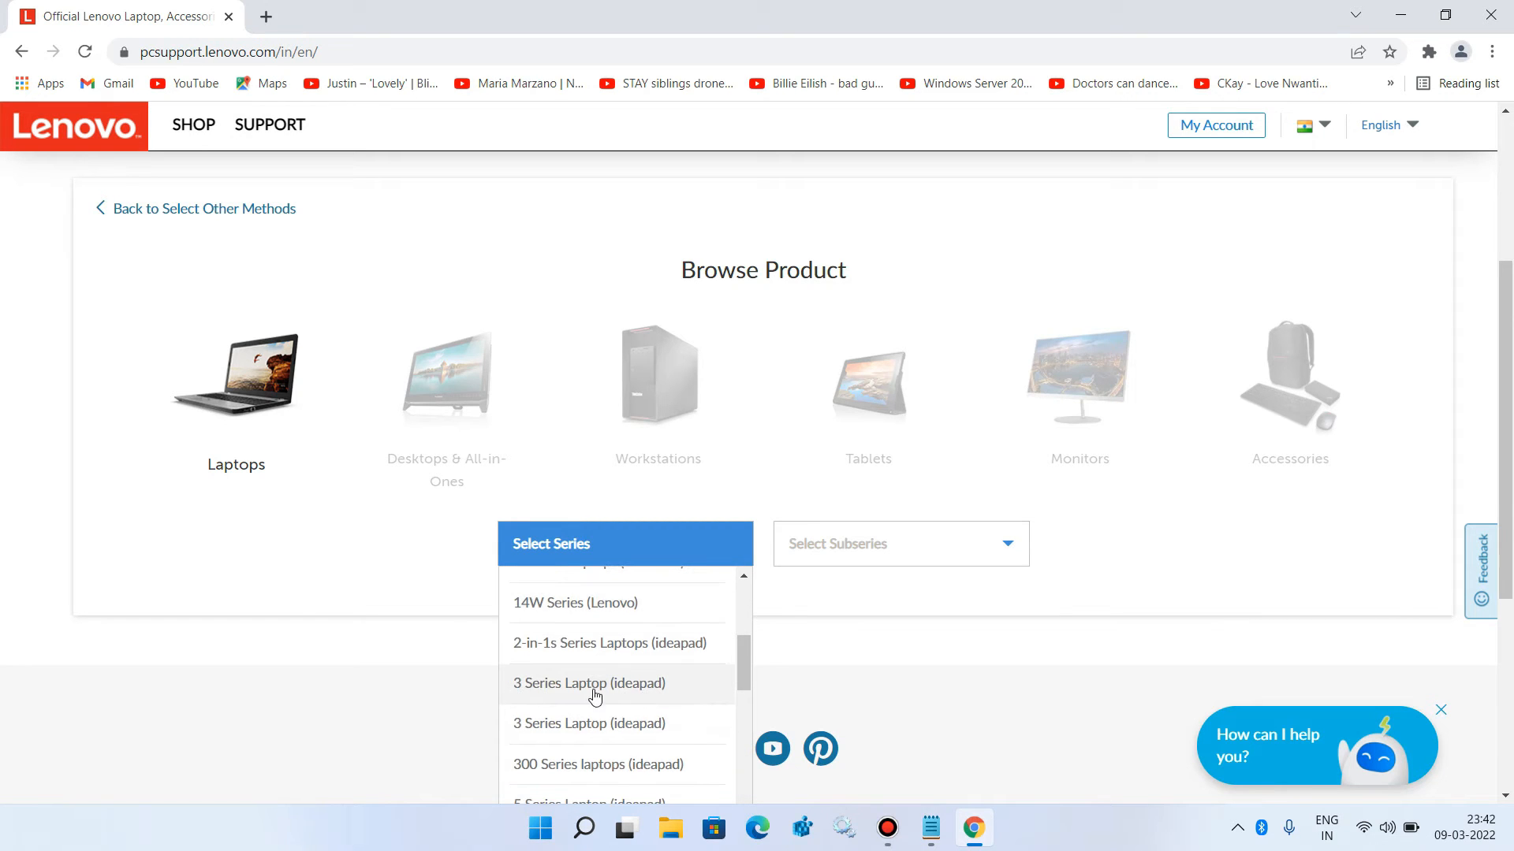
pyautogui.click(588, 682)
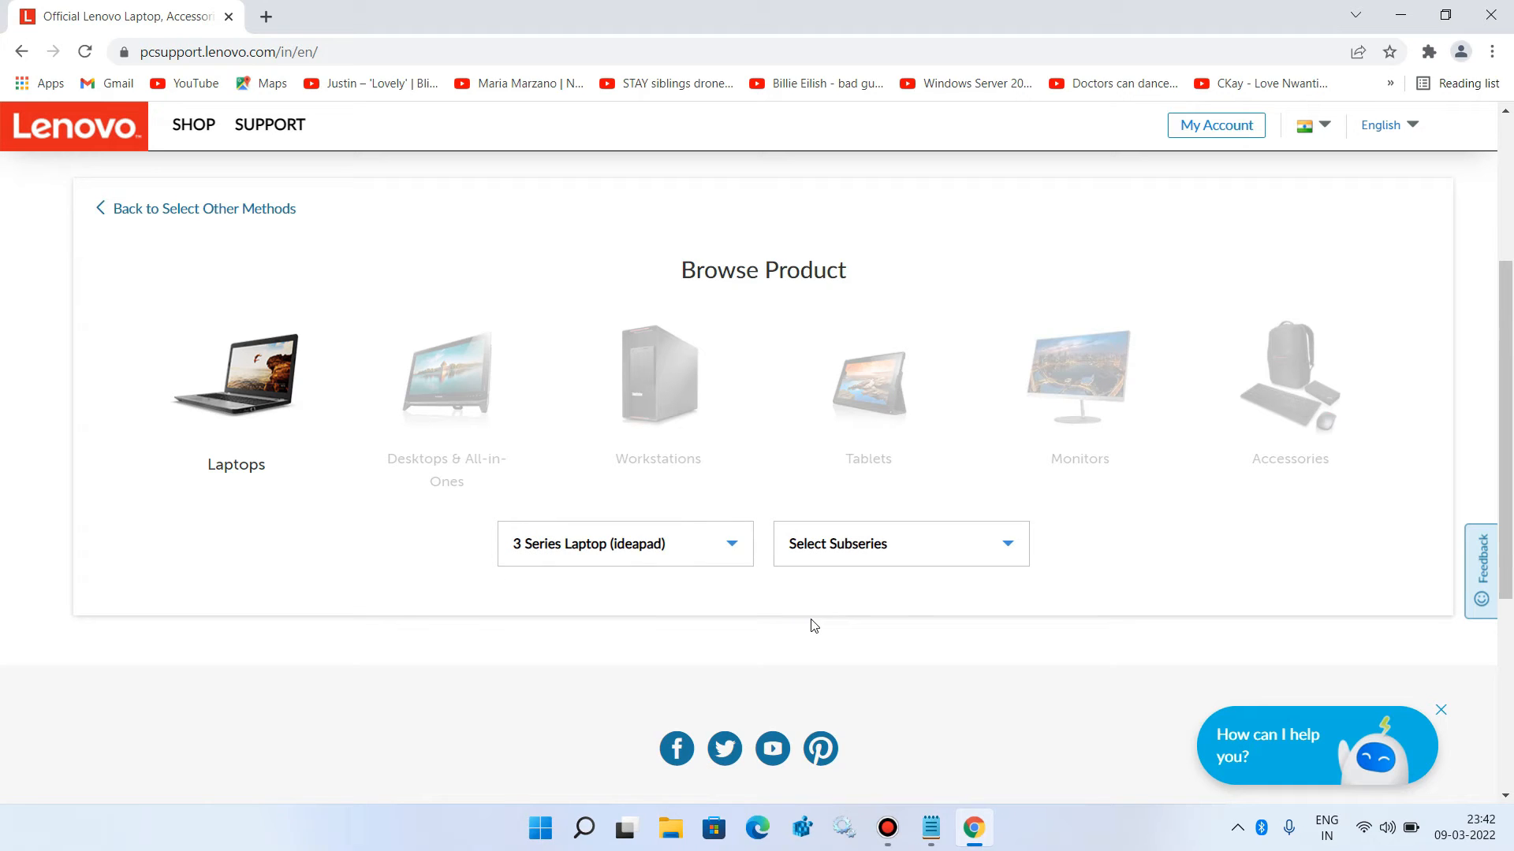
pyautogui.moveTo(907, 596)
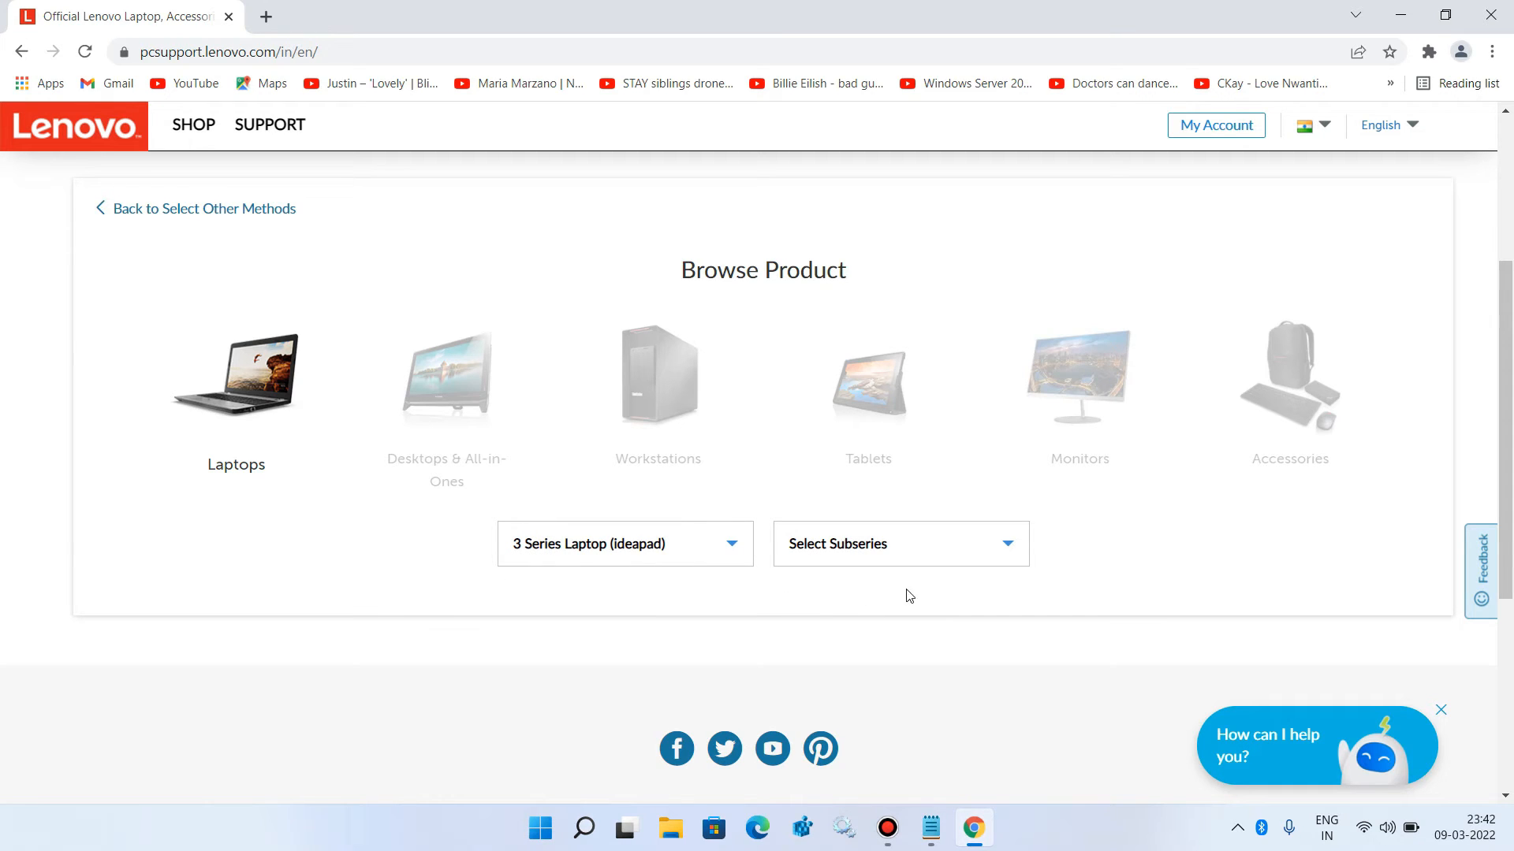
# Step: Pick the ideapad 3-15IML05 Laptop subseries and open its Drivers & Software page
pyautogui.click(929, 828)
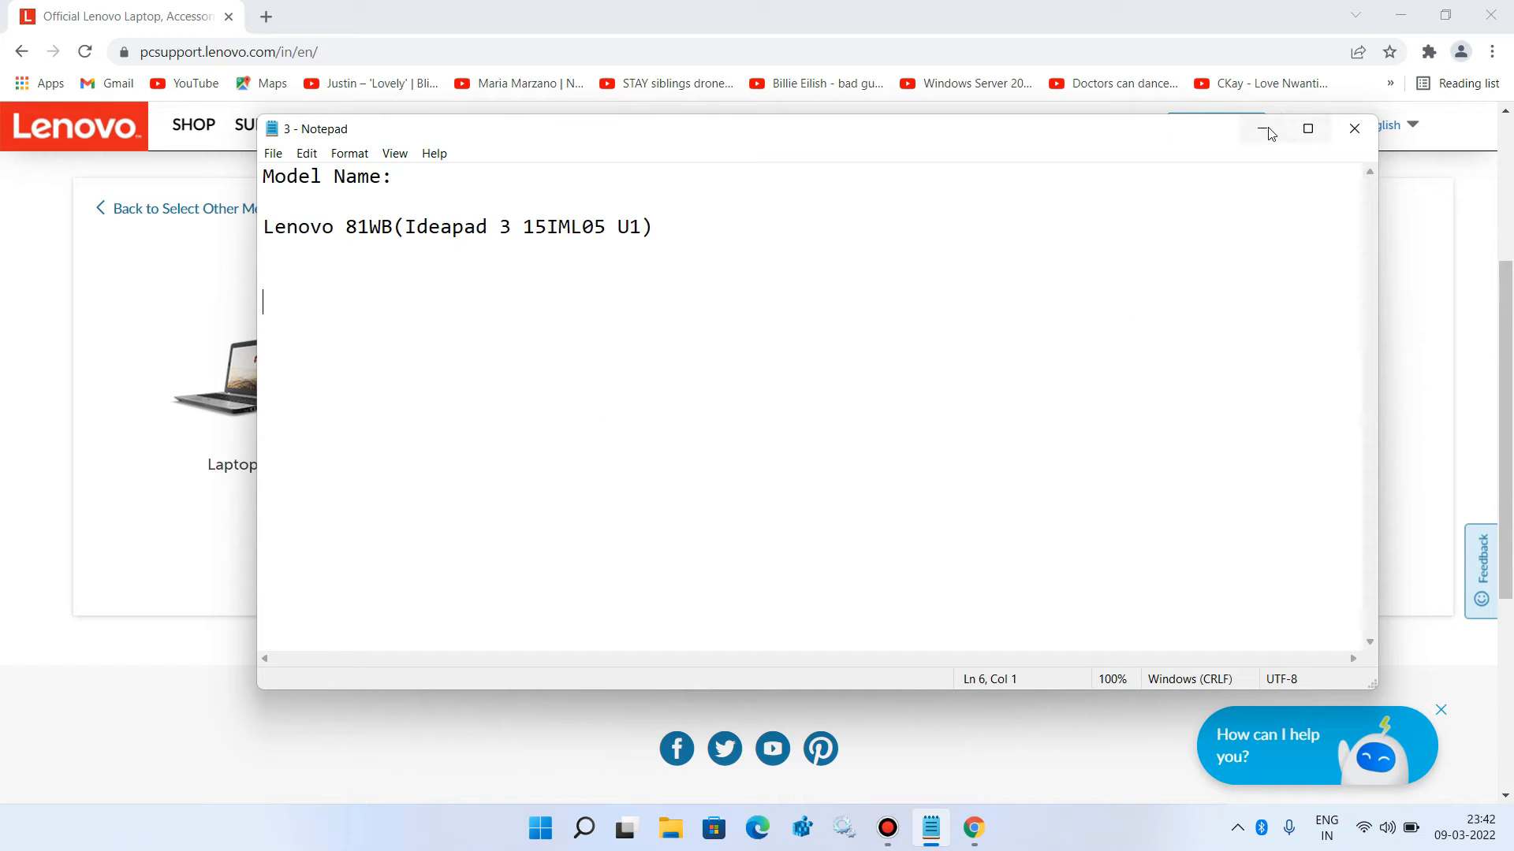
pyautogui.click(1268, 128)
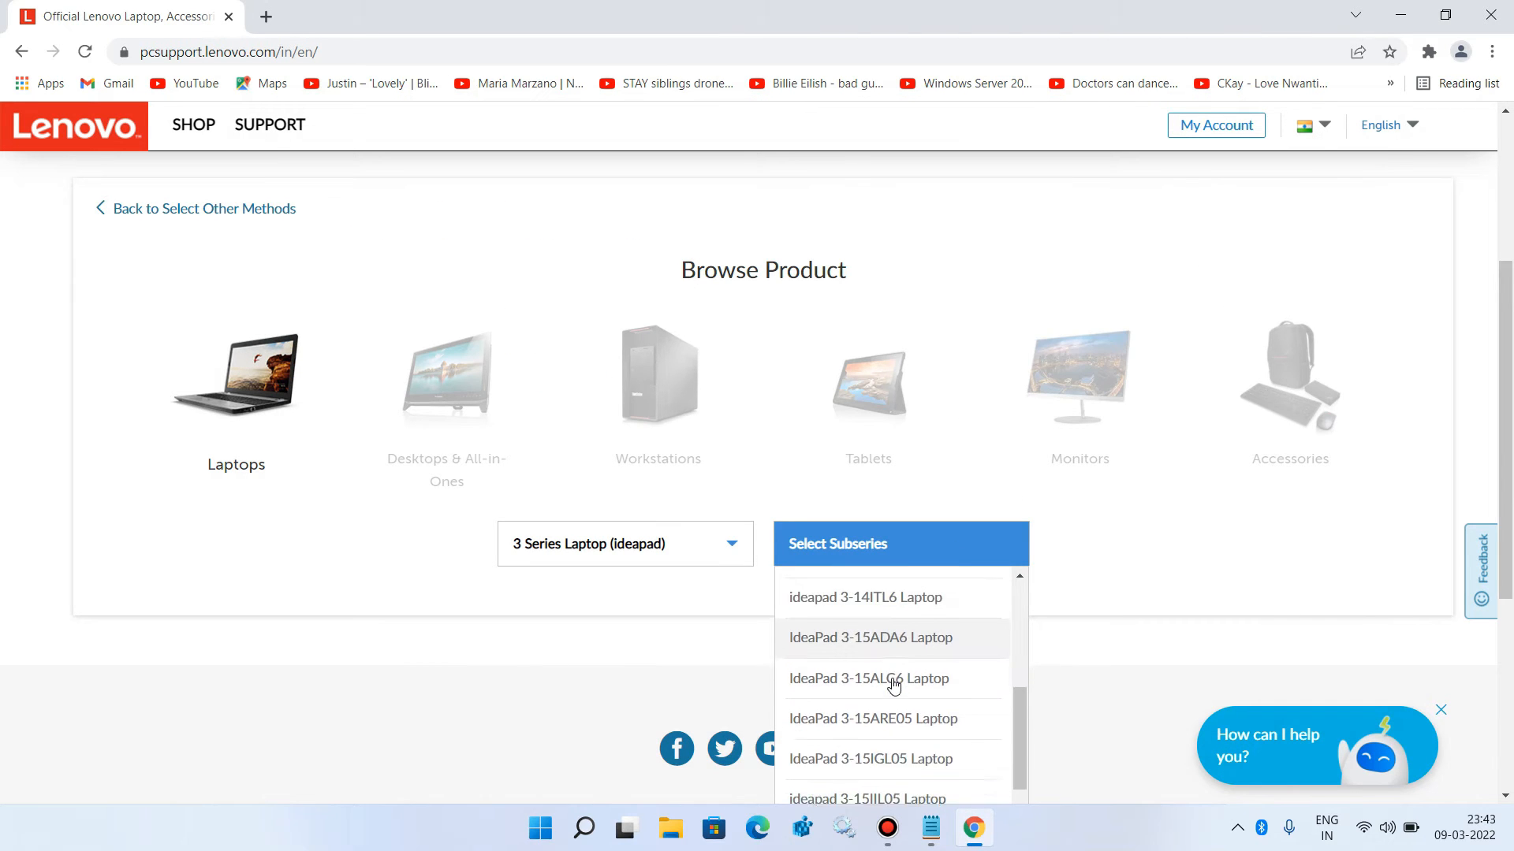
pyautogui.scroll(-3)
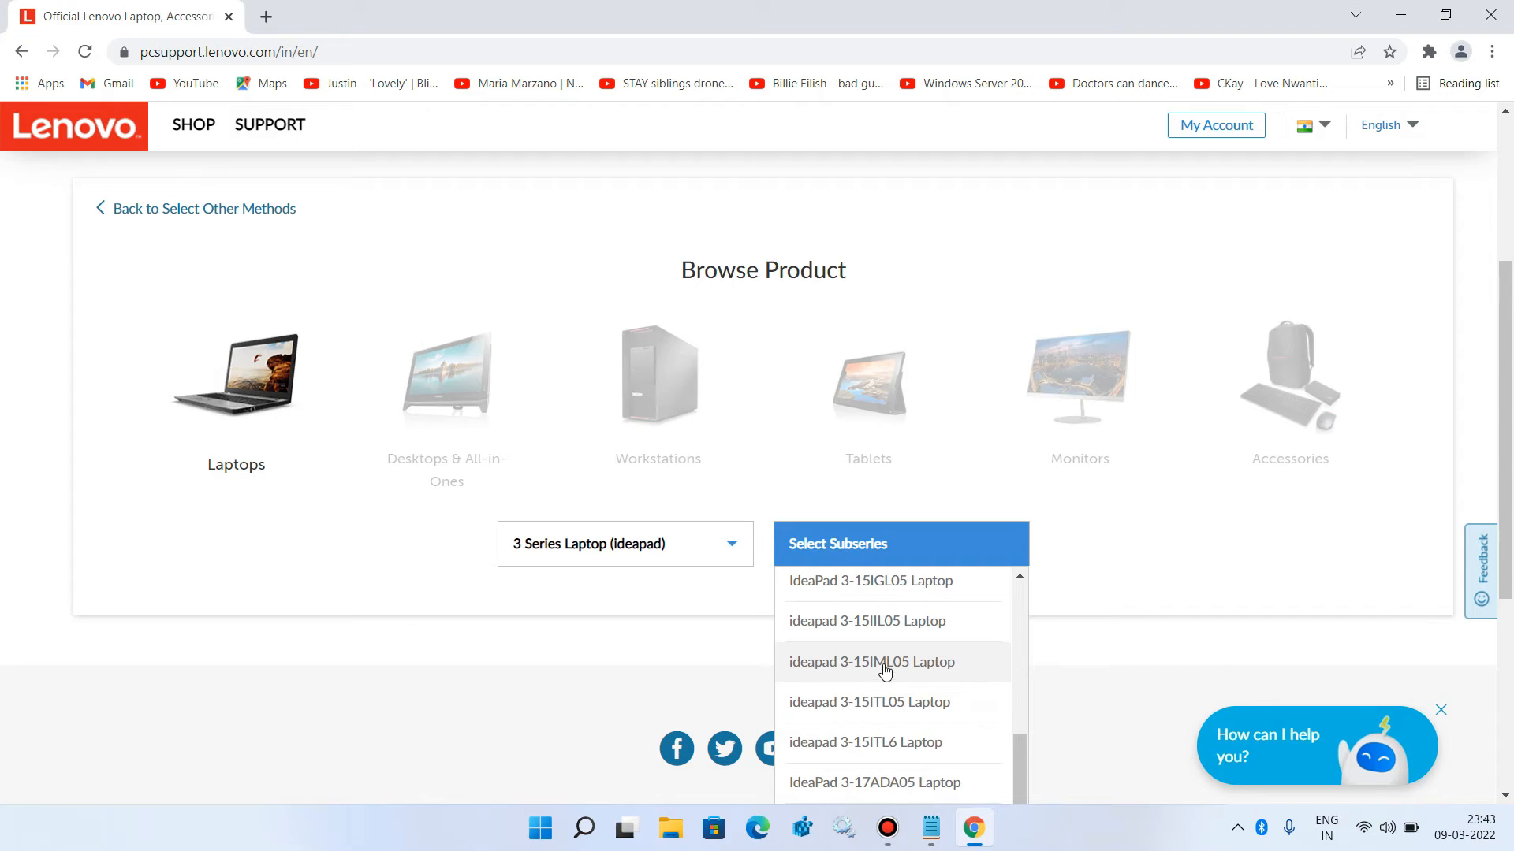
pyautogui.moveTo(913, 670)
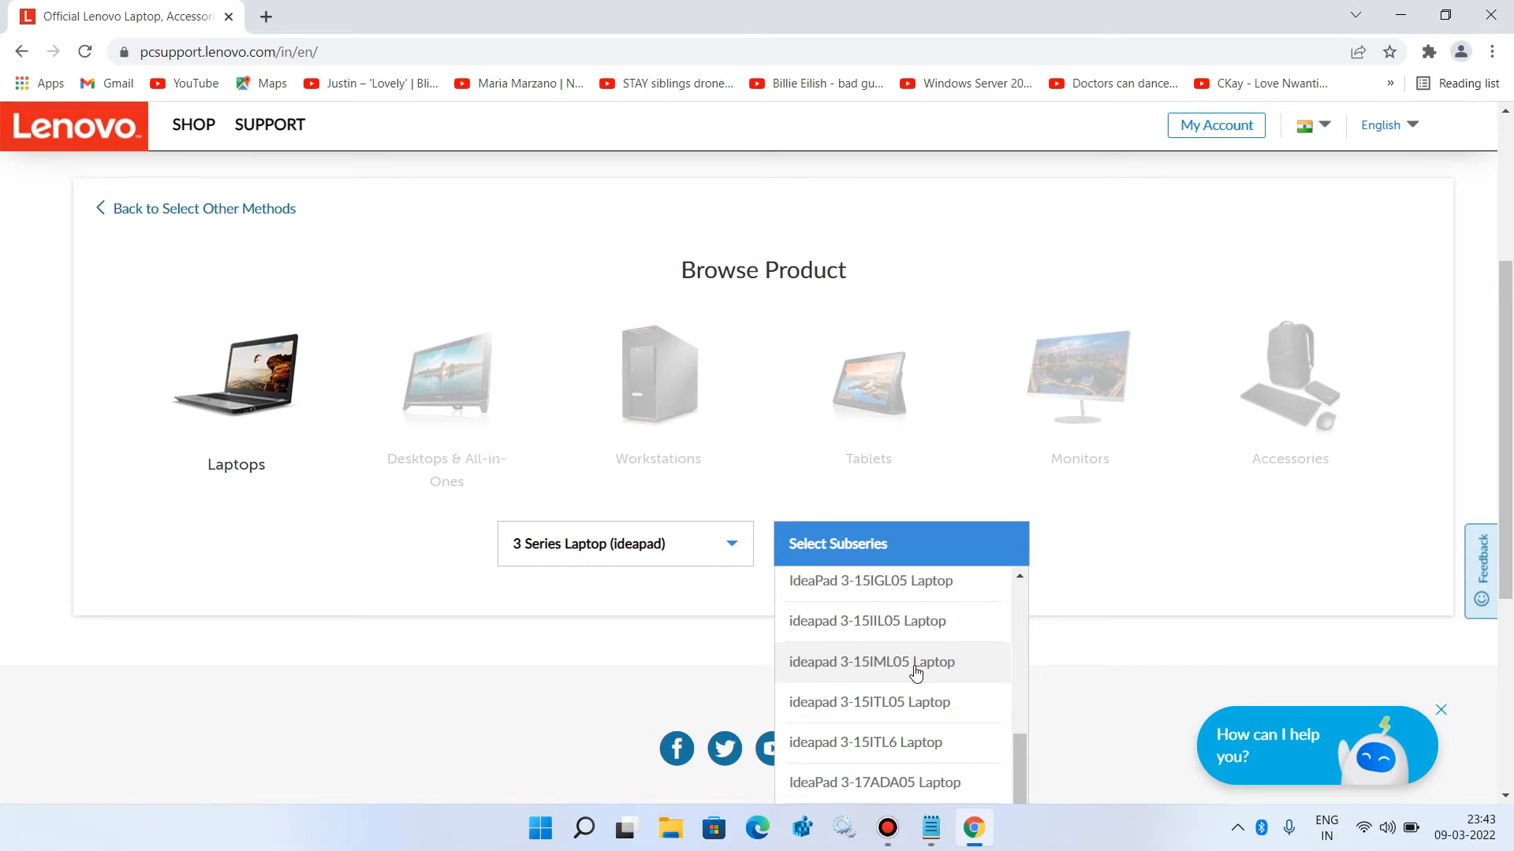
pyautogui.click(870, 662)
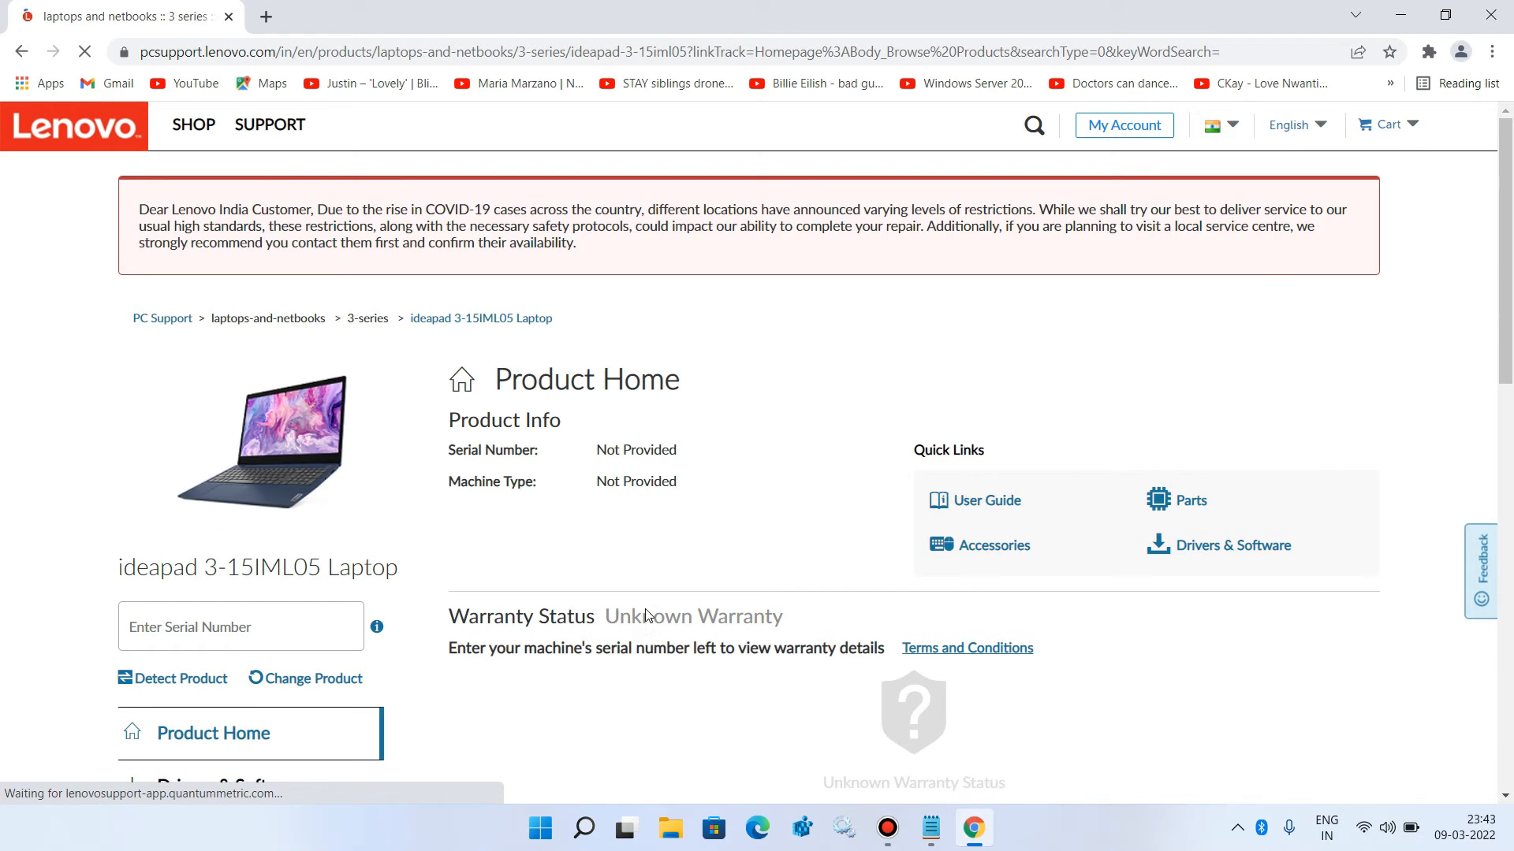
pyautogui.scroll(-3)
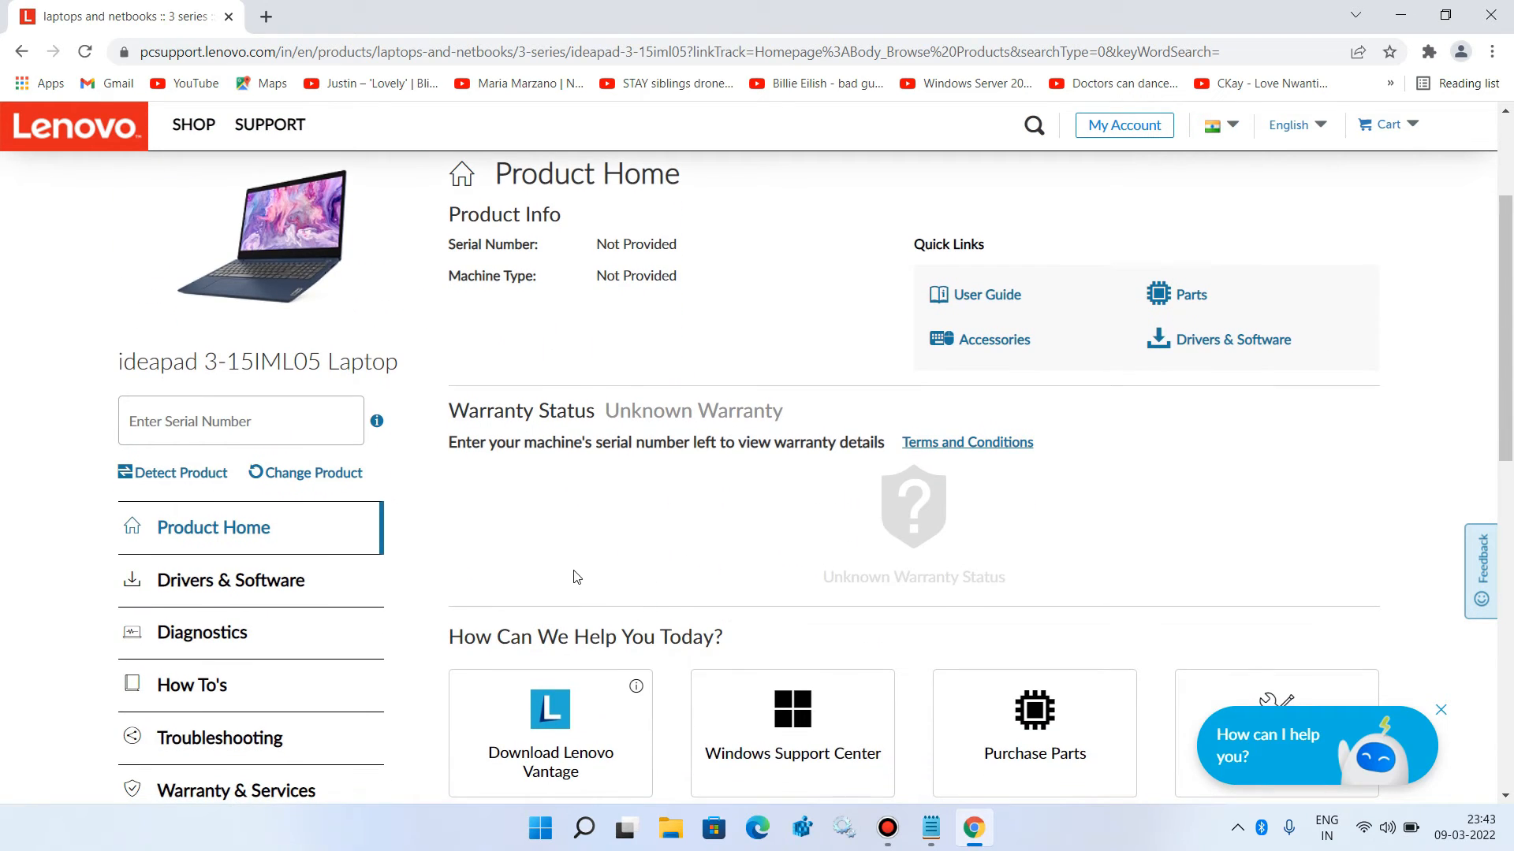
pyautogui.moveTo(230, 580)
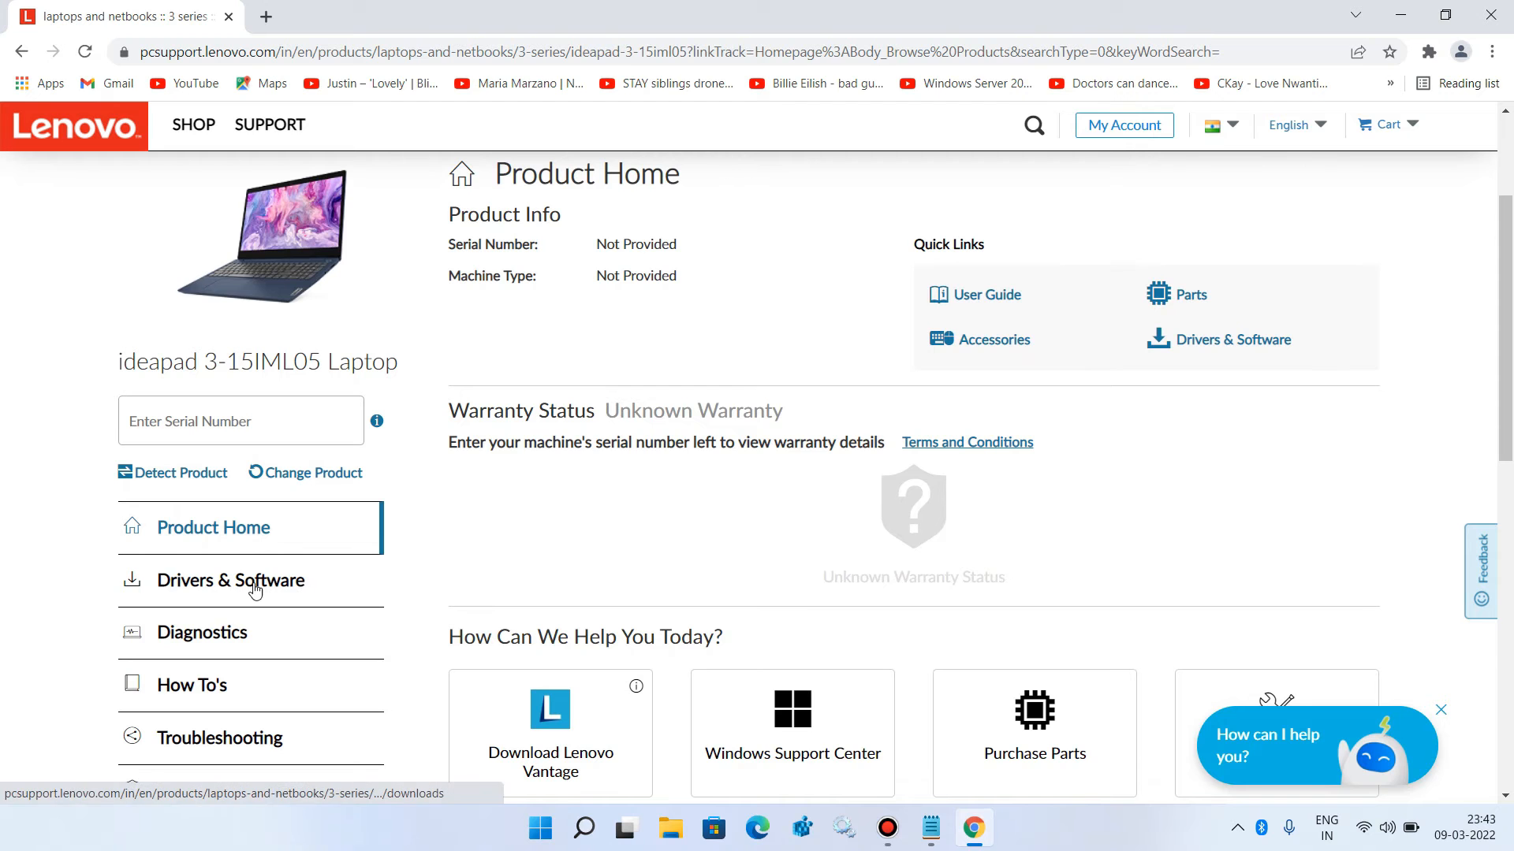
pyautogui.moveTo(232, 590)
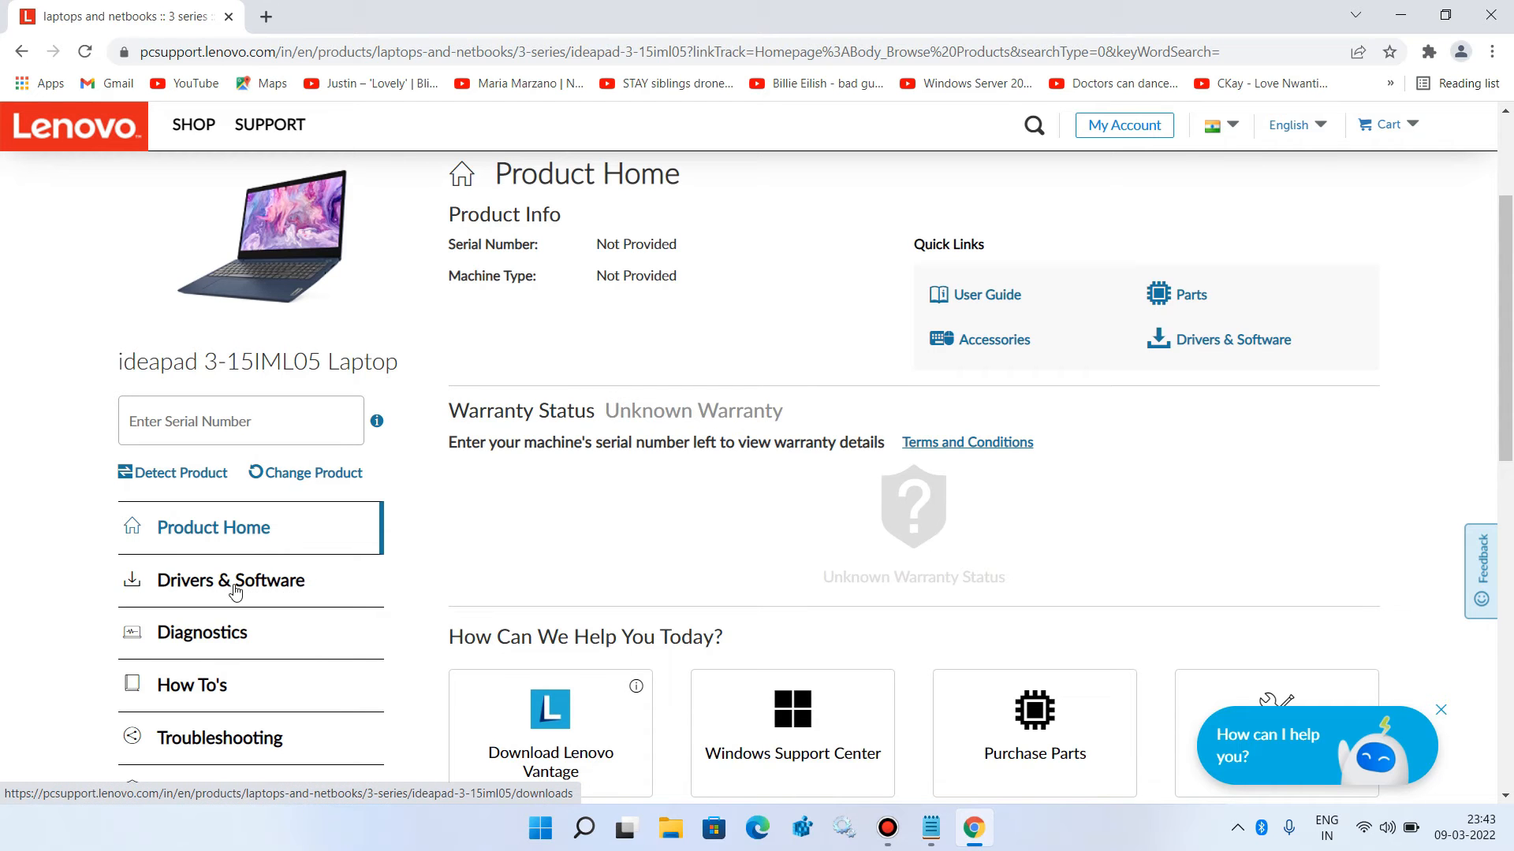
pyautogui.click(229, 580)
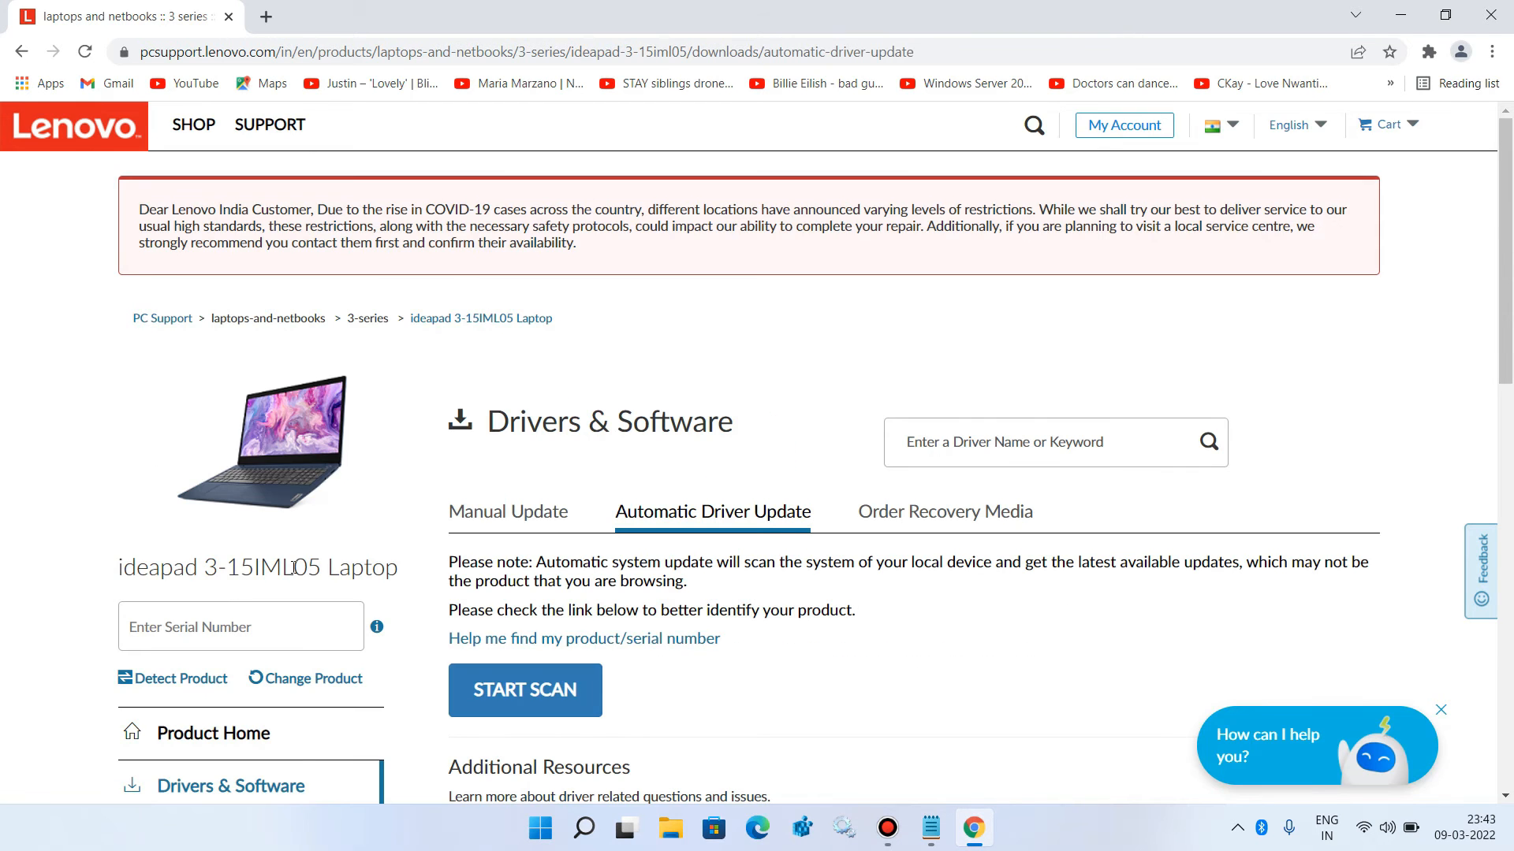
pyautogui.moveTo(536, 519)
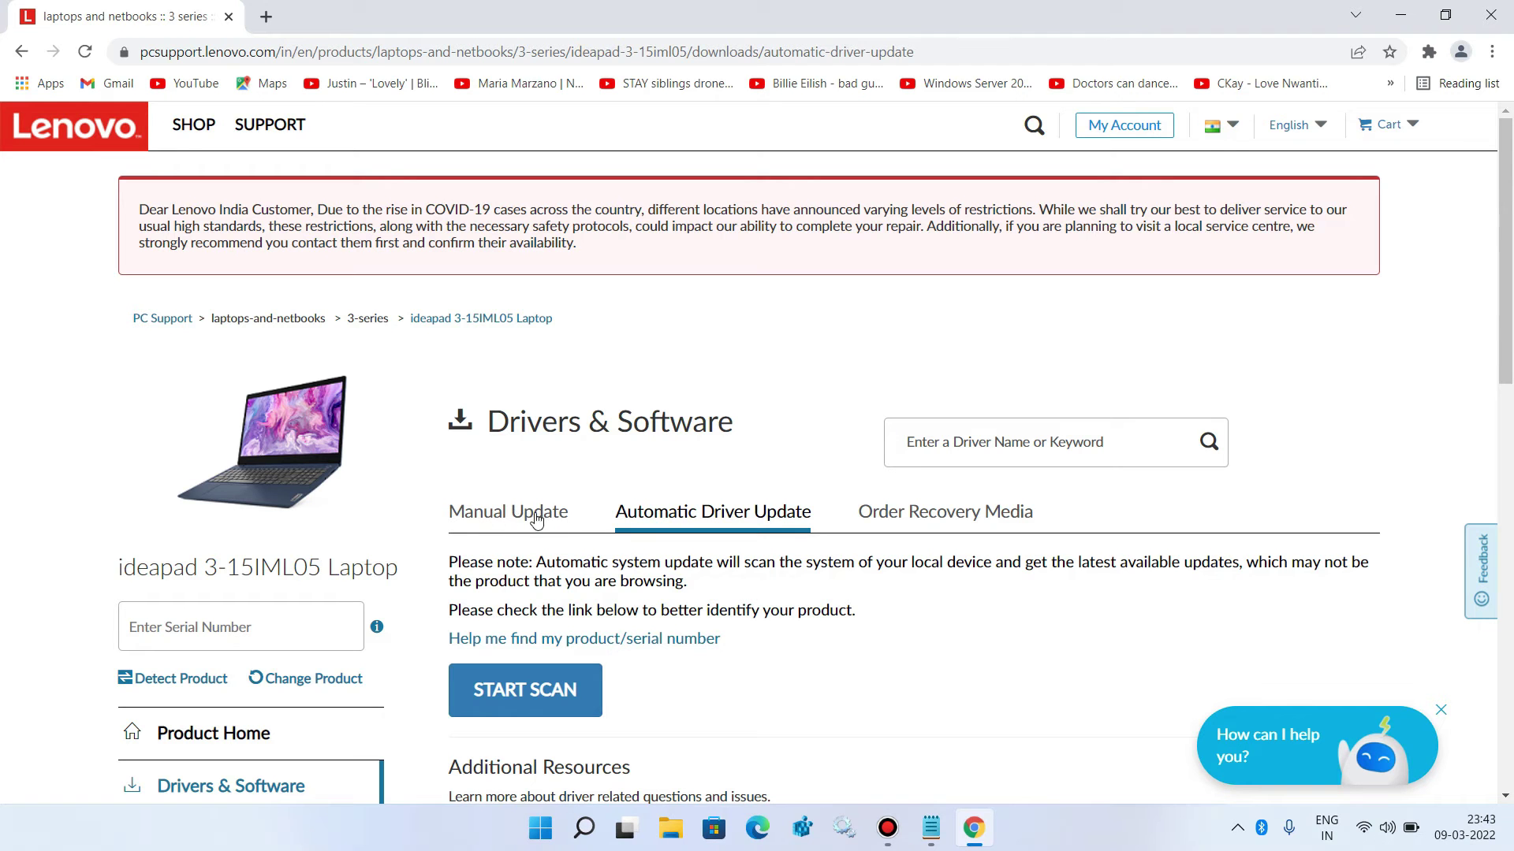
# Step: In Manual Update, filter the OS to Windows 11 (64-bit) instead of Windows 10 (64-bit)
pyautogui.click(506, 511)
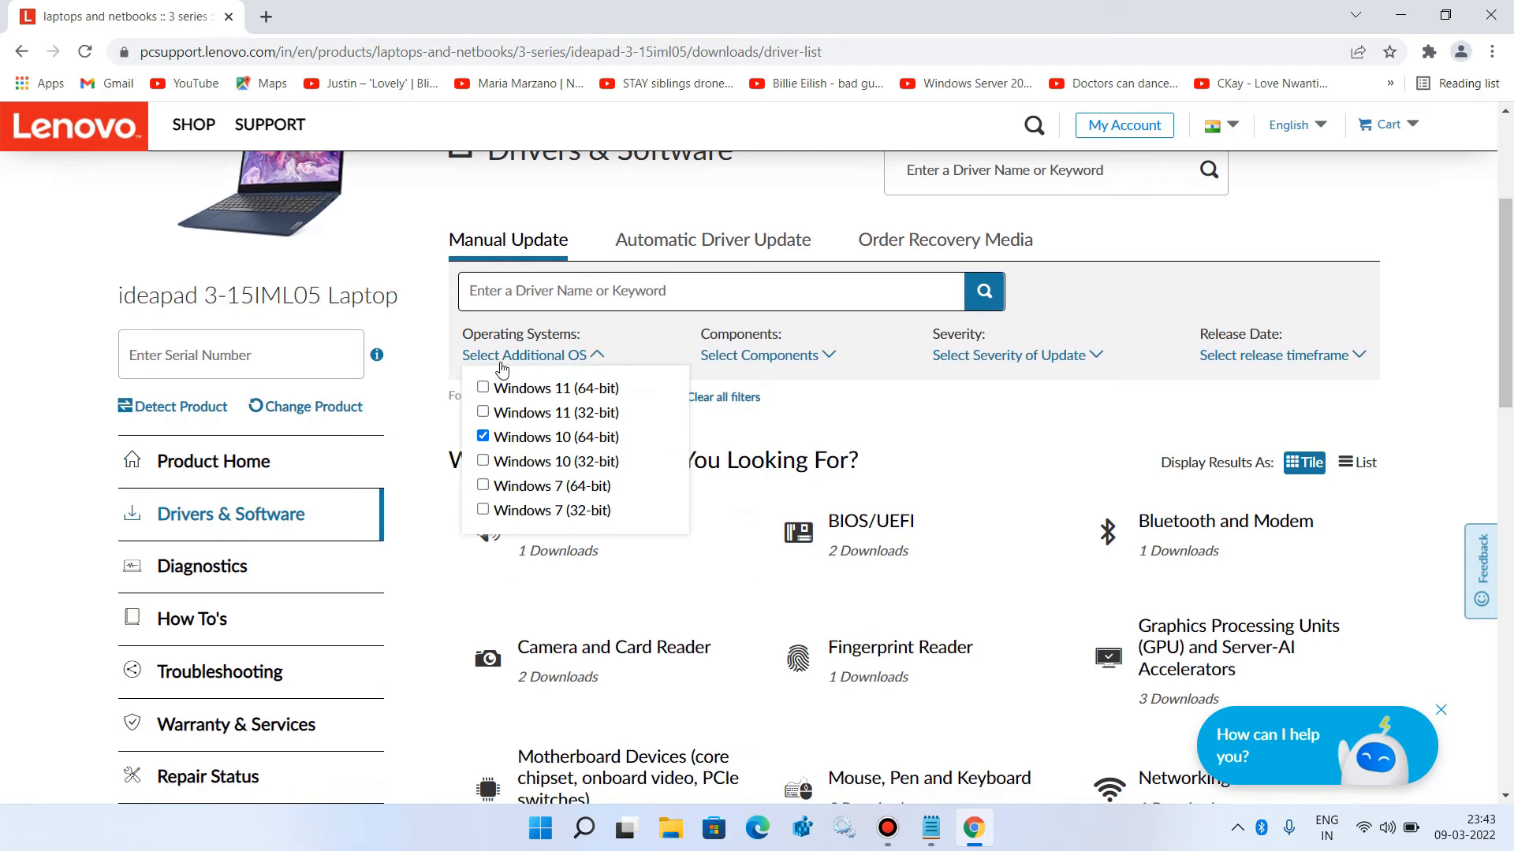
pyautogui.moveTo(529, 362)
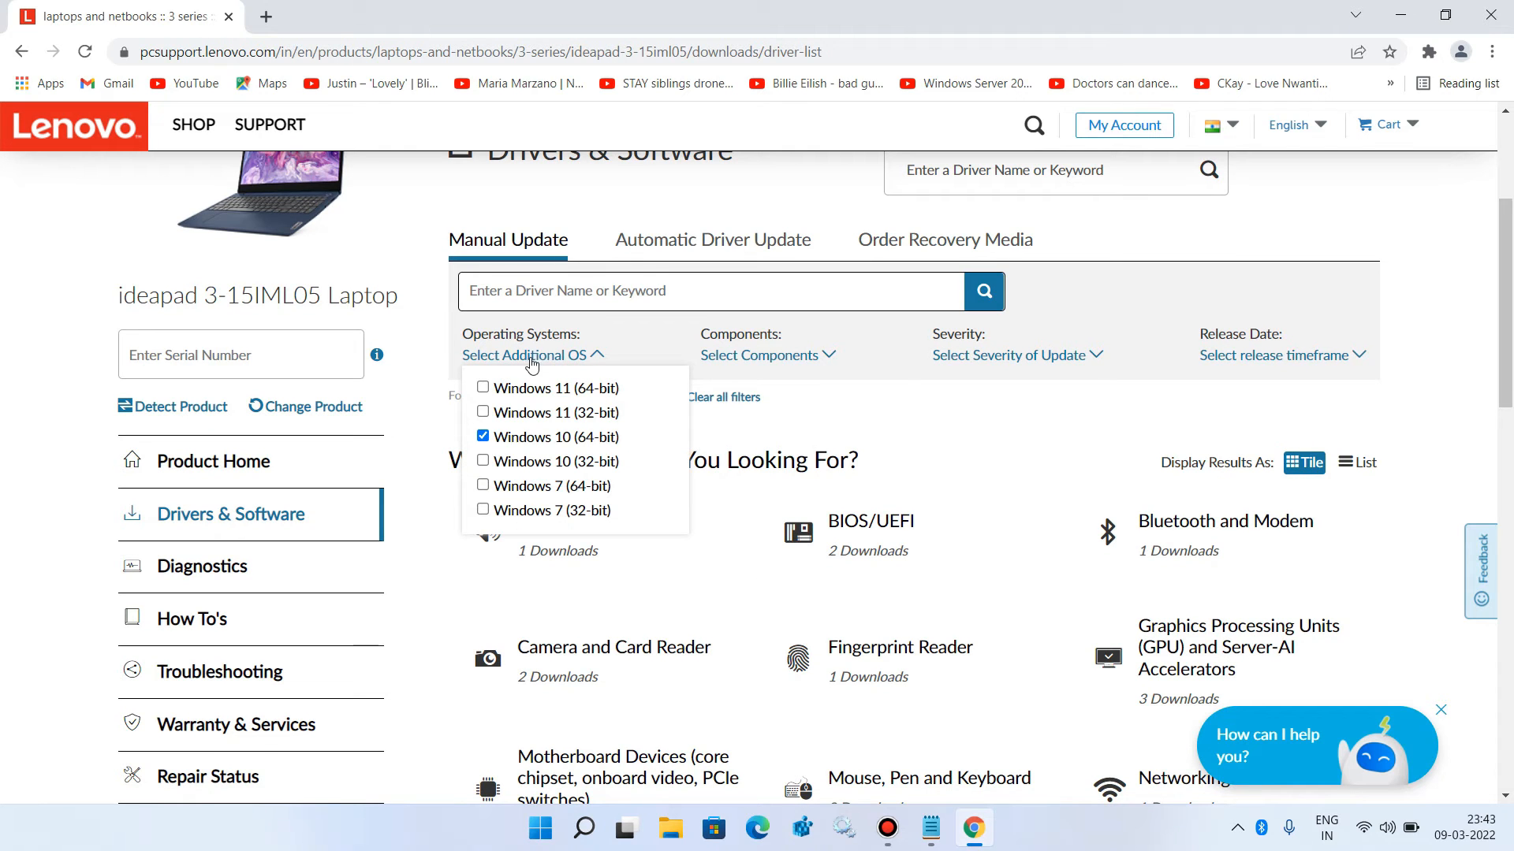
pyautogui.moveTo(543, 393)
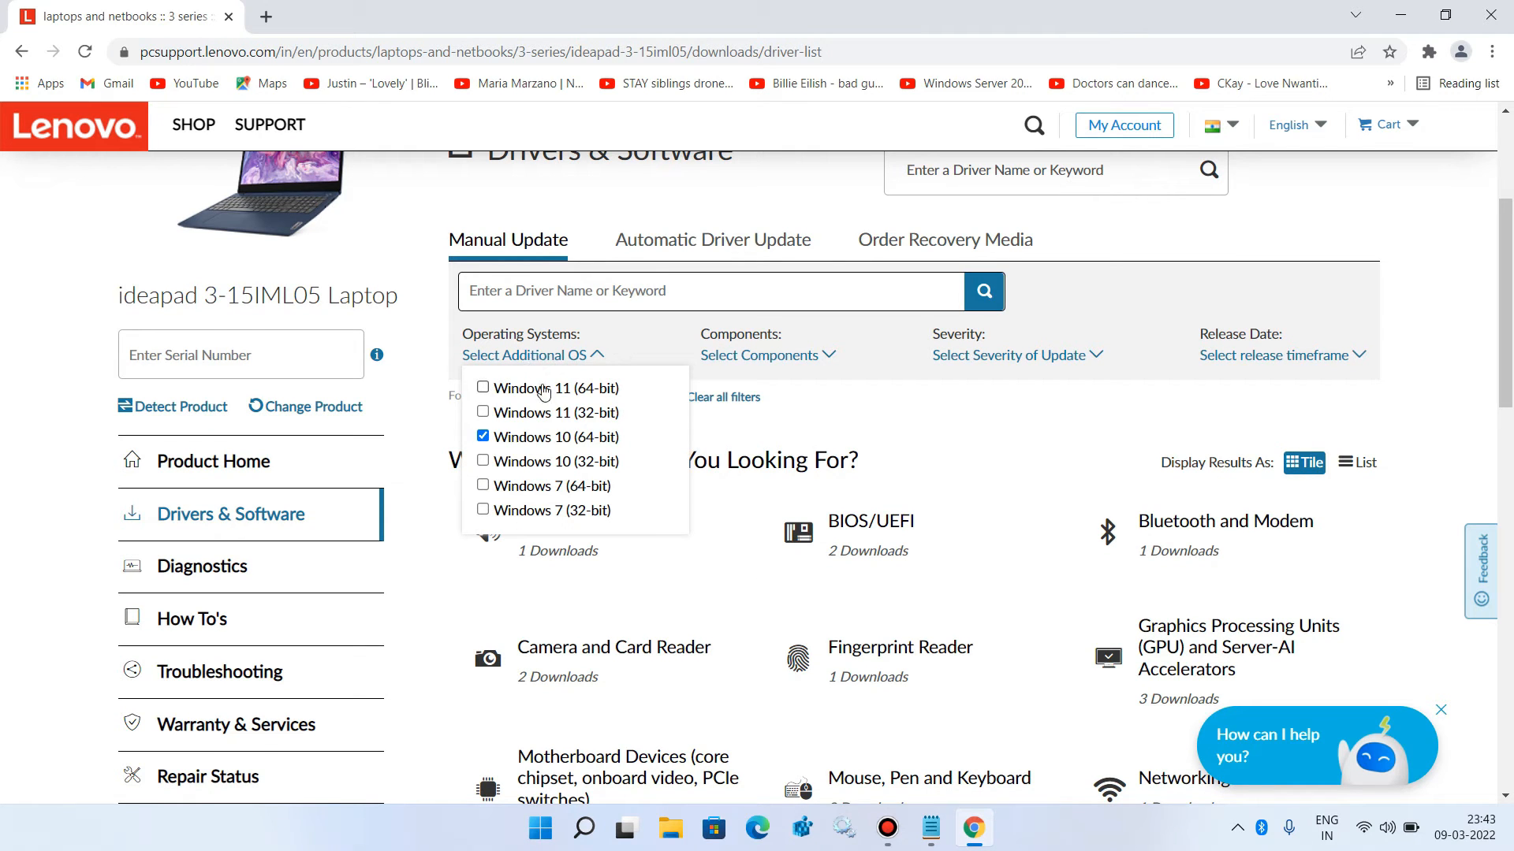
pyautogui.moveTo(482, 388)
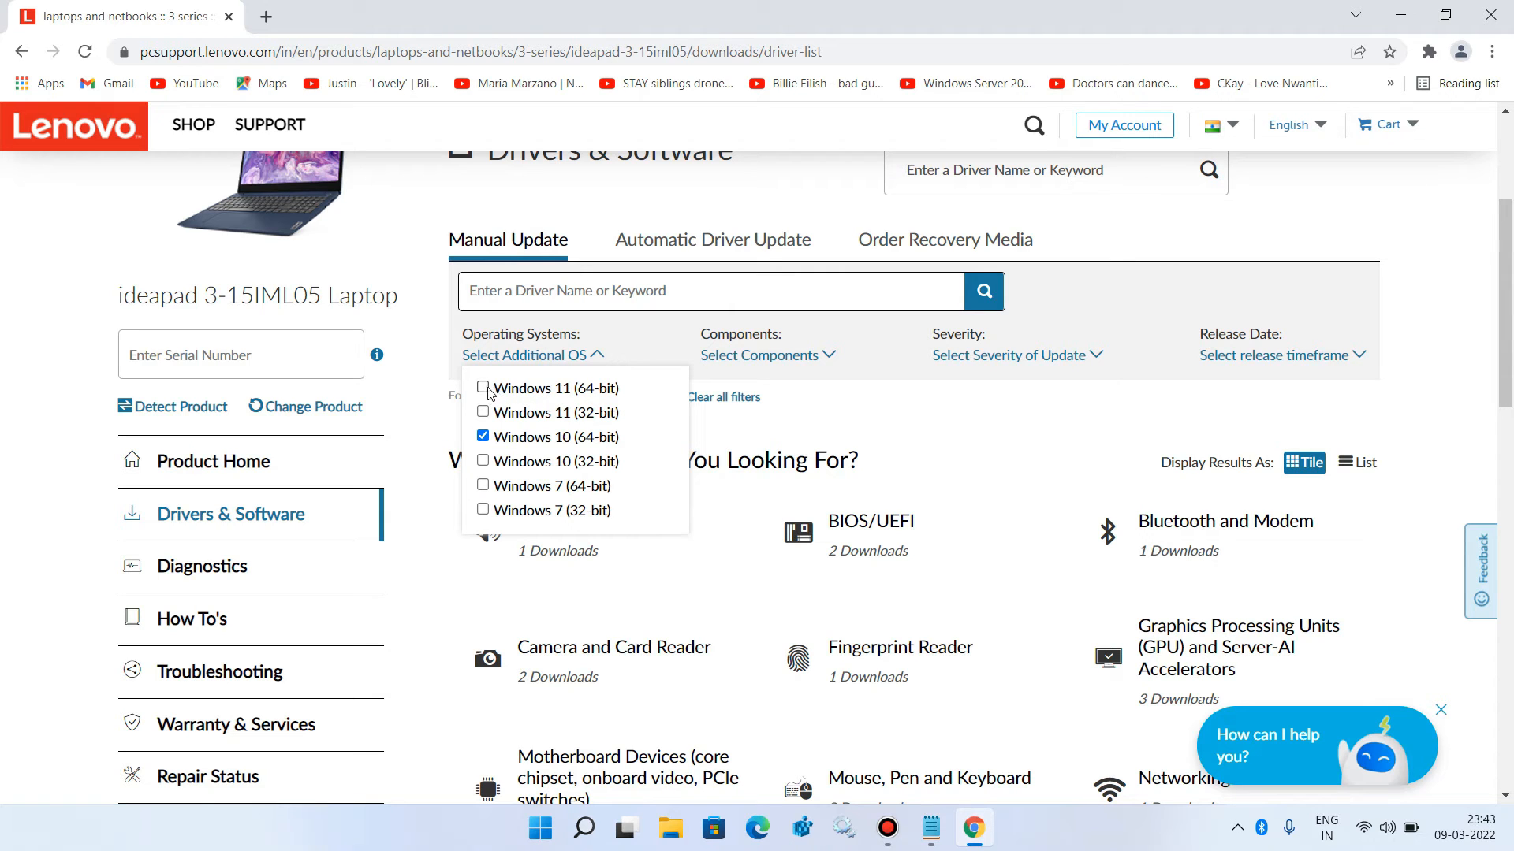
pyautogui.click(483, 387)
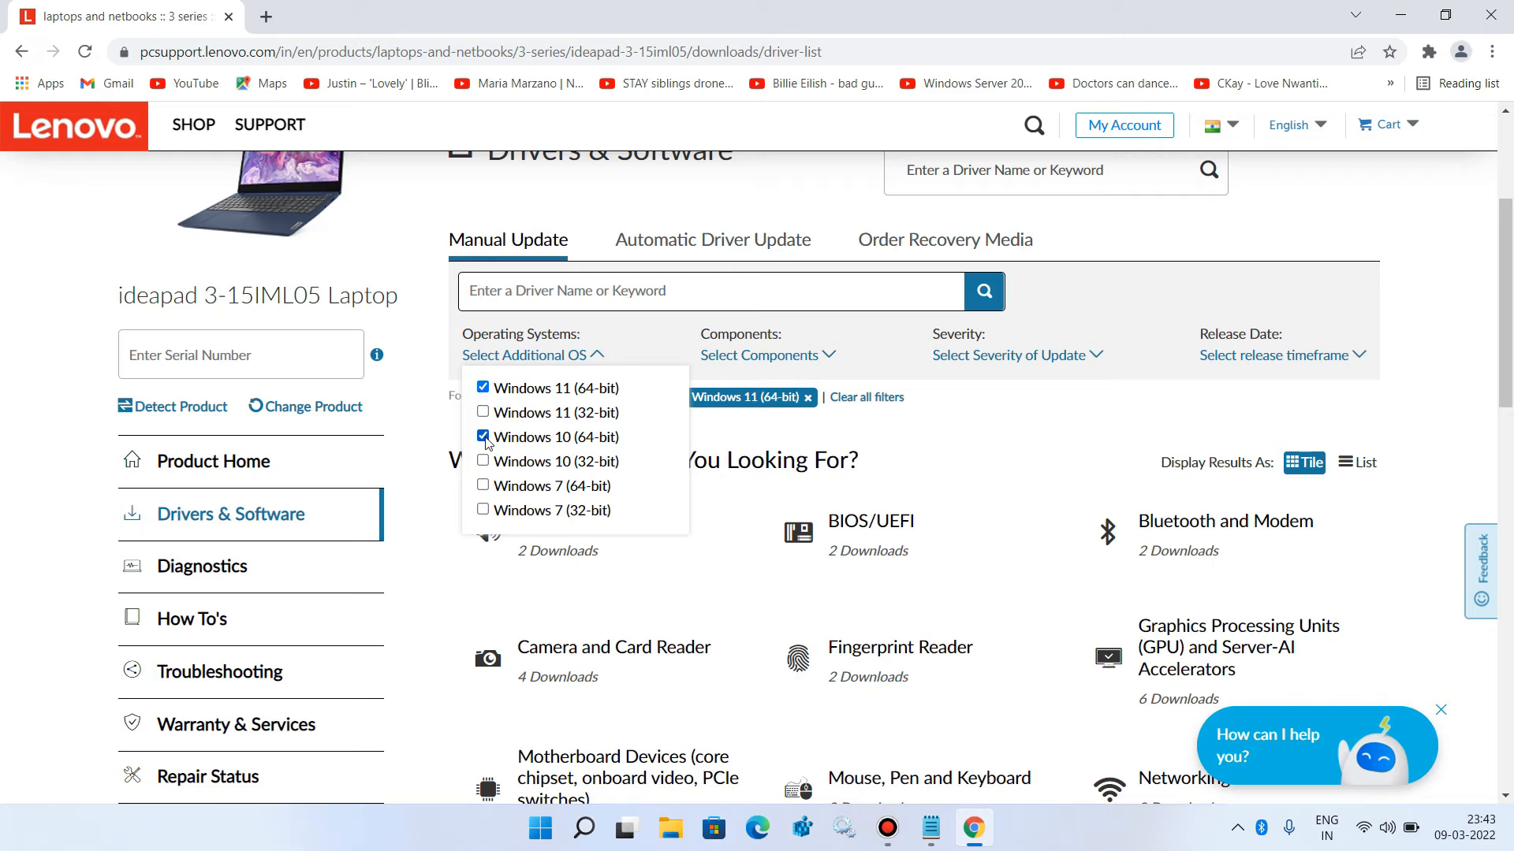
pyautogui.click(482, 436)
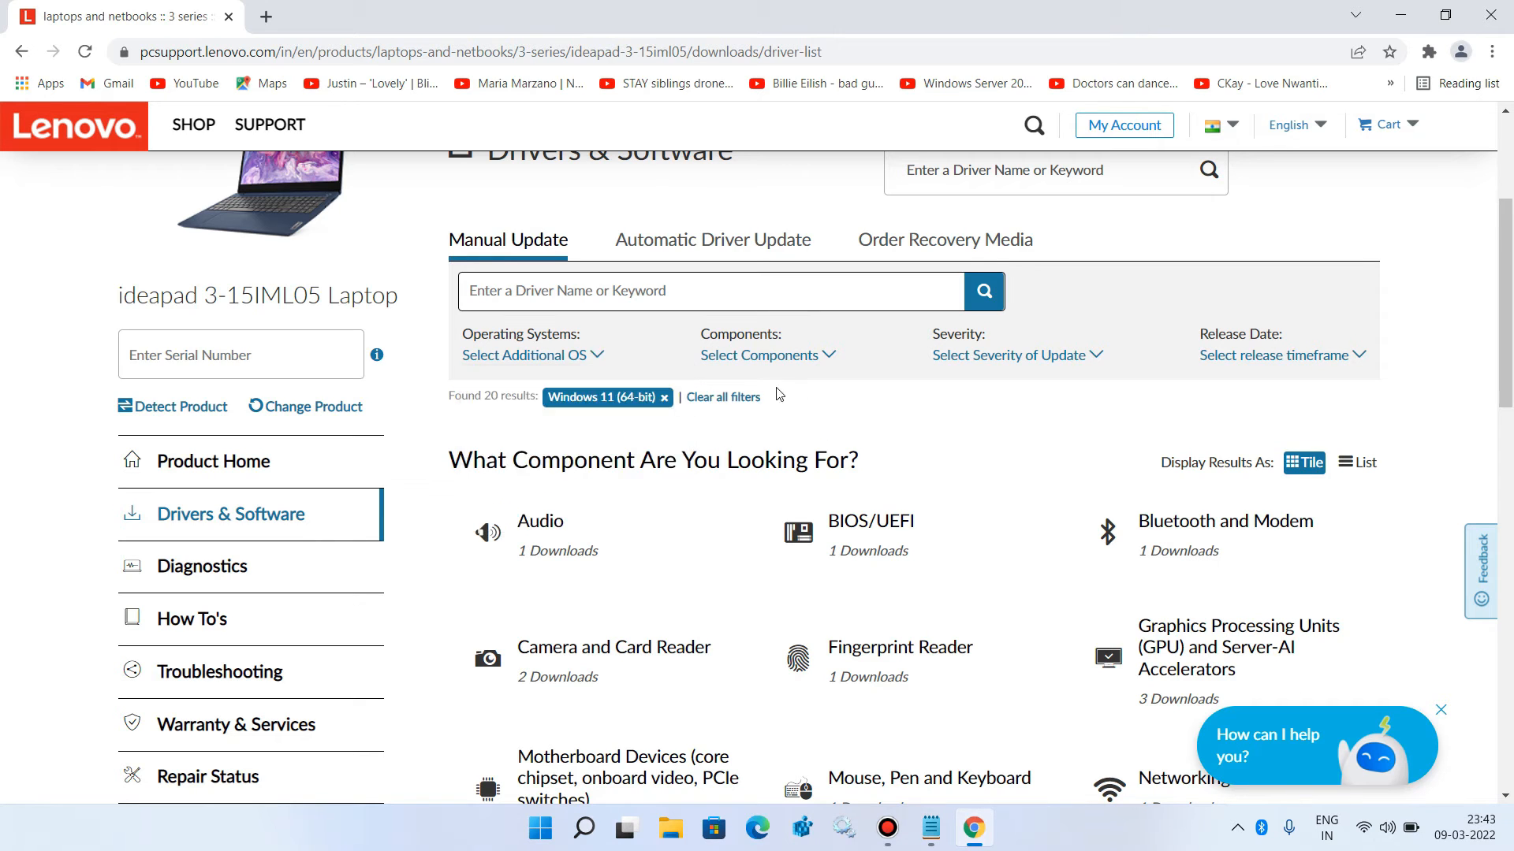
# Step: Open the Networking: Wireless LAN listing and download the WLAN Driver (Intel, Realtek) file
pyautogui.scroll(-3)
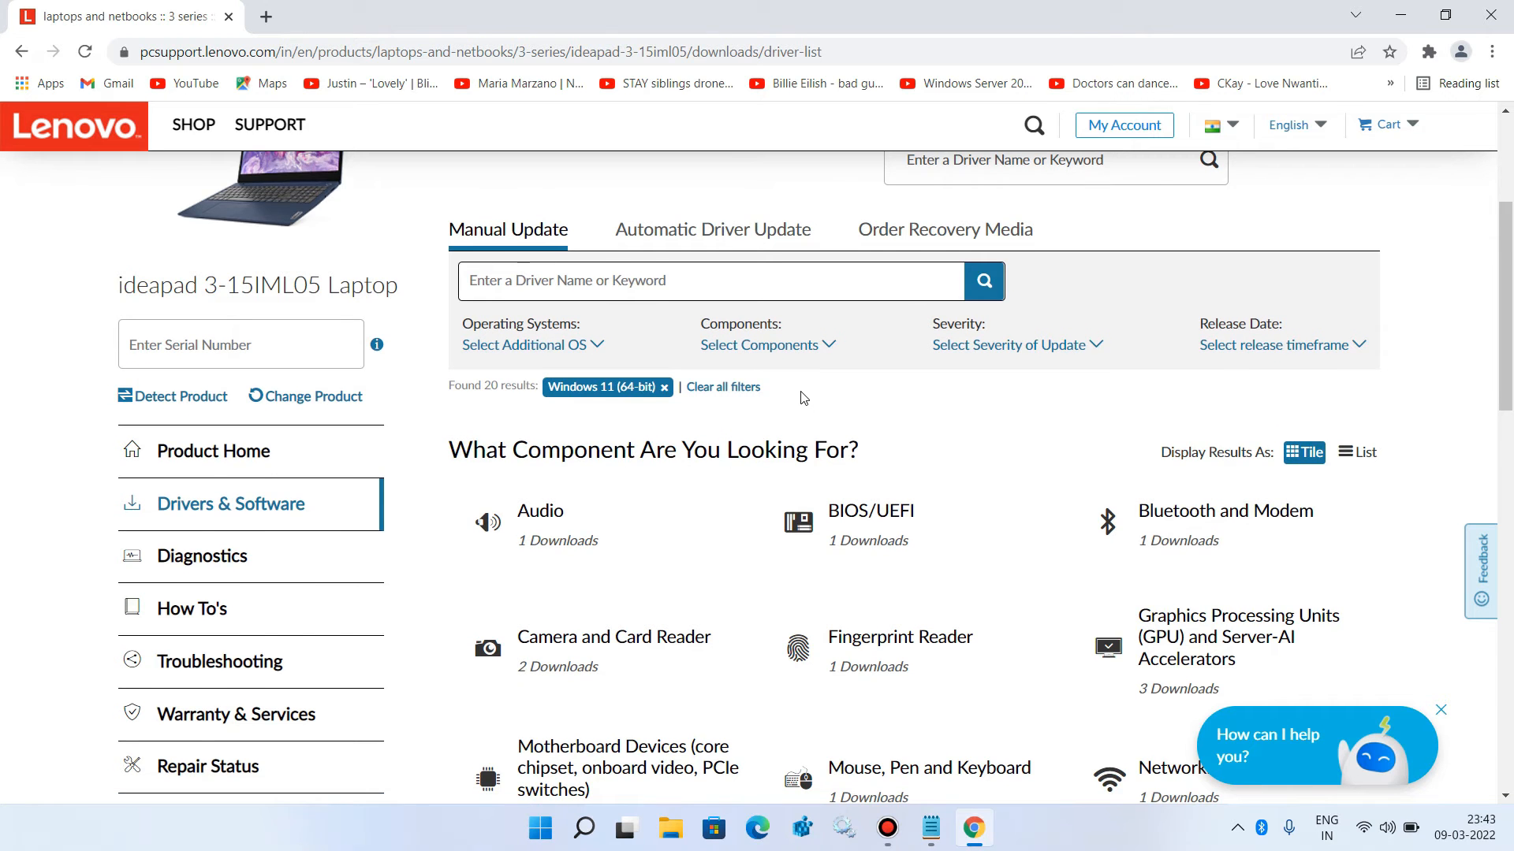
pyautogui.scroll(-3)
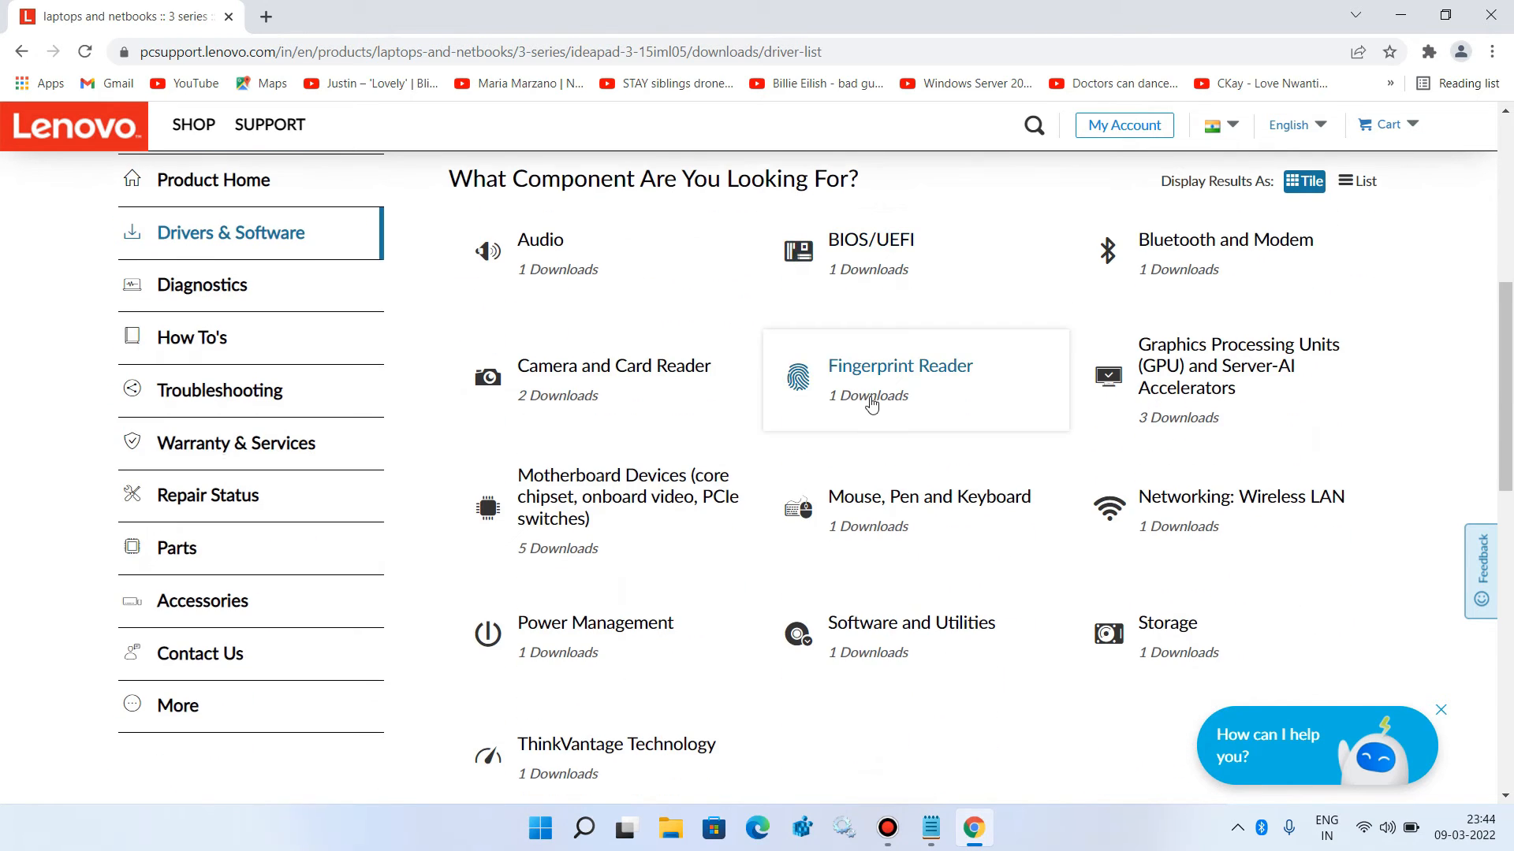
pyautogui.moveTo(1278, 509)
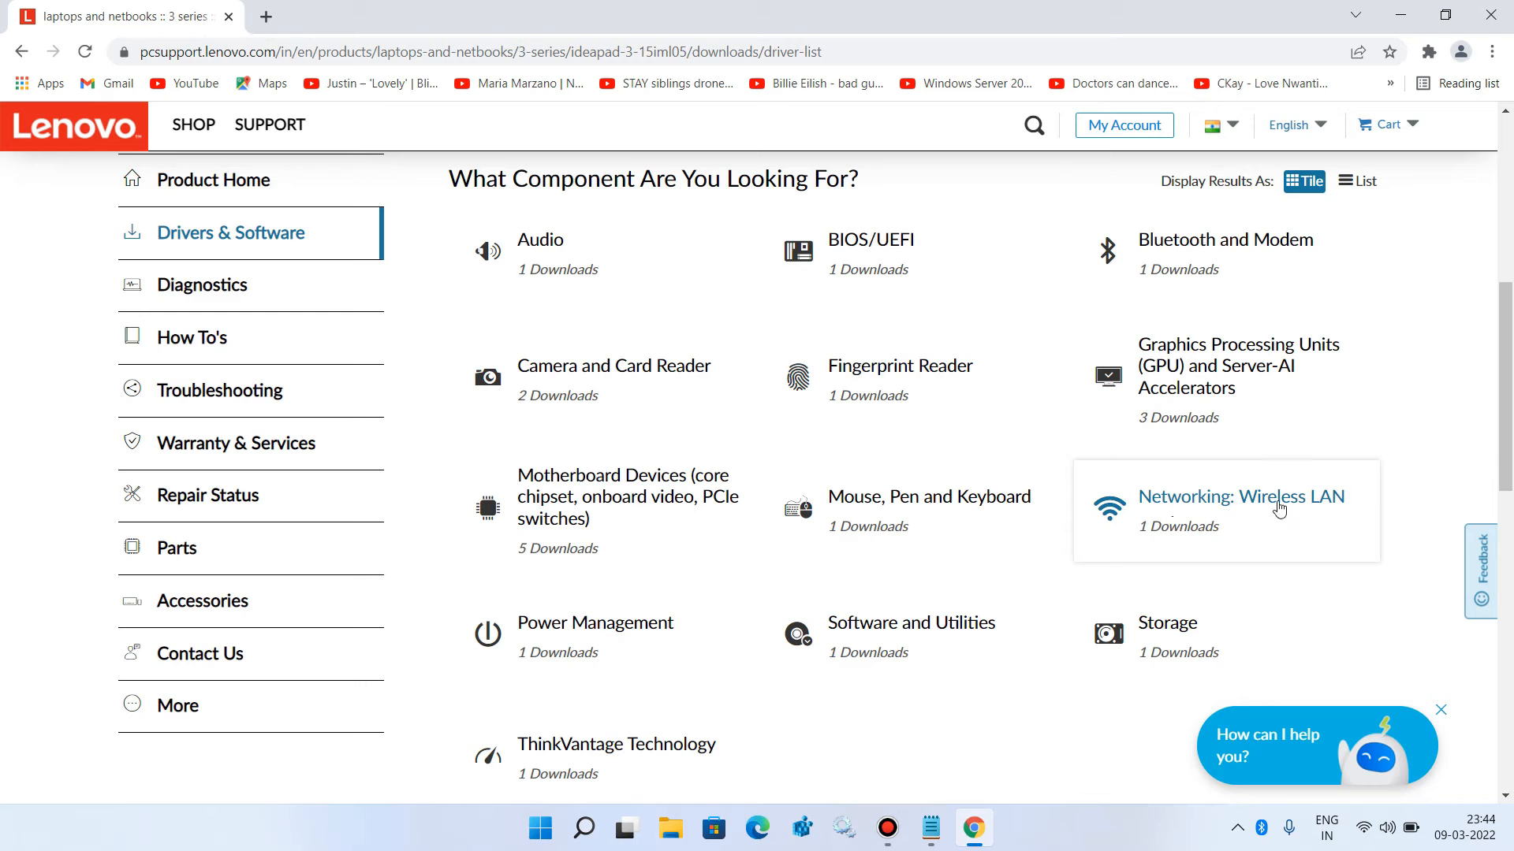
pyautogui.click(1240, 496)
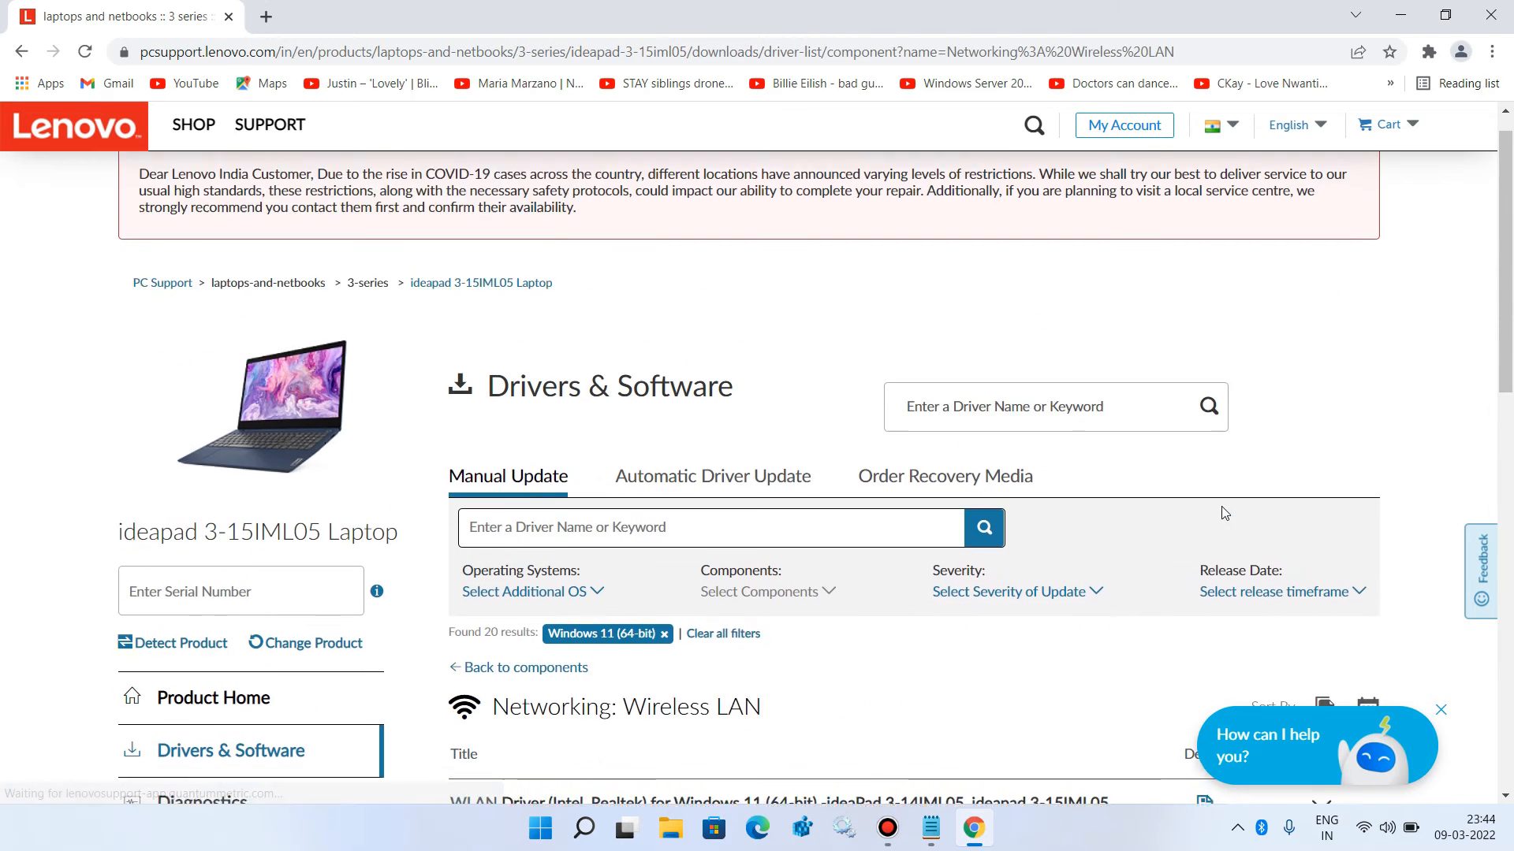
pyautogui.scroll(-3)
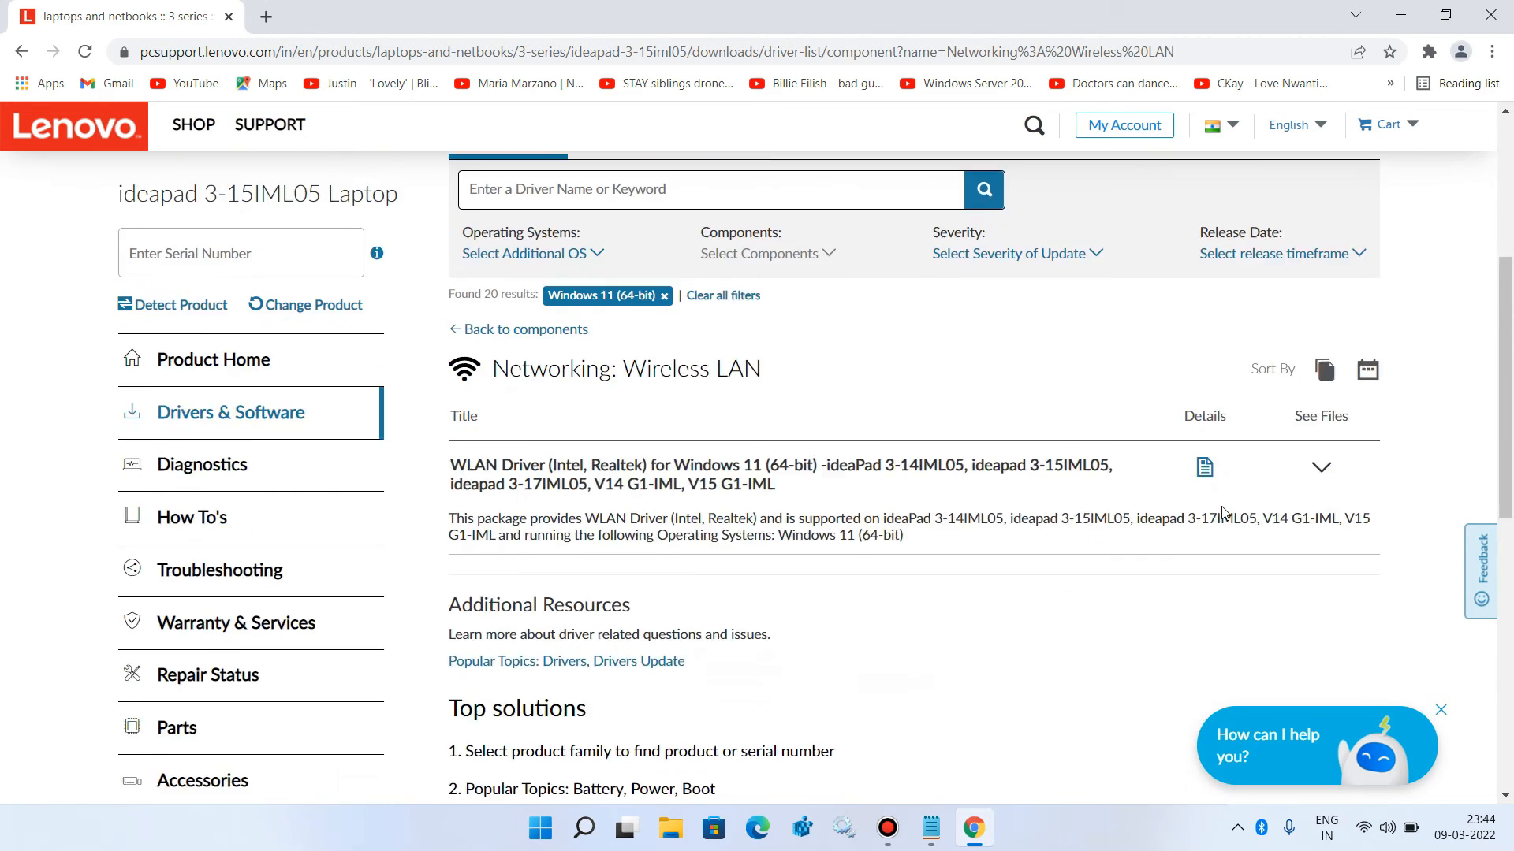
pyautogui.moveTo(555, 413)
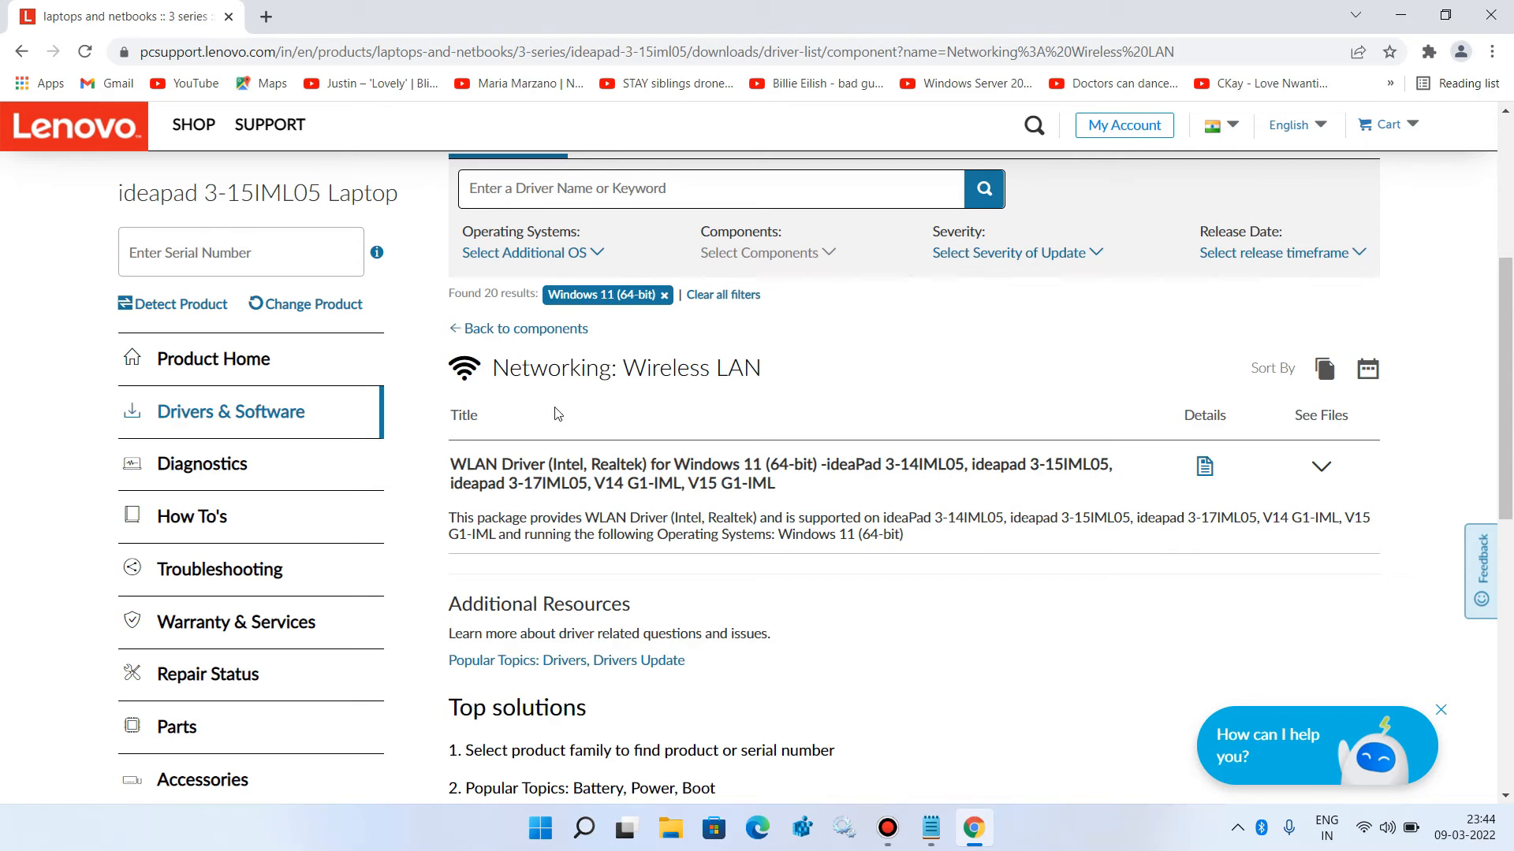
pyautogui.moveTo(583, 512)
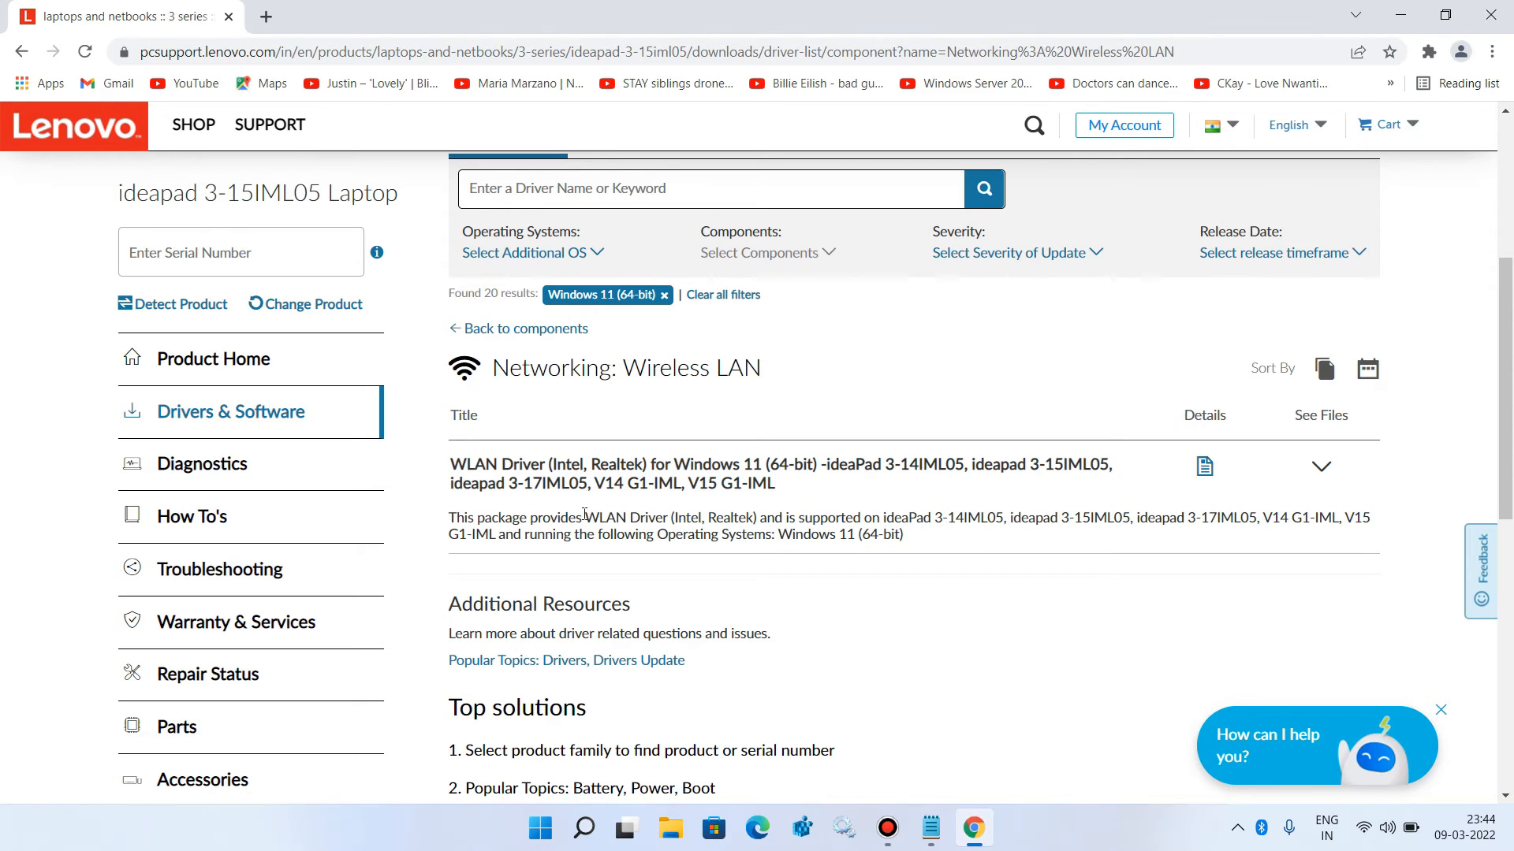
pyautogui.click(1320, 466)
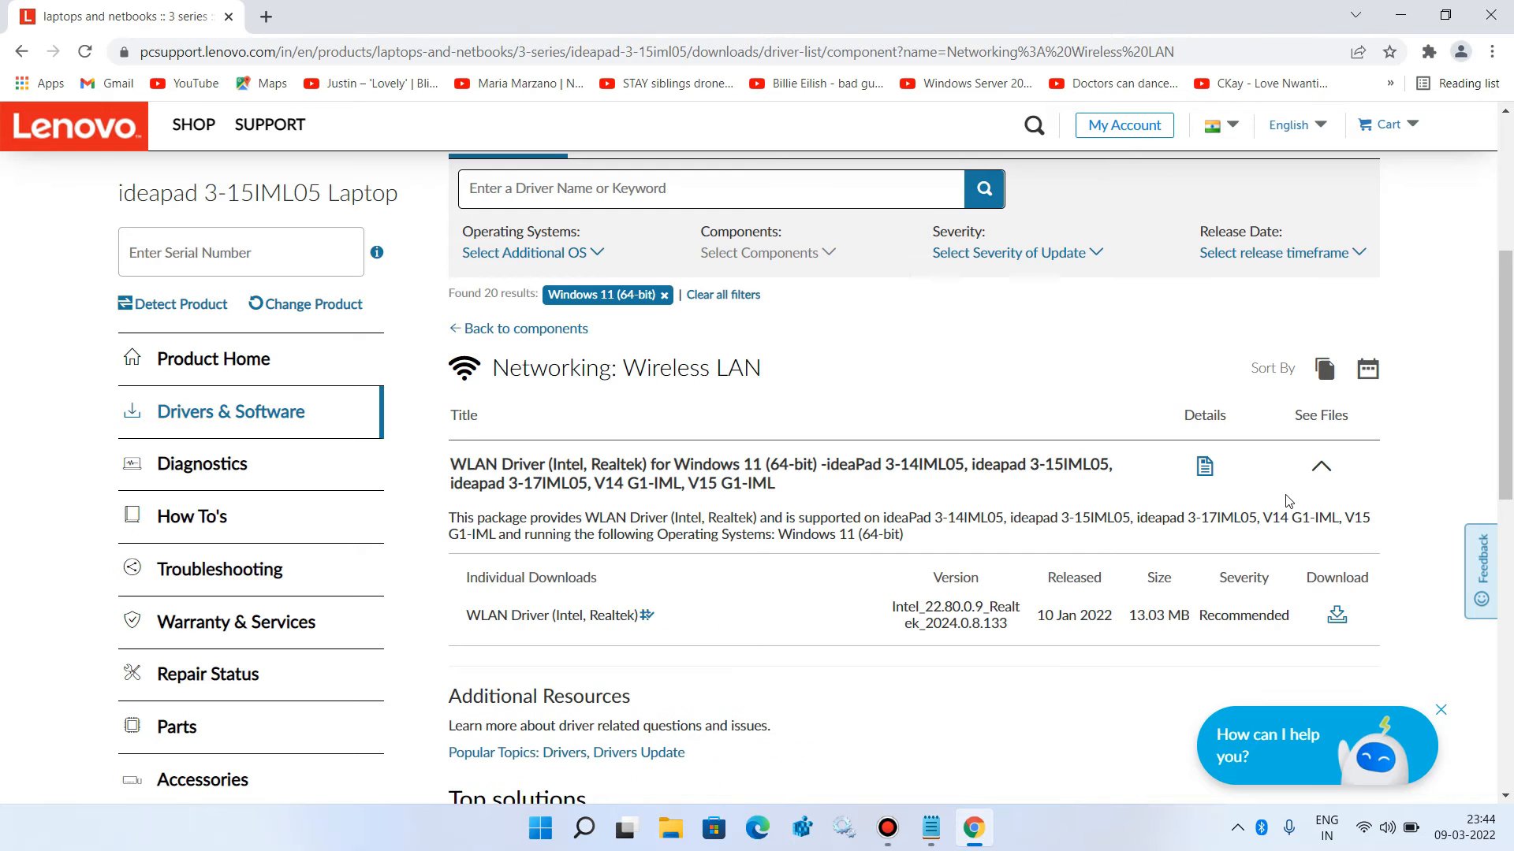
pyautogui.scroll(-3)
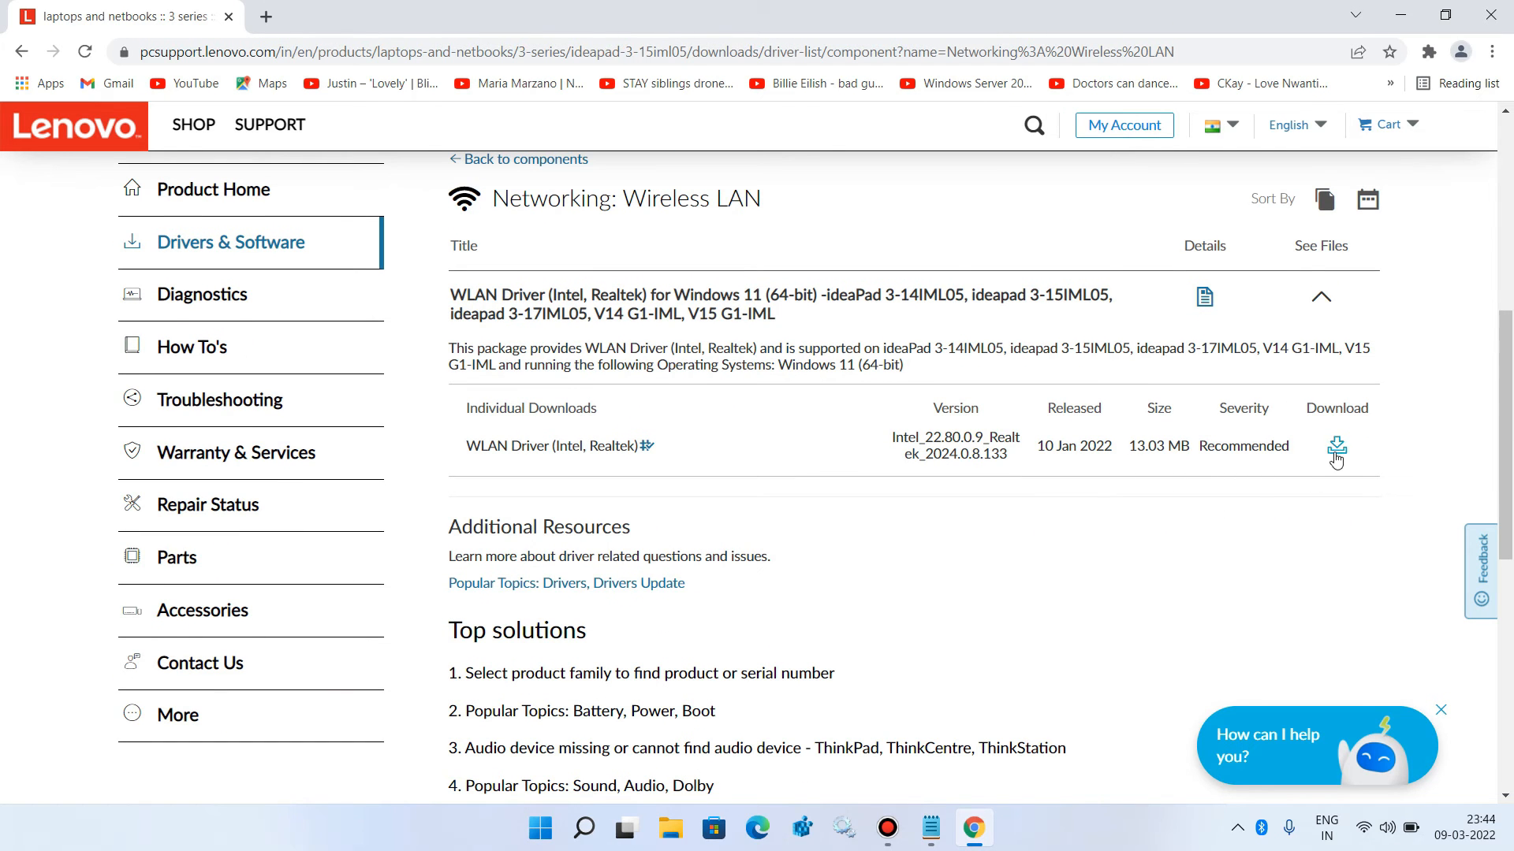
pyautogui.click(1336, 450)
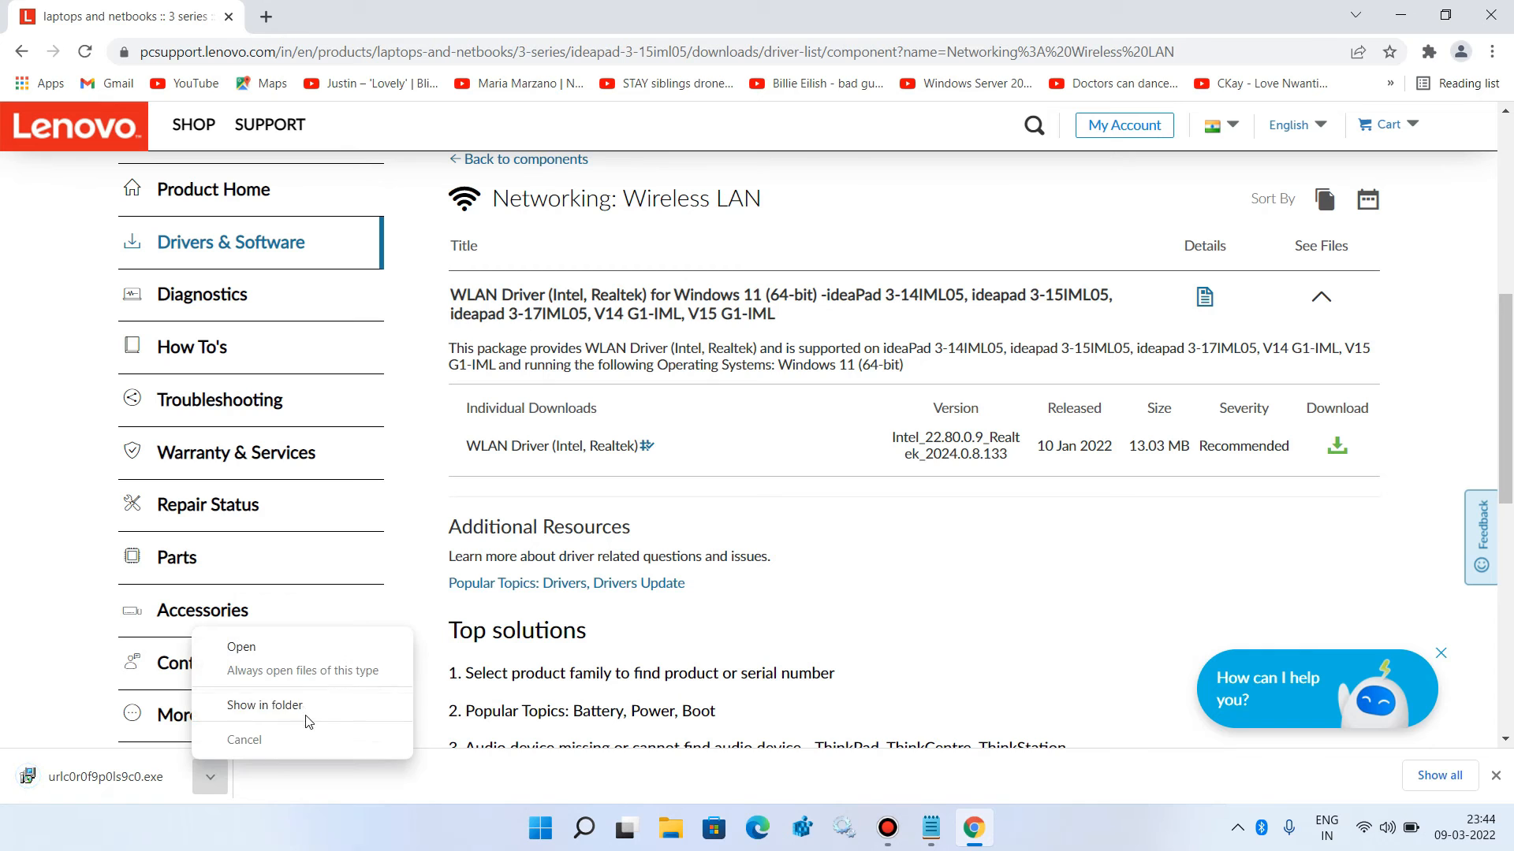
# Step: Show the downloaded WLAN driver installer in its folder
pyautogui.click(263, 705)
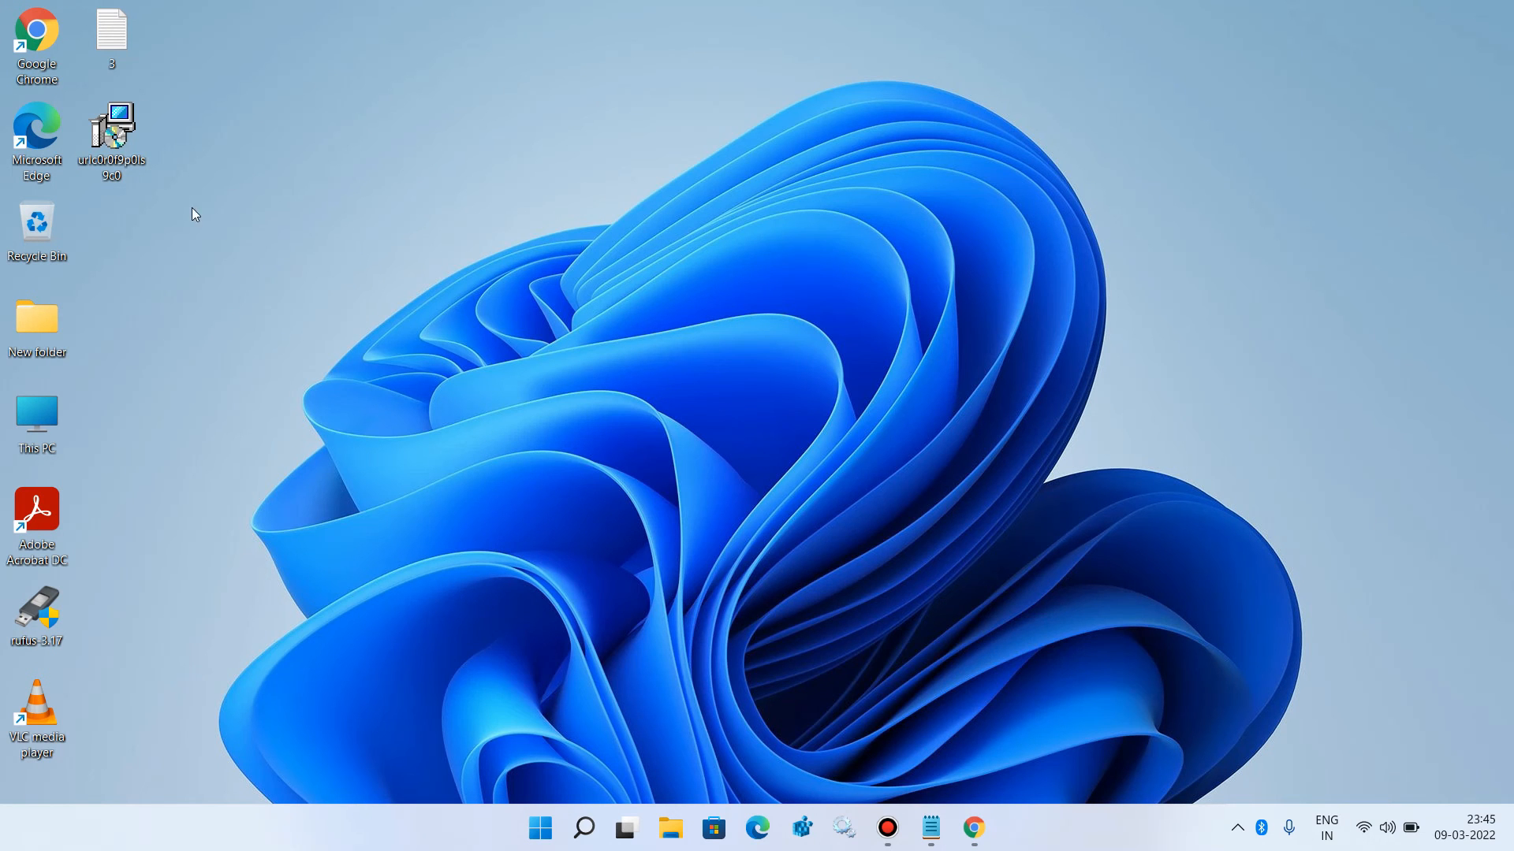
pyautogui.moveTo(297, 215)
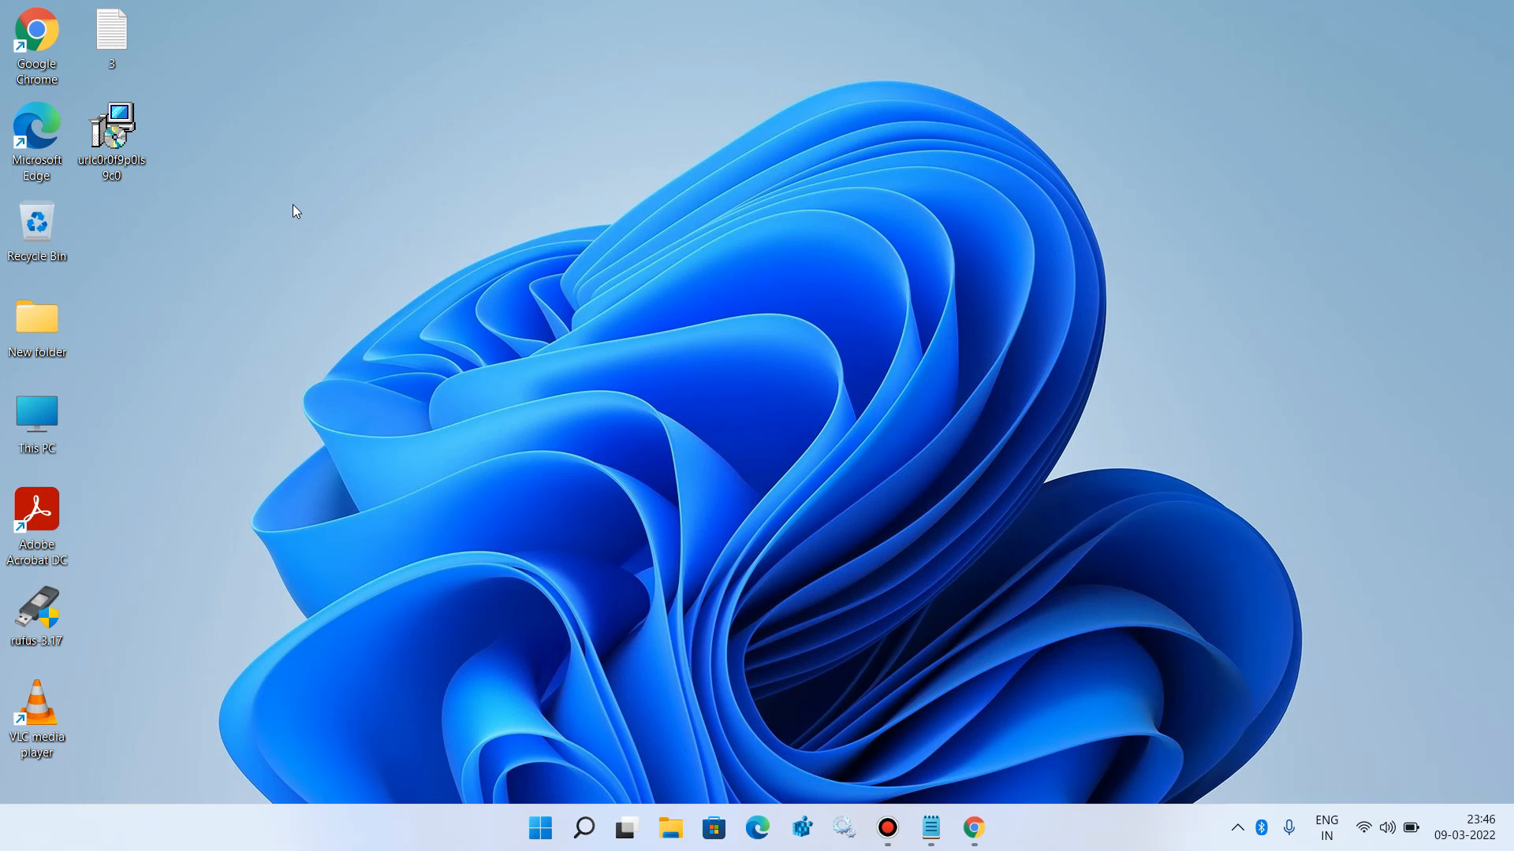
pyautogui.moveTo(203, 214)
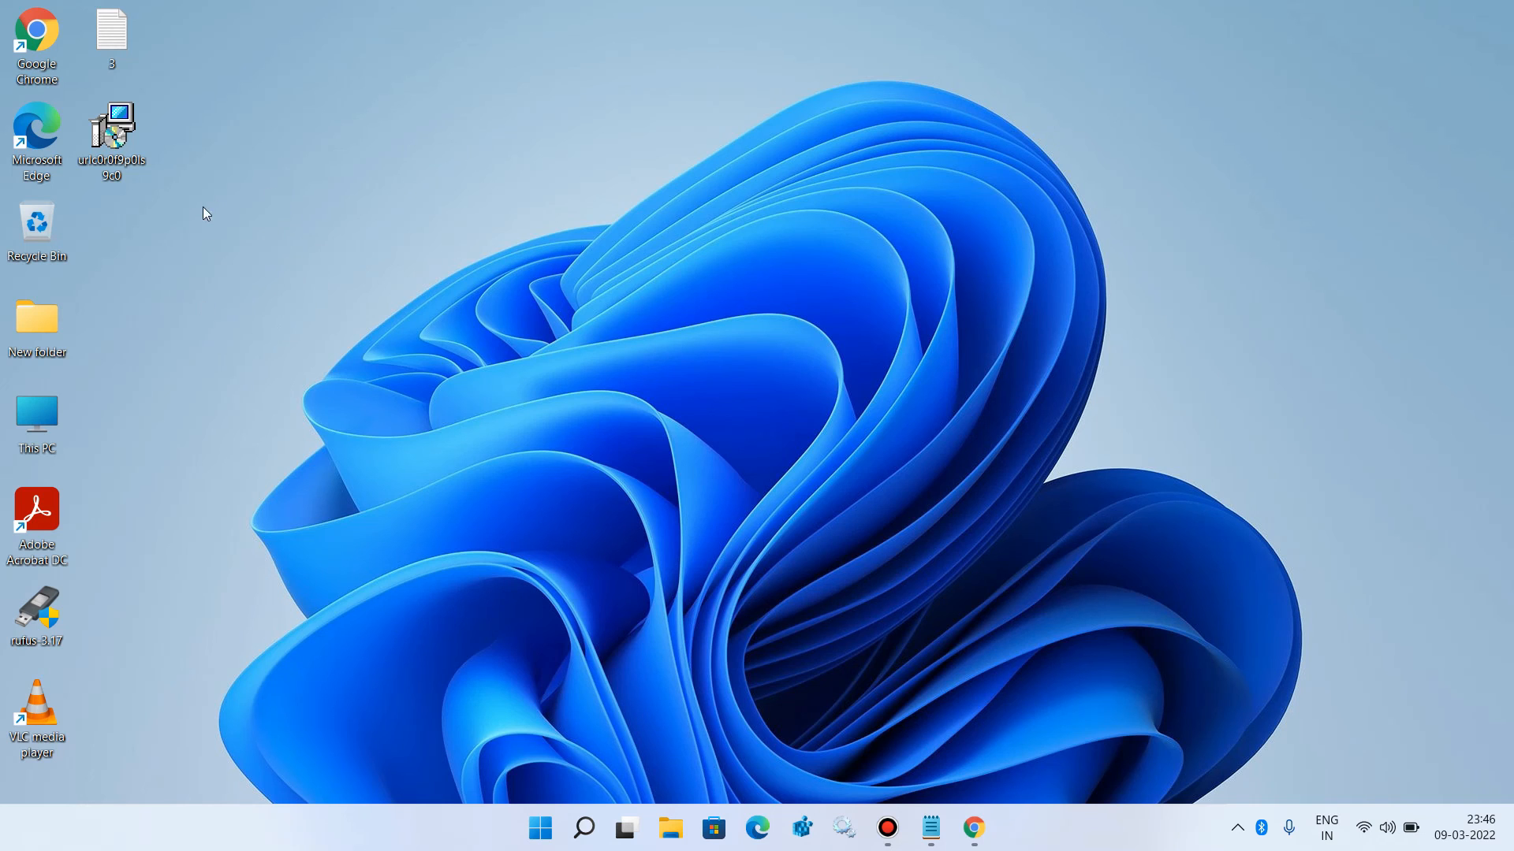
pyautogui.moveTo(152, 133)
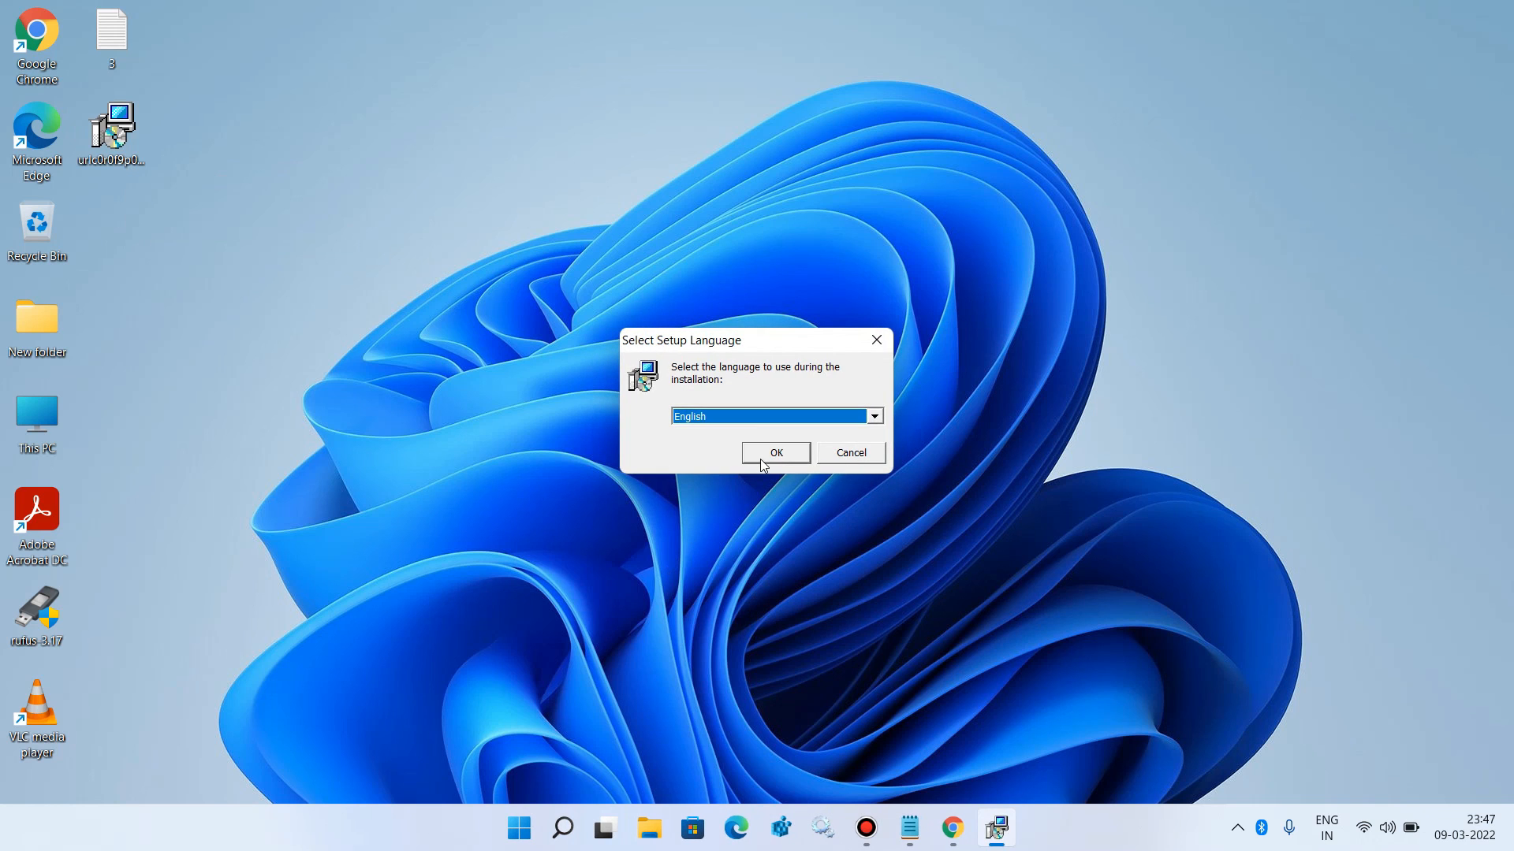
# Step: Choose English, accept the license agreement, and keep the Install option
pyautogui.click(775, 452)
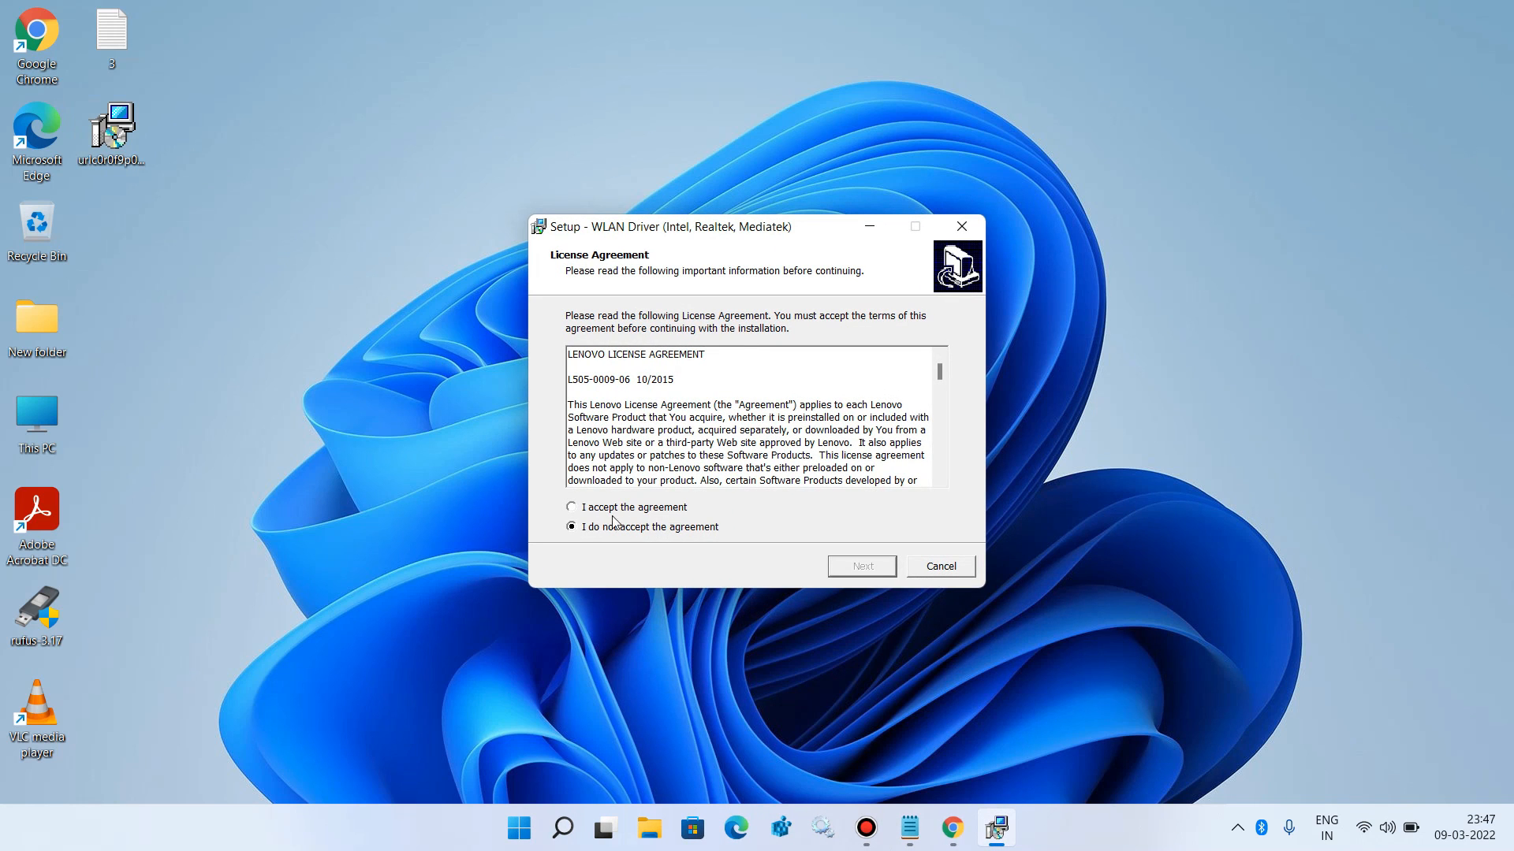
pyautogui.click(572, 507)
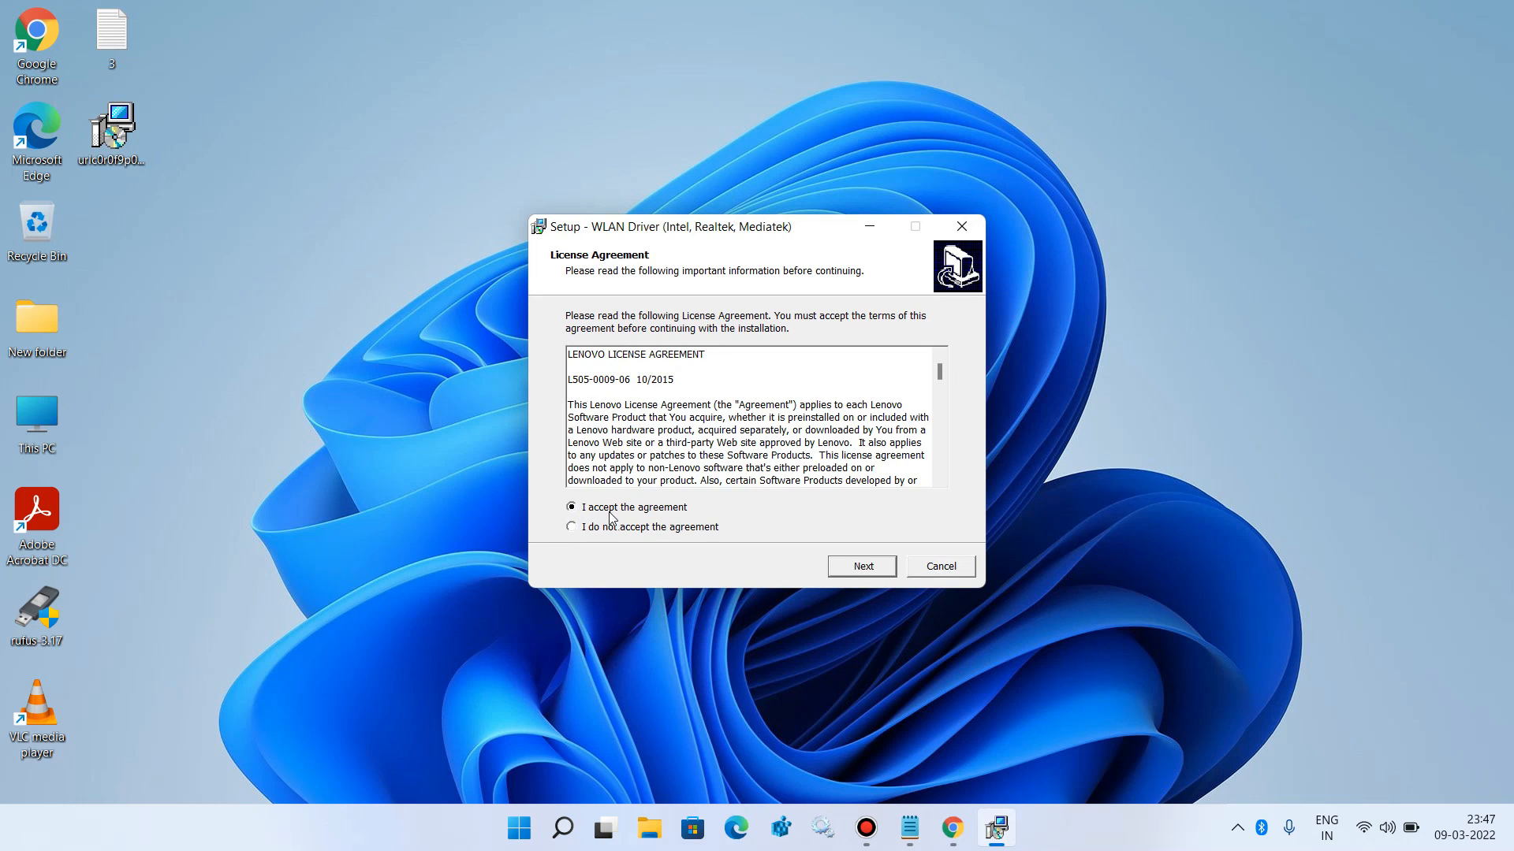
pyautogui.moveTo(841, 567)
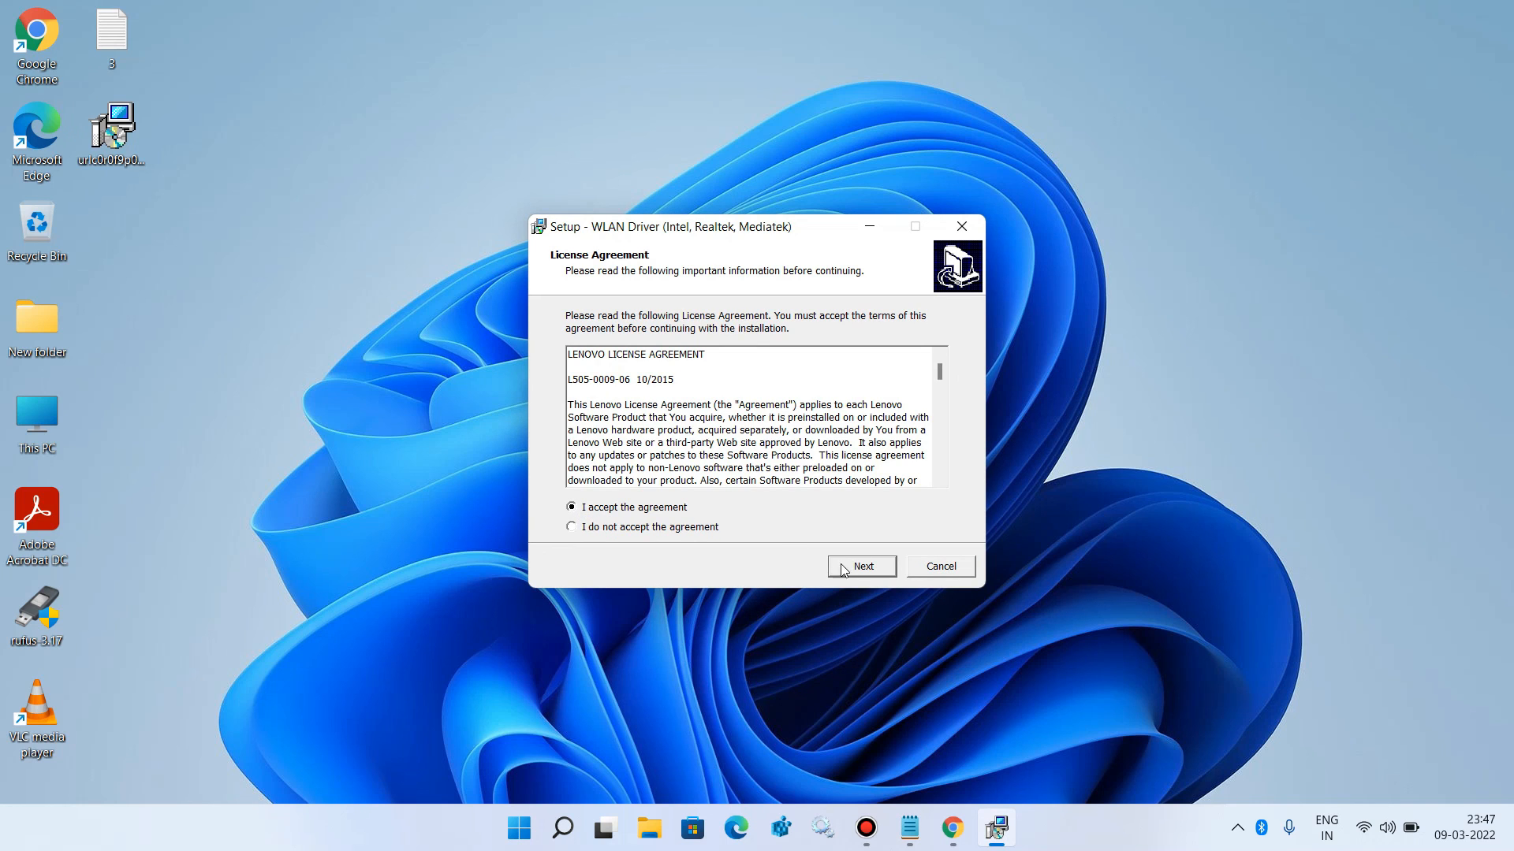
pyautogui.click(860, 567)
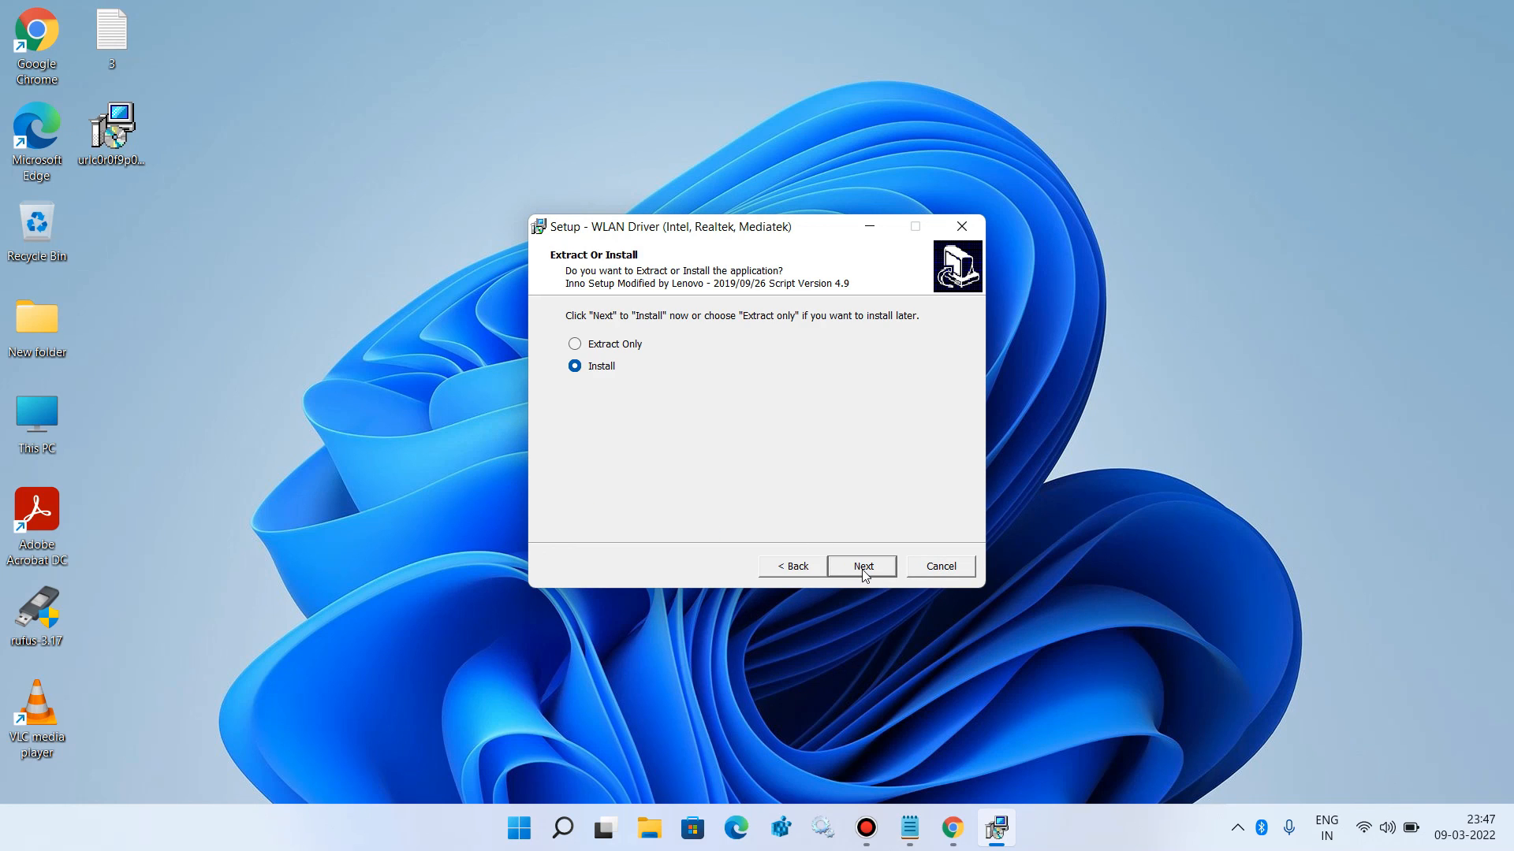
pyautogui.click(861, 566)
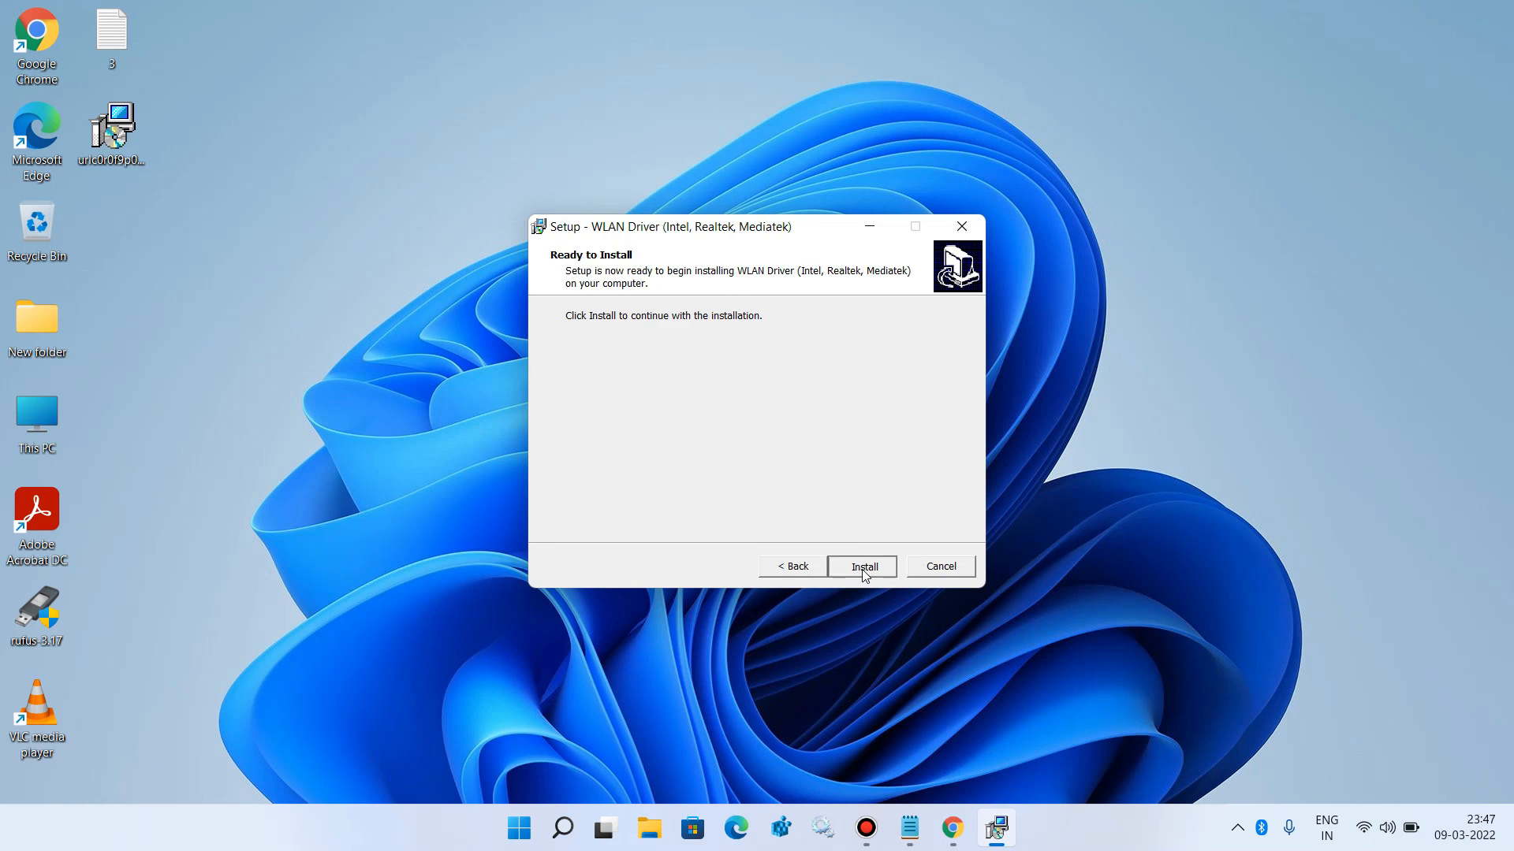
# Step: Install the WLAN driver, dismiss the success message, and finish the wizard
pyautogui.click(860, 566)
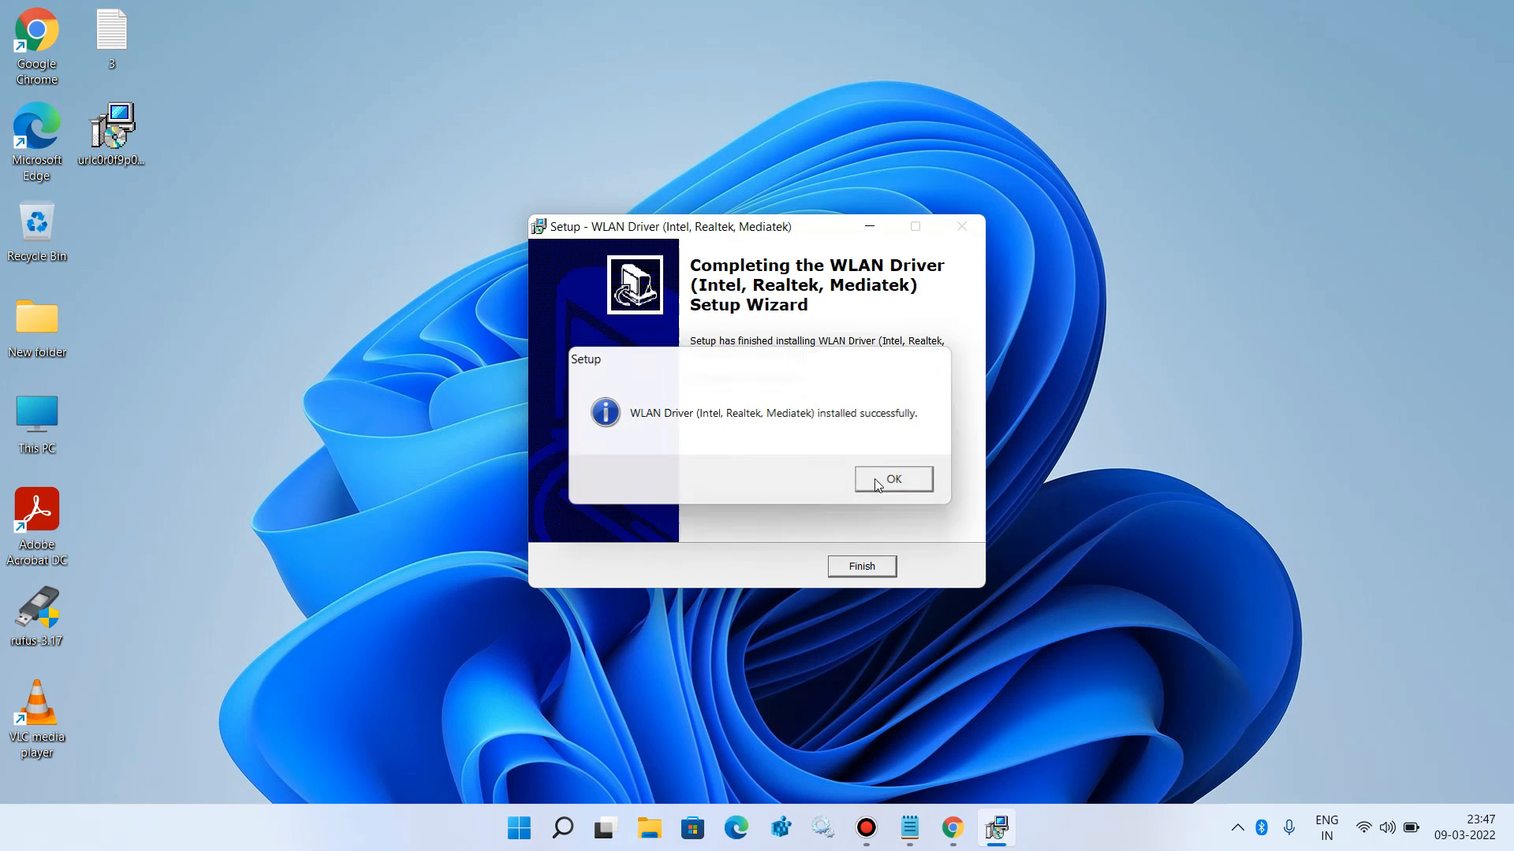
pyautogui.click(891, 480)
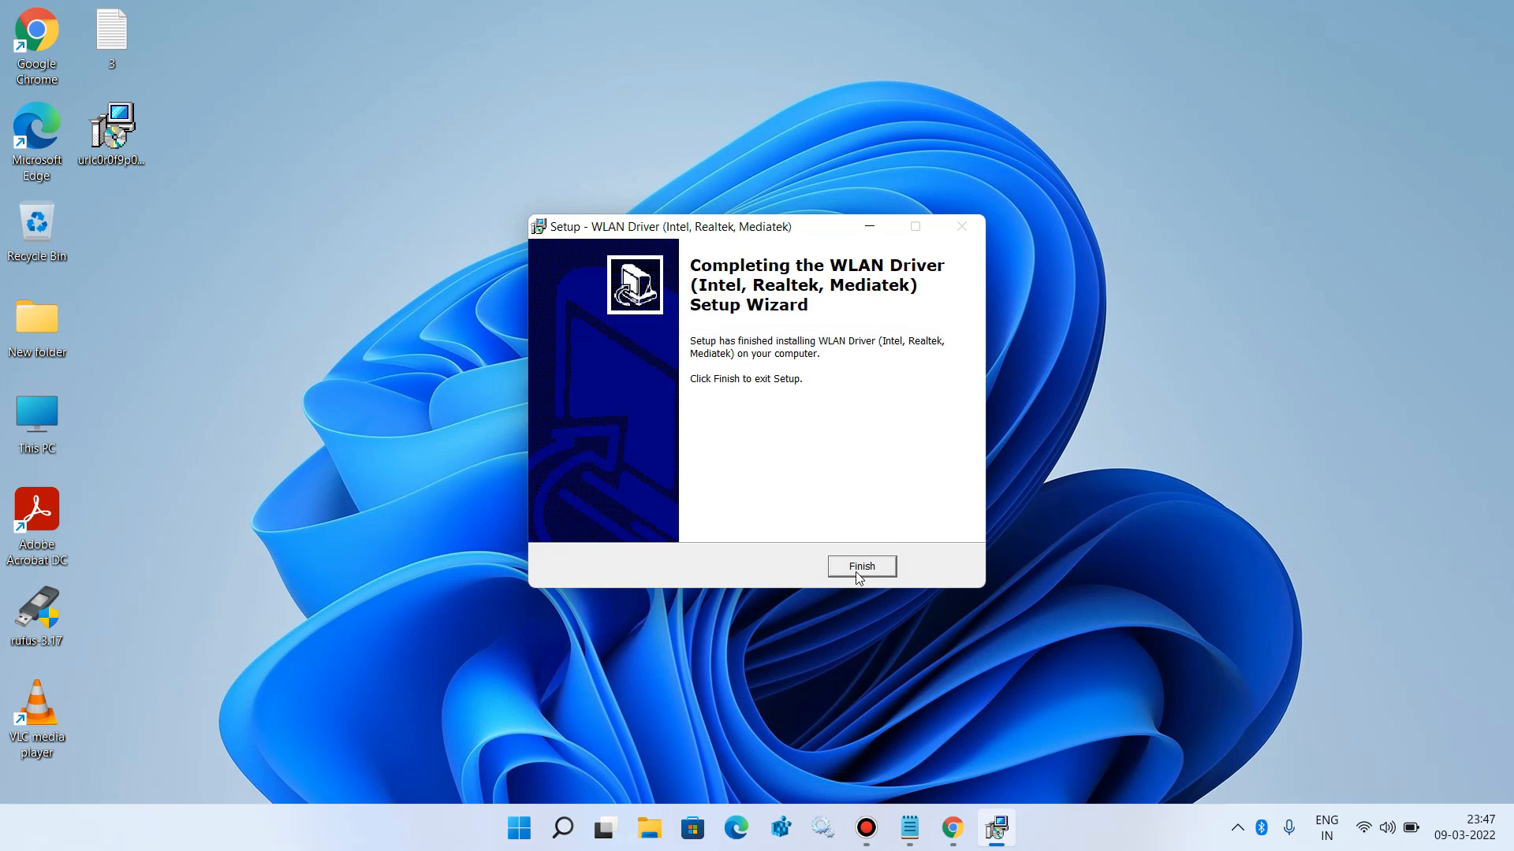
pyautogui.click(859, 566)
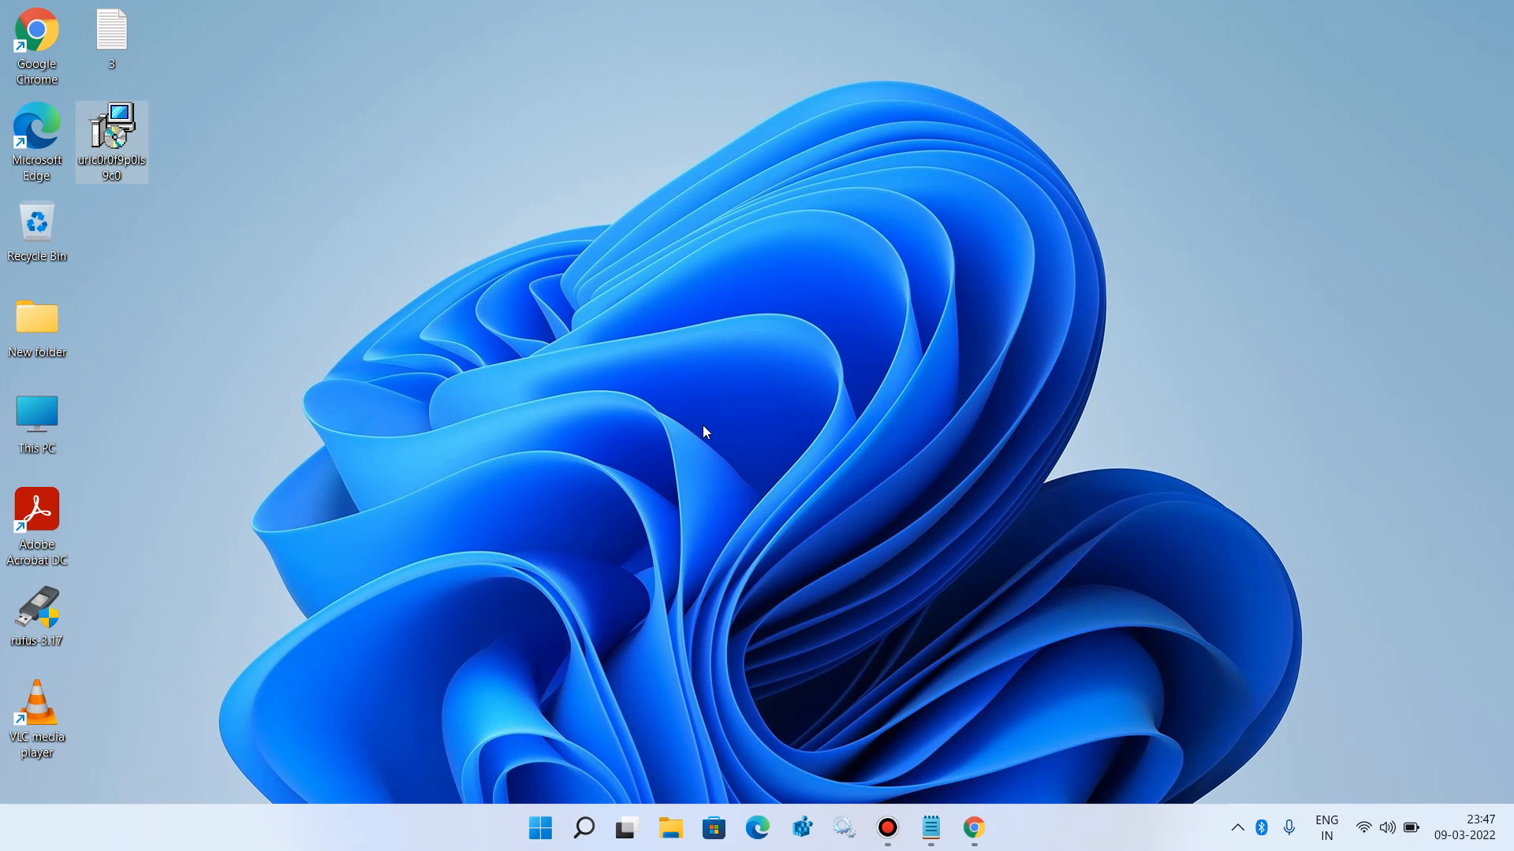